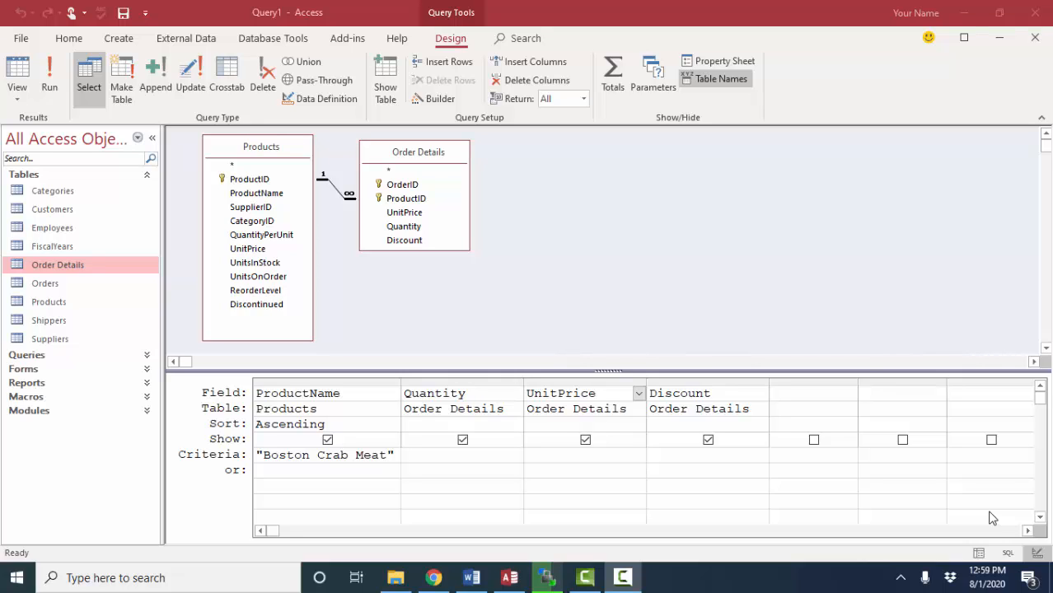
pyautogui.moveTo(979, 518)
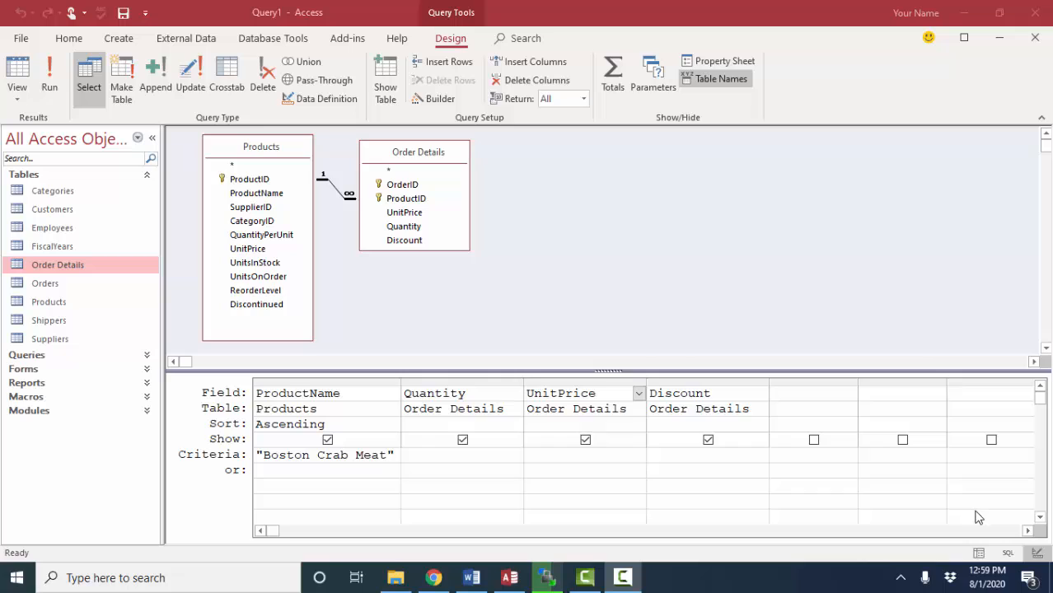
pyautogui.moveTo(343, 469)
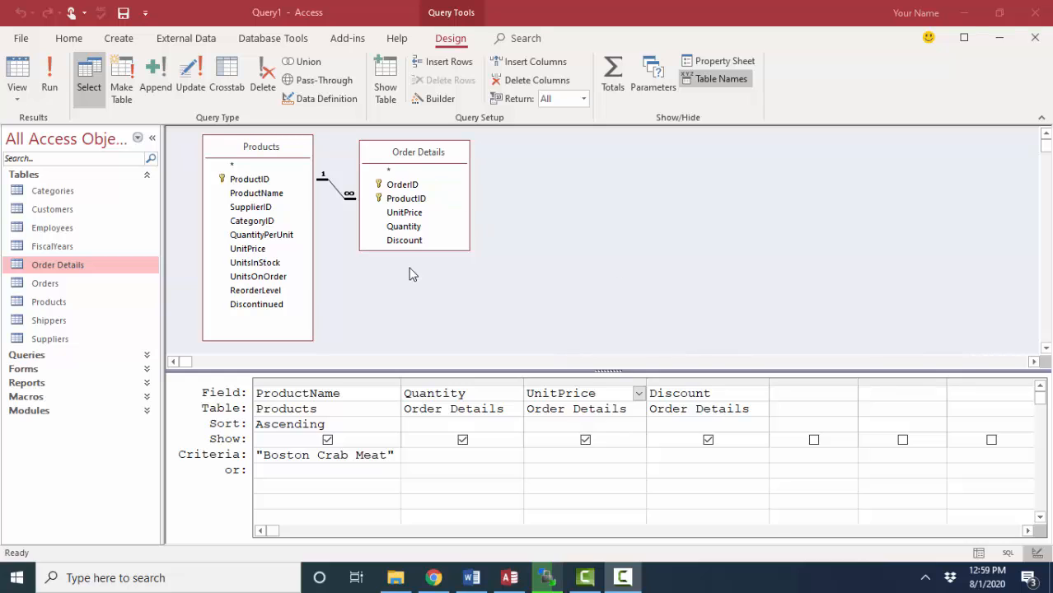
pyautogui.moveTo(33, 74)
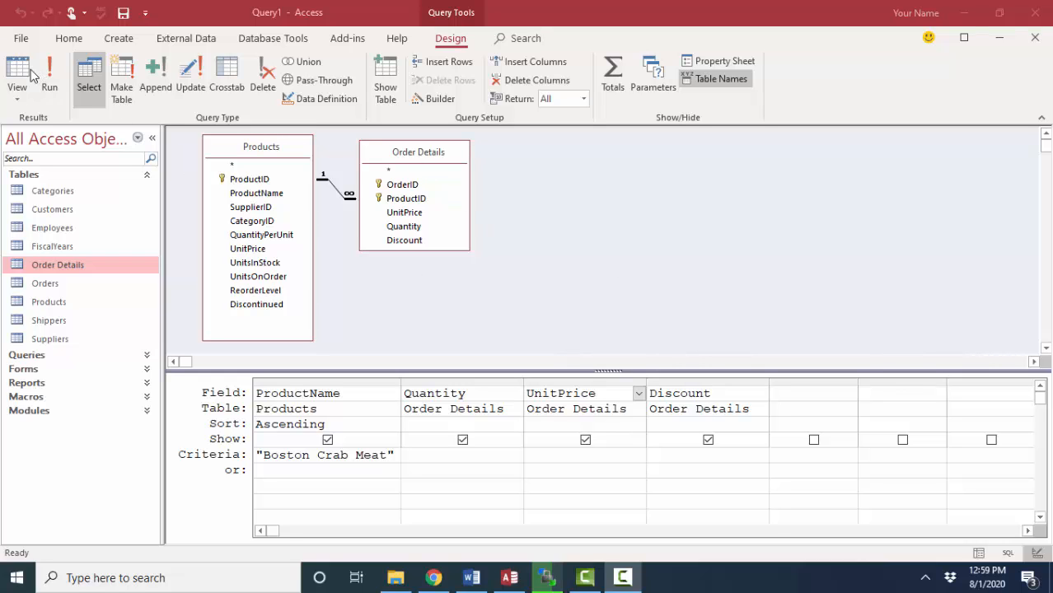
# - Switch to Datasheet View and browse the 41 Boston Crab Meat order lines
pyautogui.click(18, 74)
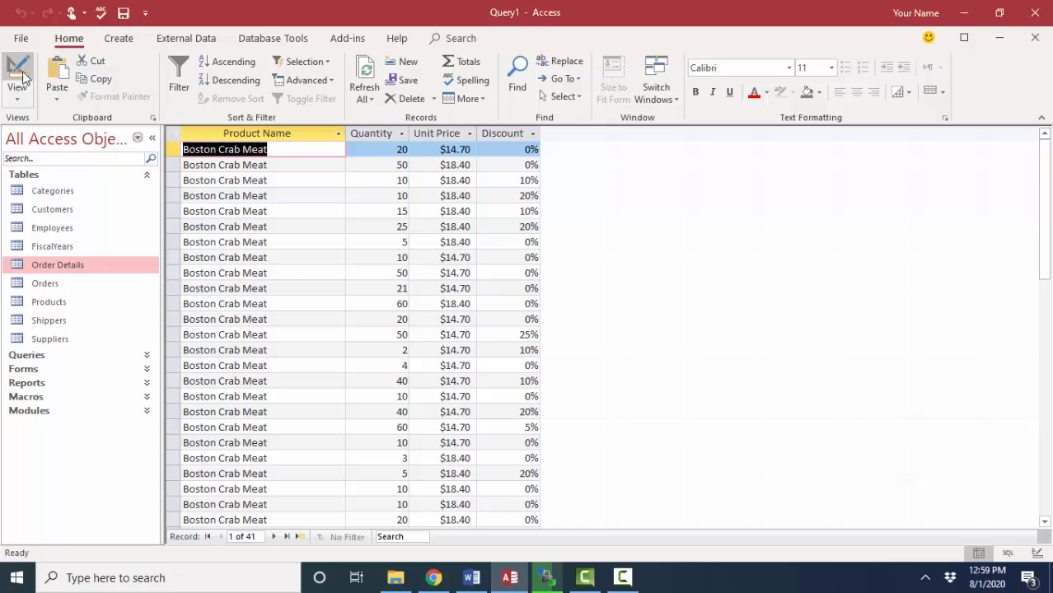
pyautogui.moveTo(270, 395)
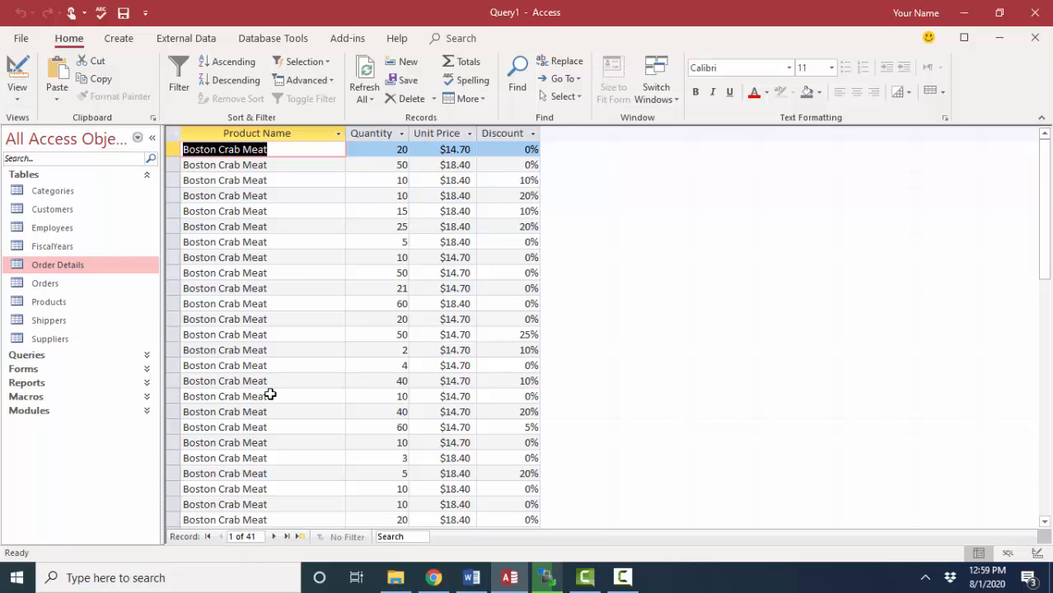
pyautogui.moveTo(252, 459)
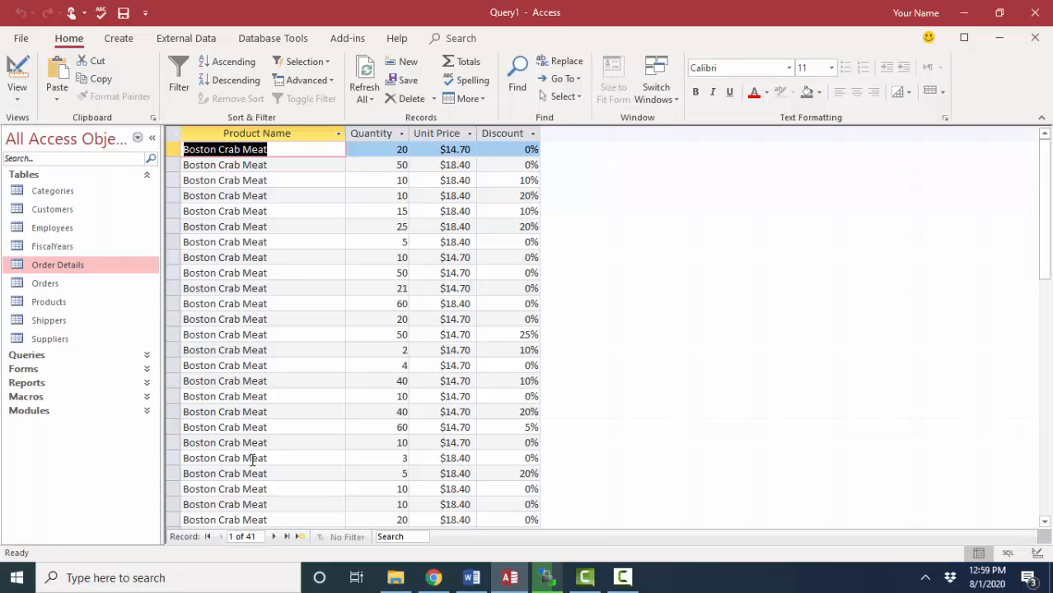
pyautogui.click(402, 148)
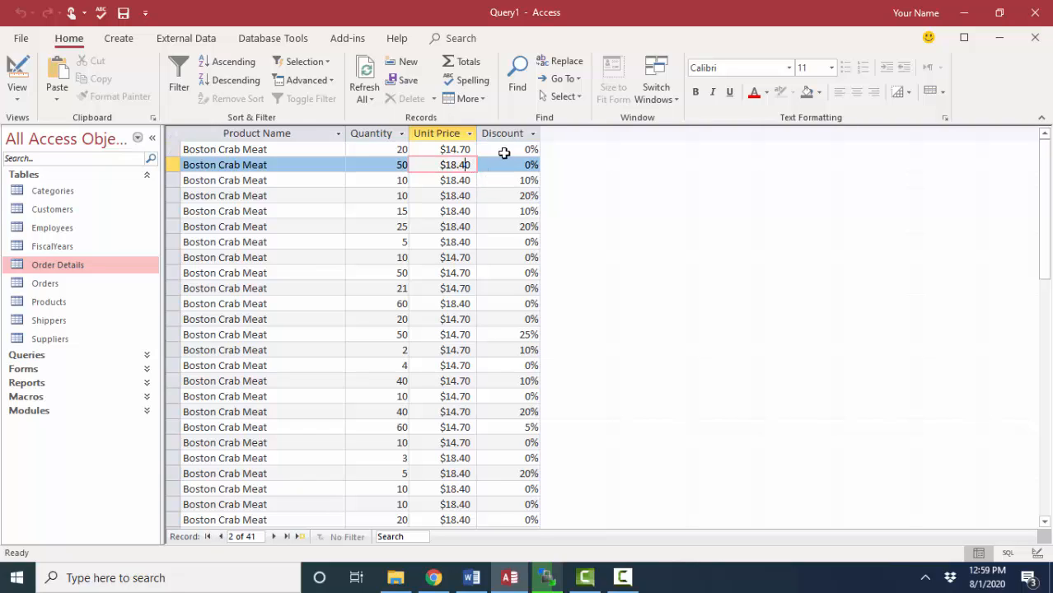
pyautogui.moveTo(512, 180)
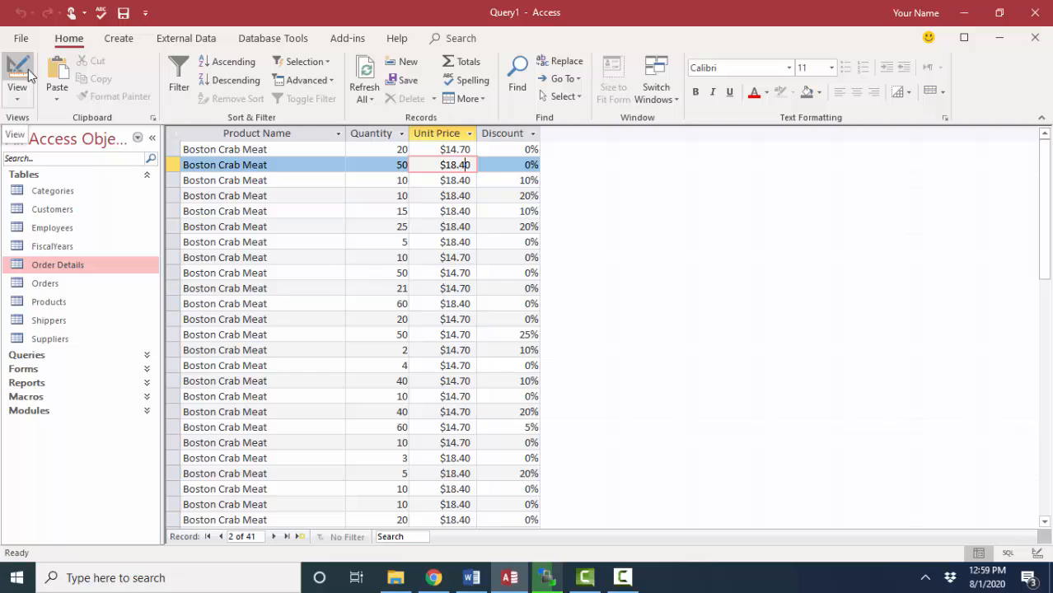
# - Return to Design View and start a new Subtotal: column before Discount
pyautogui.click(16, 74)
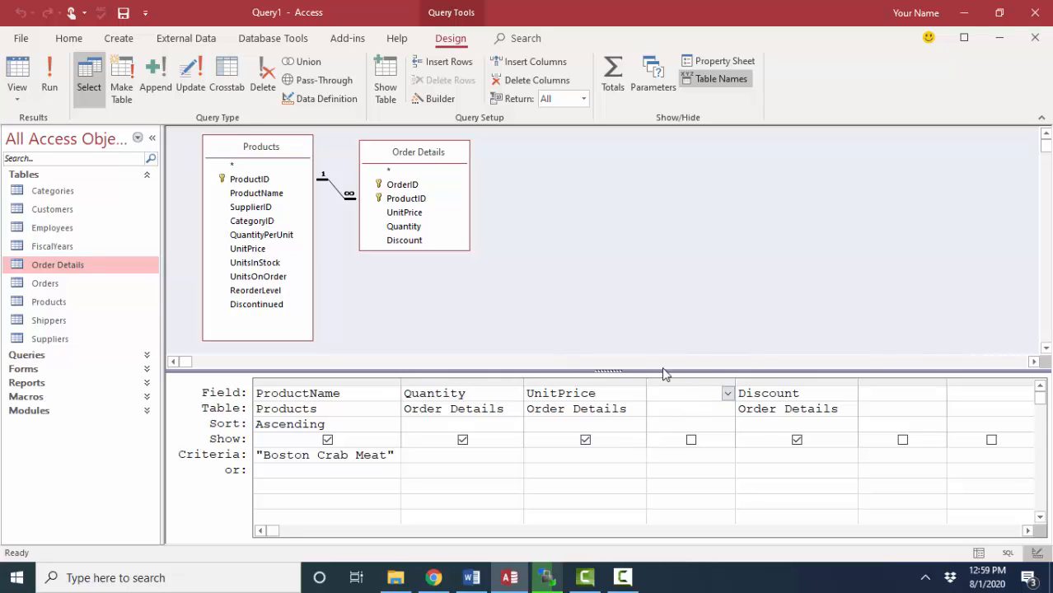
pyautogui.click(689, 393)
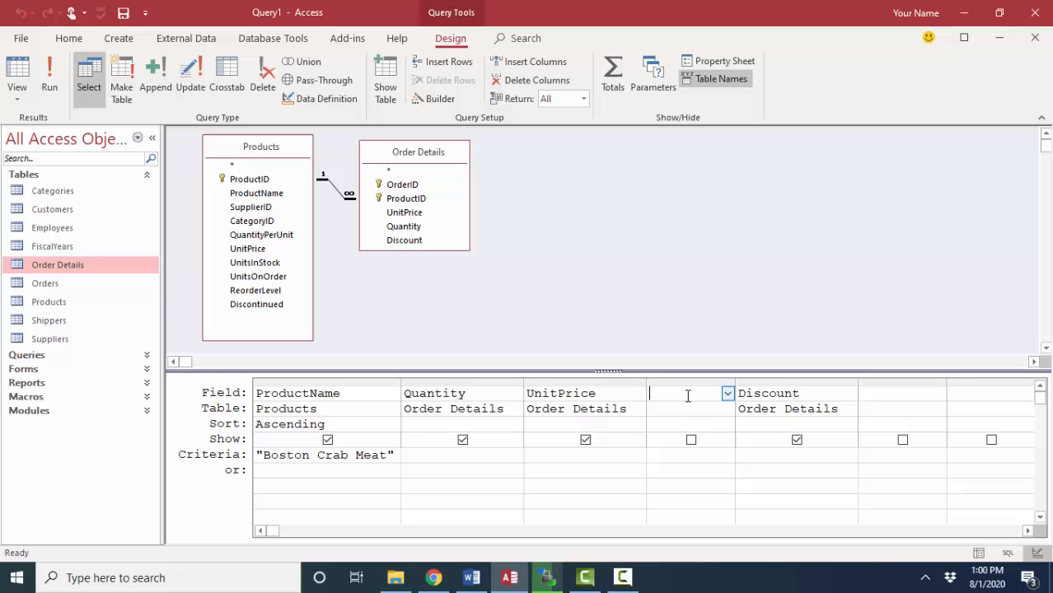
pyautogui.write('Subtotal:')
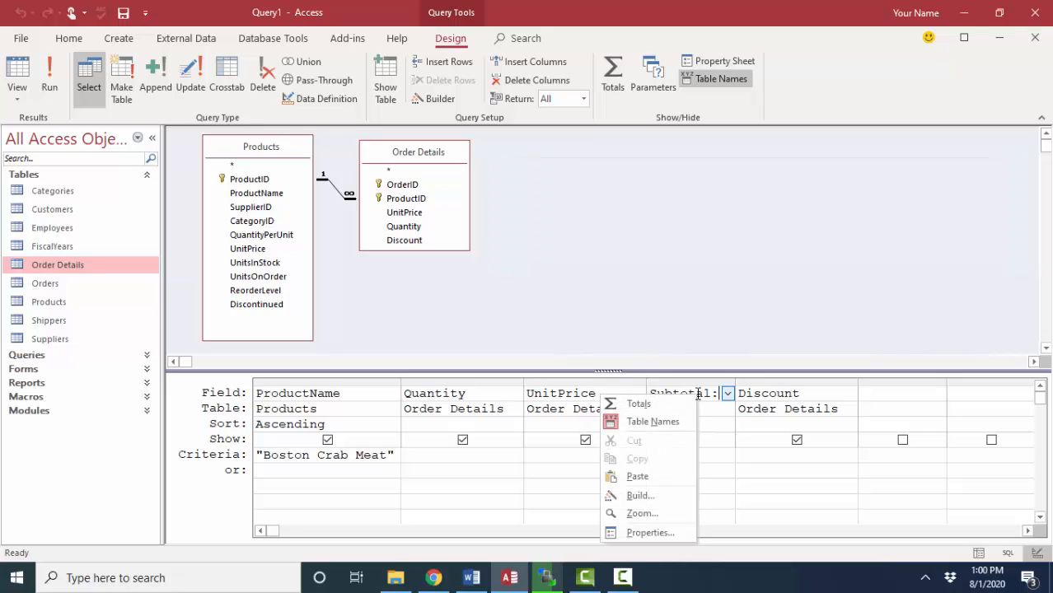
# - In the Zoom box, define Subtotal: [Quantity]*[UnitPrice] and reopen it to review
pyautogui.click(643, 513)
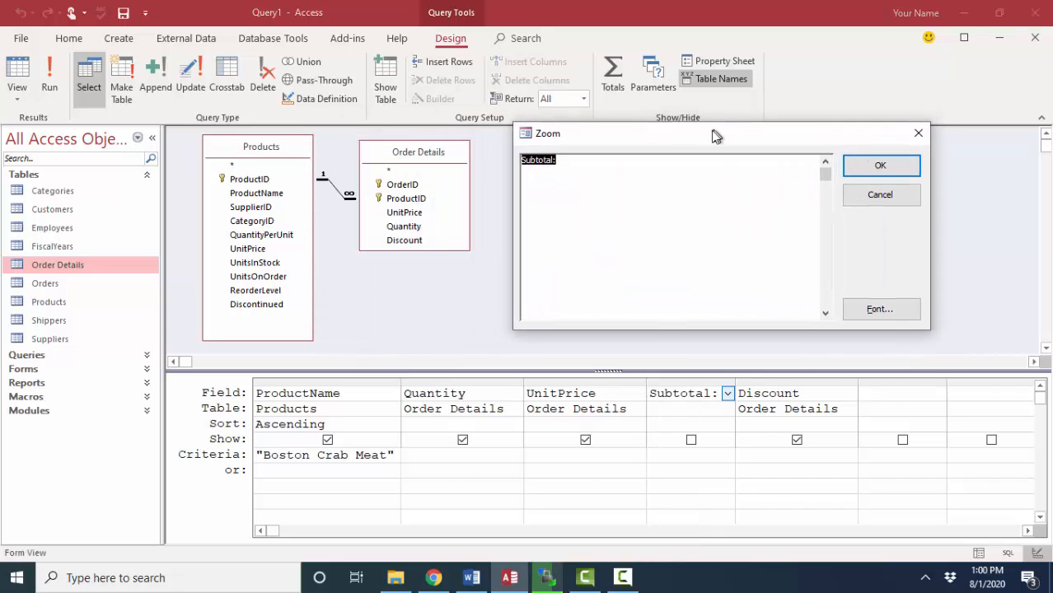
pyautogui.click(689, 190)
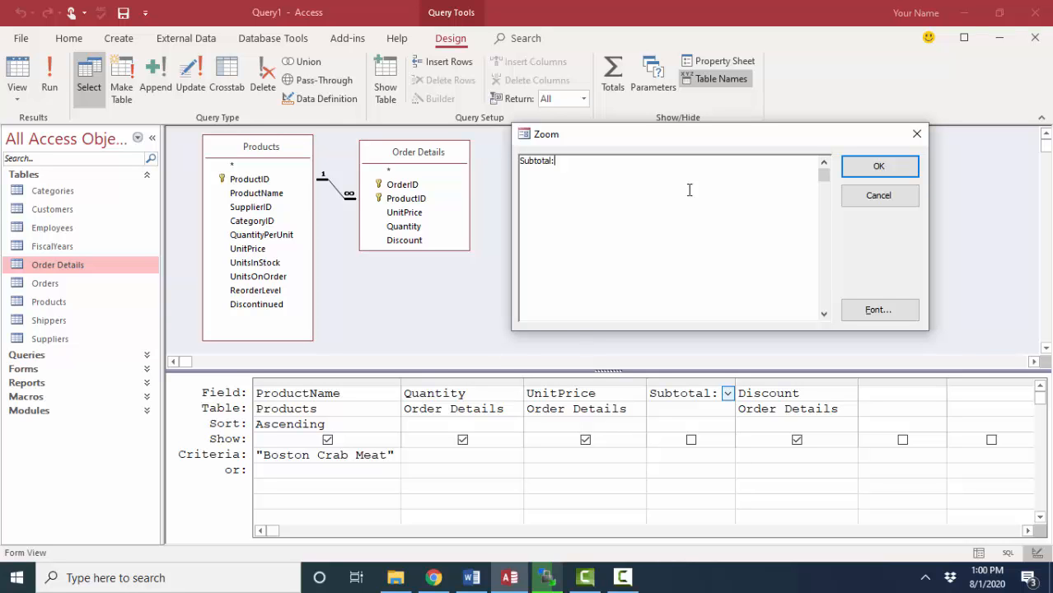
pyautogui.write('Q')
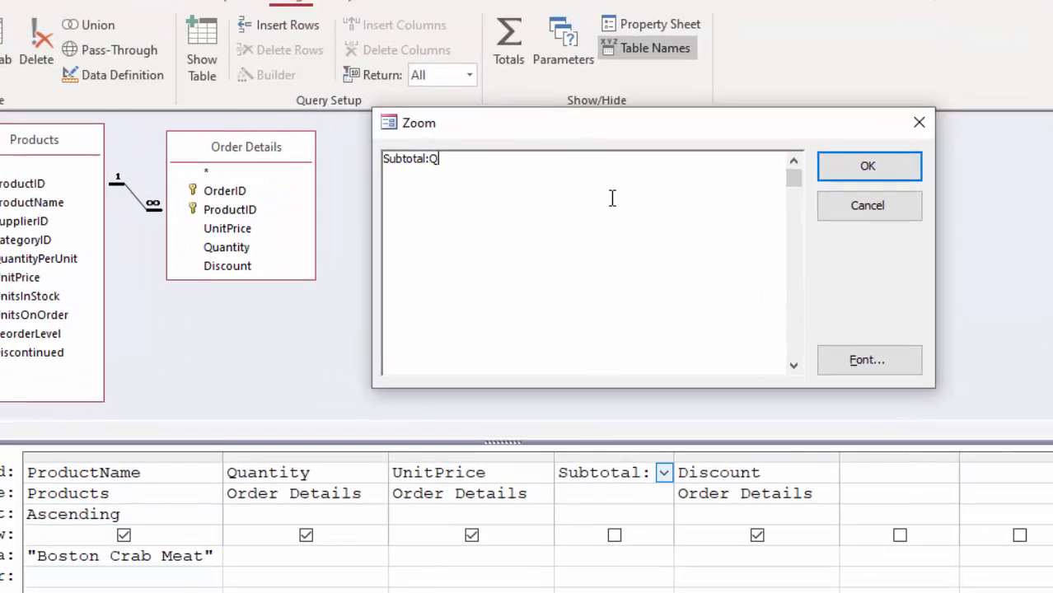
pyautogui.write('uantity*')
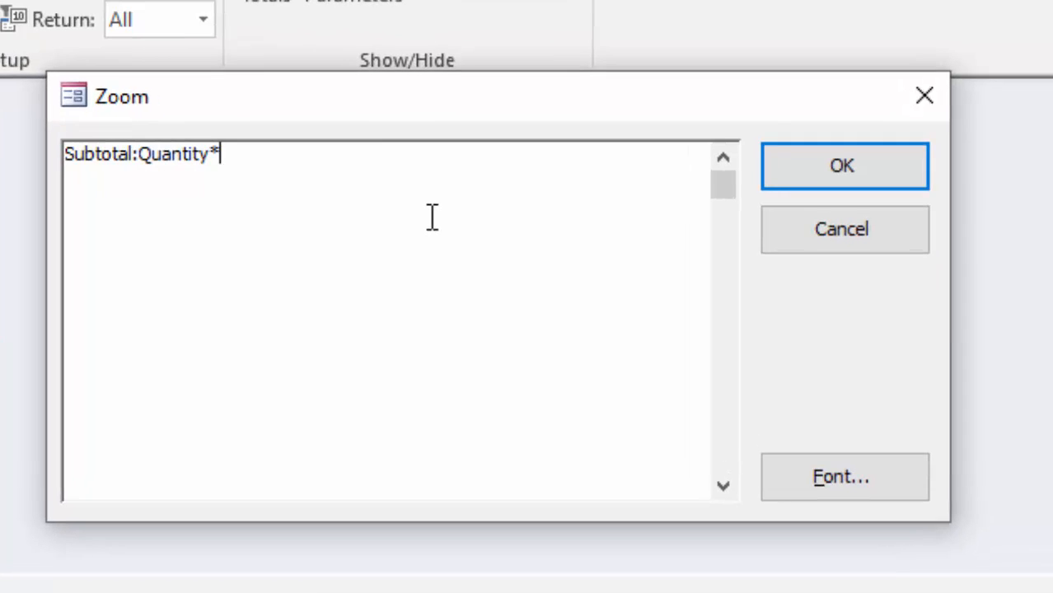
pyautogui.write('Un')
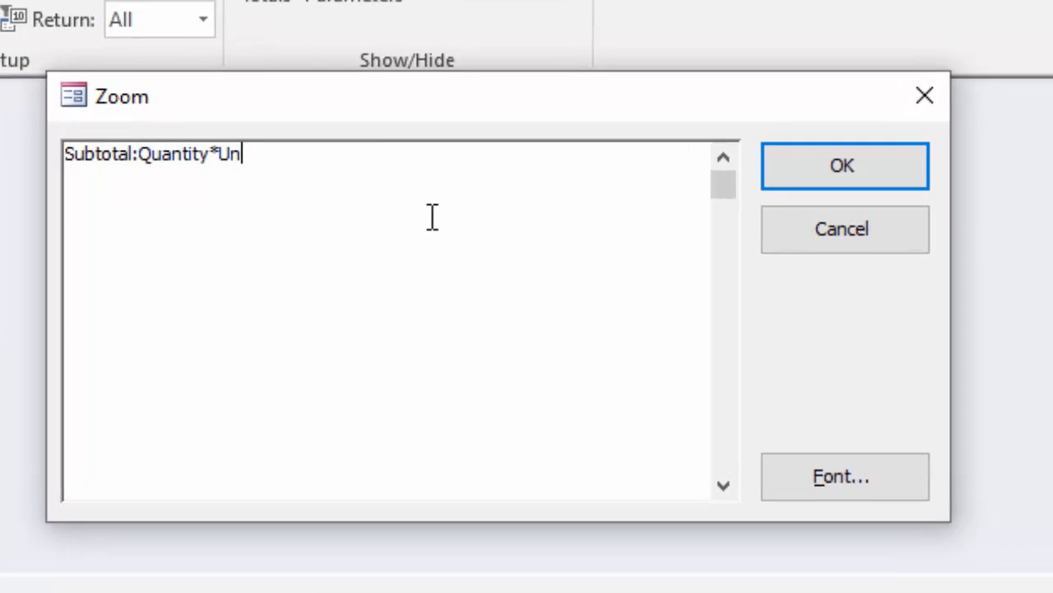
pyautogui.write('itPrice')
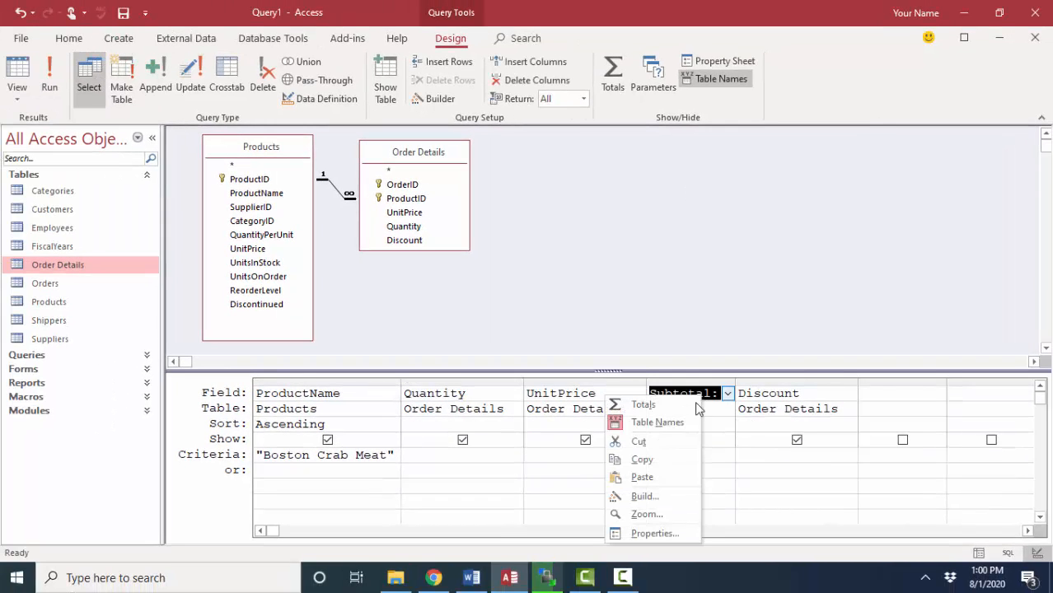
pyautogui.moveTo(646, 514)
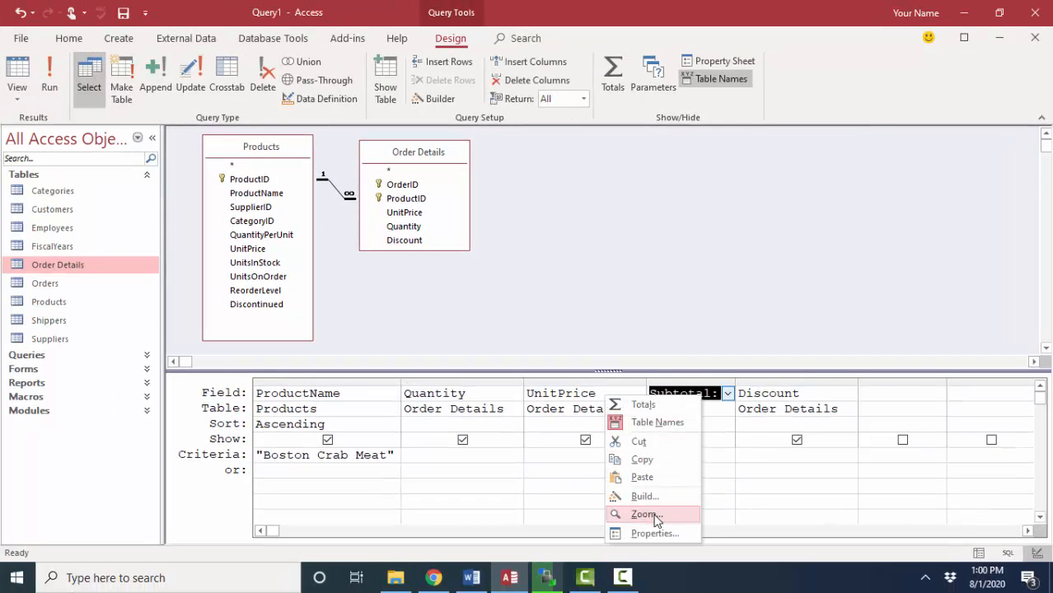
pyautogui.click(646, 514)
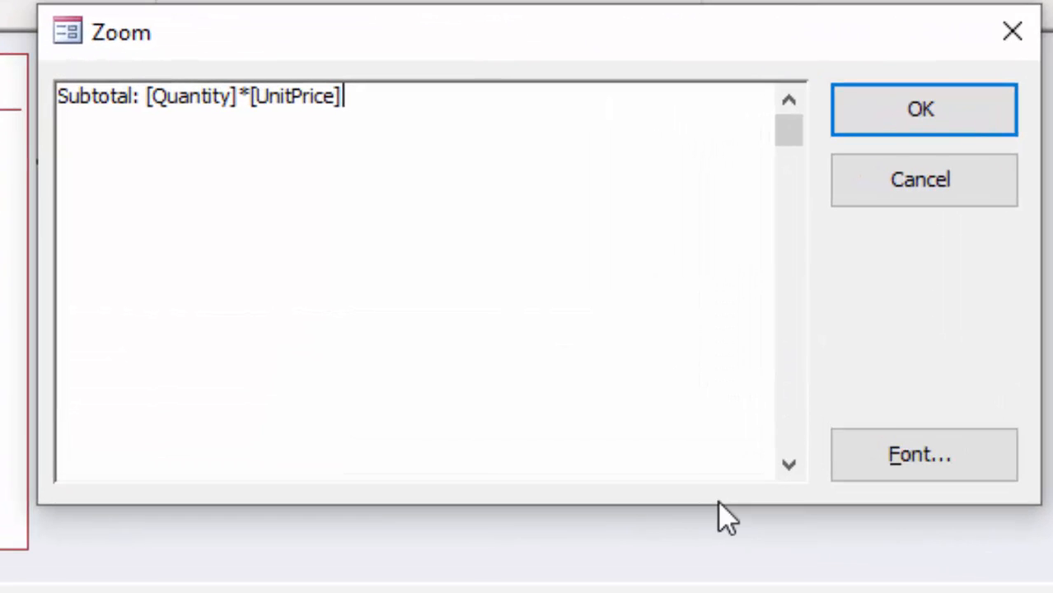
pyautogui.moveTo(748, 518)
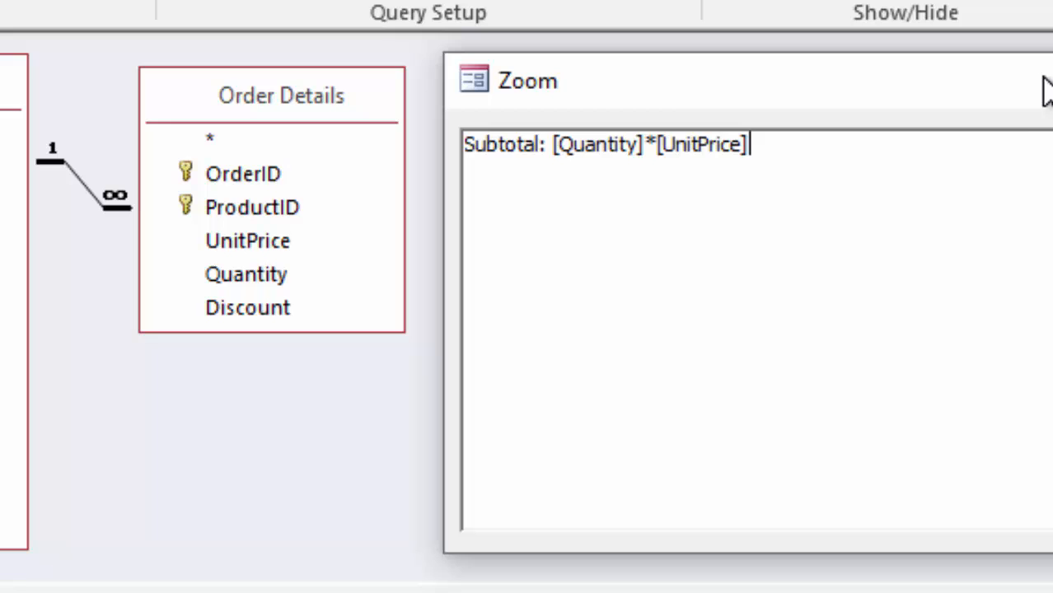
pyautogui.moveTo(842, 142)
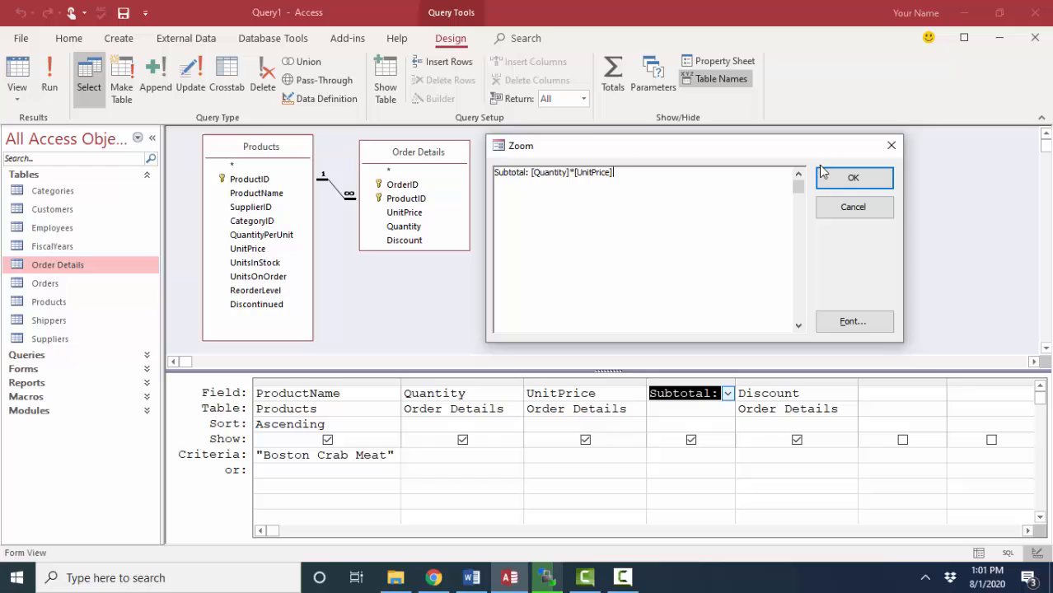
# - Confirm the Subtotal expression and switch the query to SQL View
pyautogui.click(853, 178)
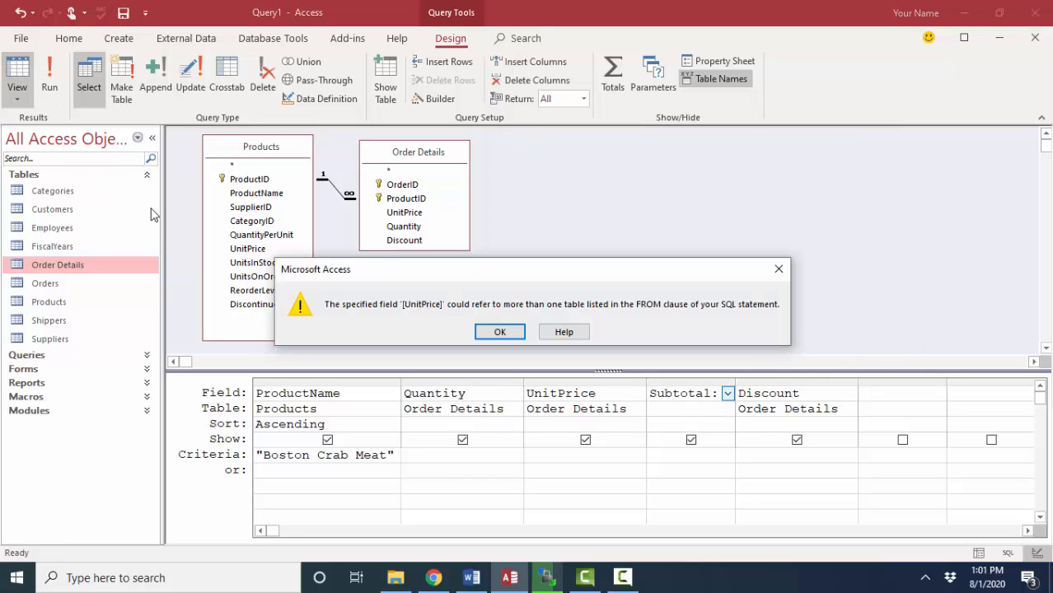
pyautogui.moveTo(184, 205)
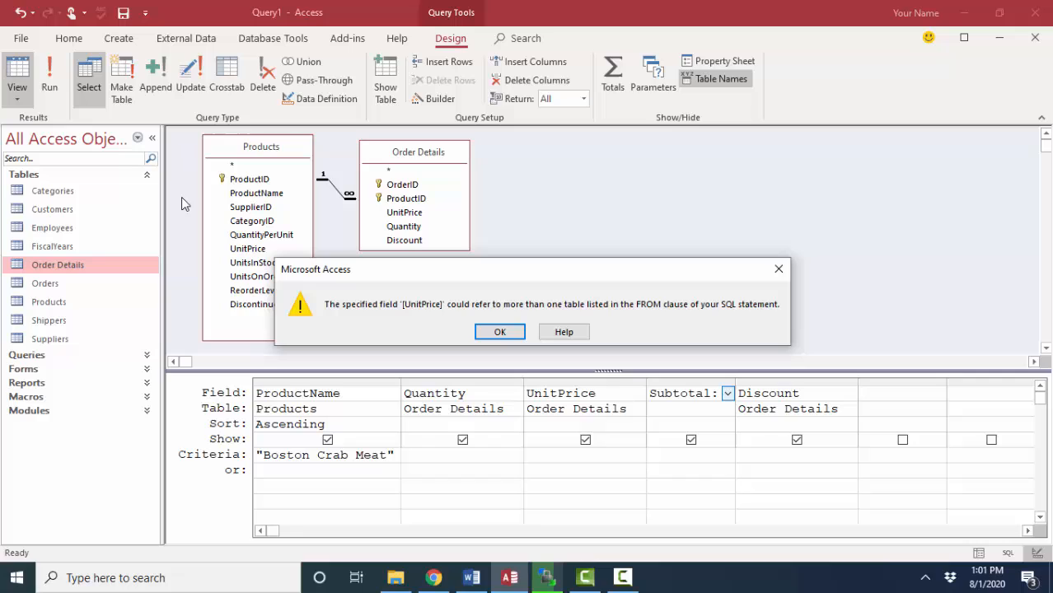
pyautogui.moveTo(359, 294)
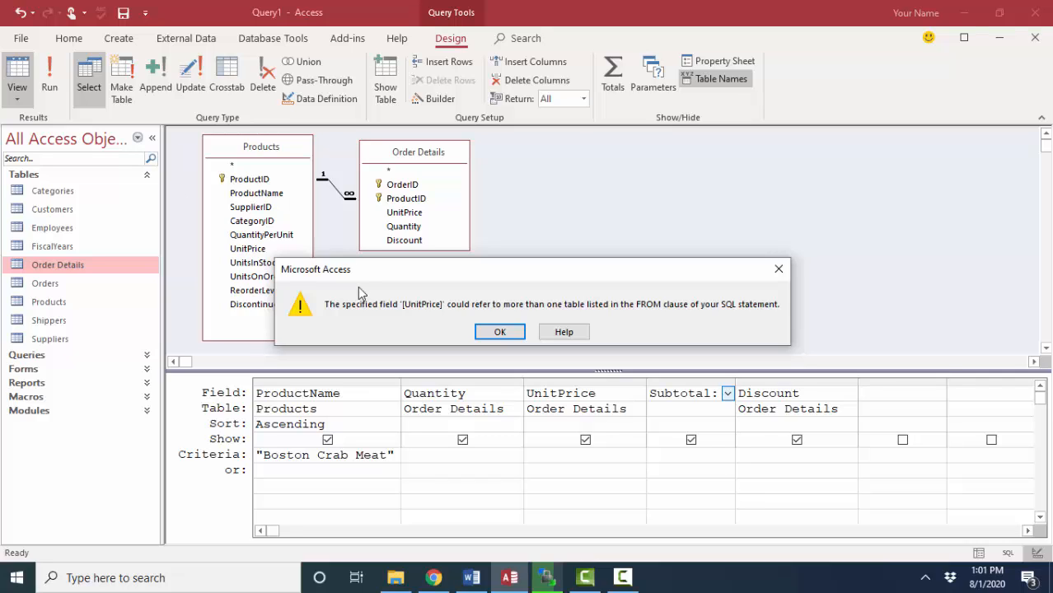
pyautogui.moveTo(452, 355)
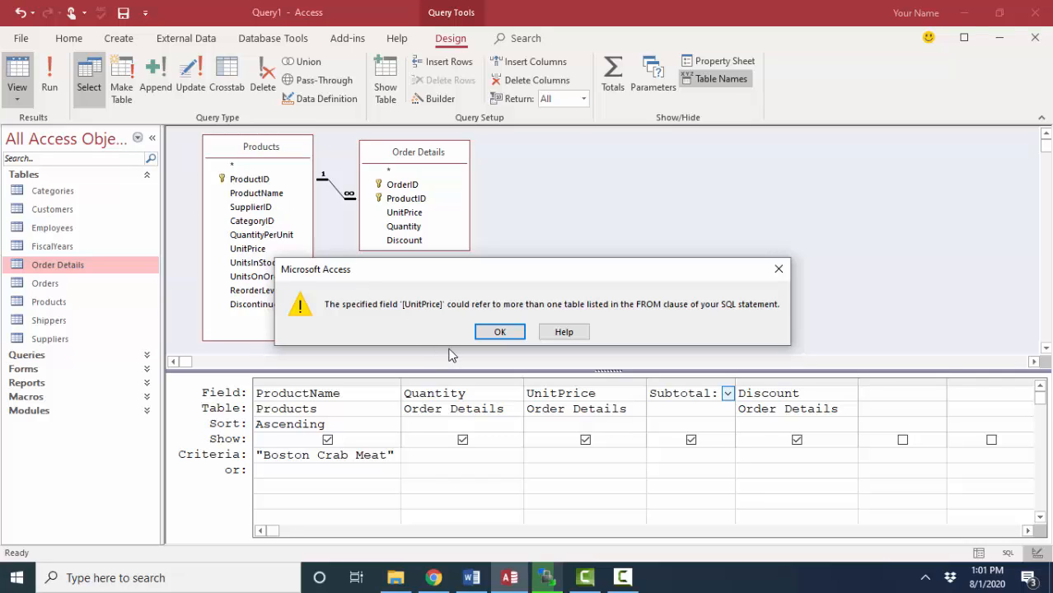
pyautogui.click(499, 332)
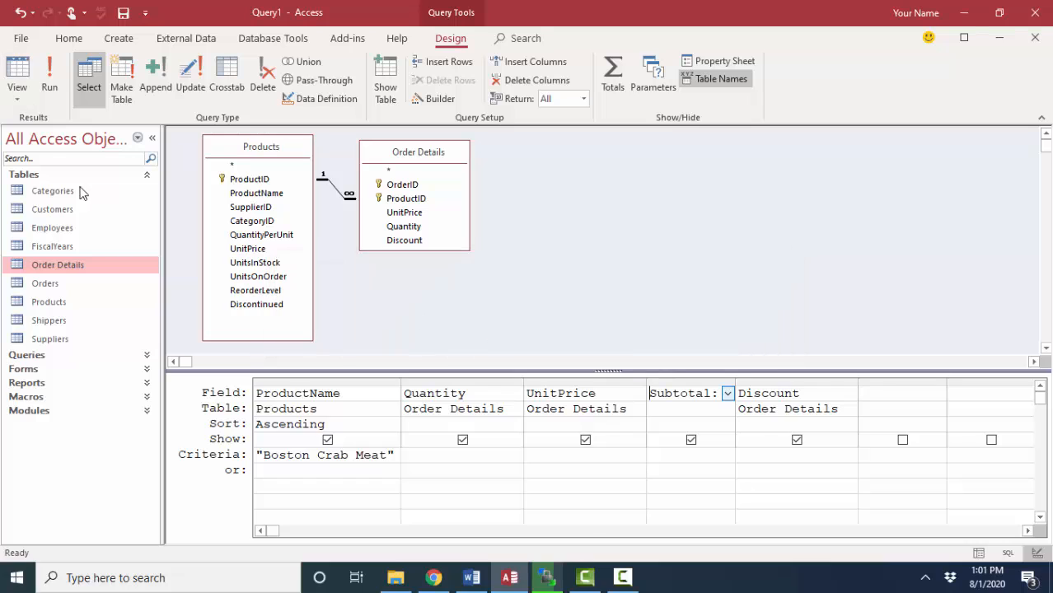
pyautogui.click(1008, 554)
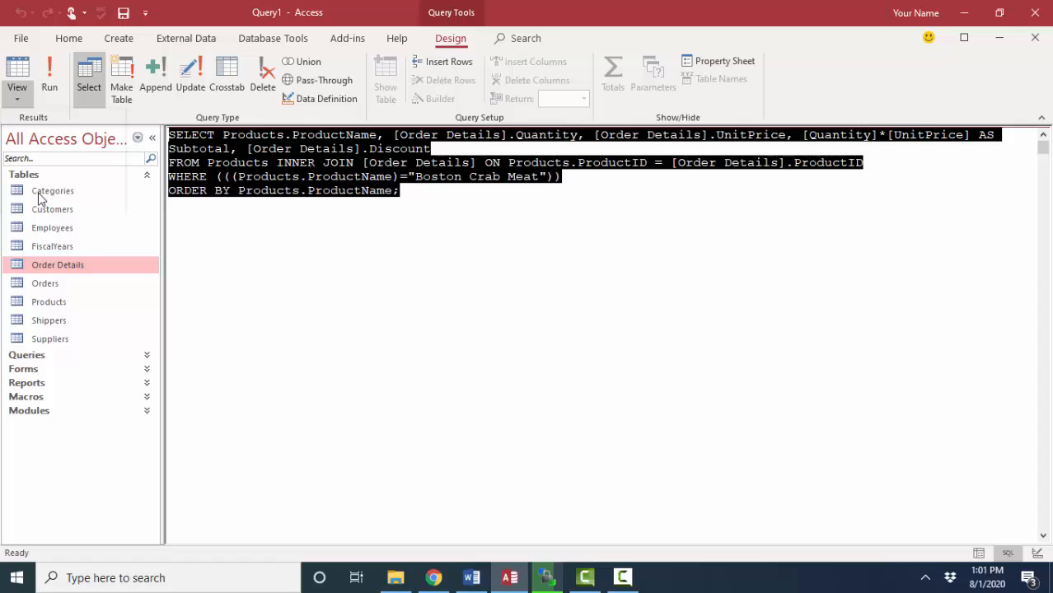
# - In Design View, trace UnitPrice to both Products and Order Details, then select the Subtotal column for removal
pyautogui.click(17, 69)
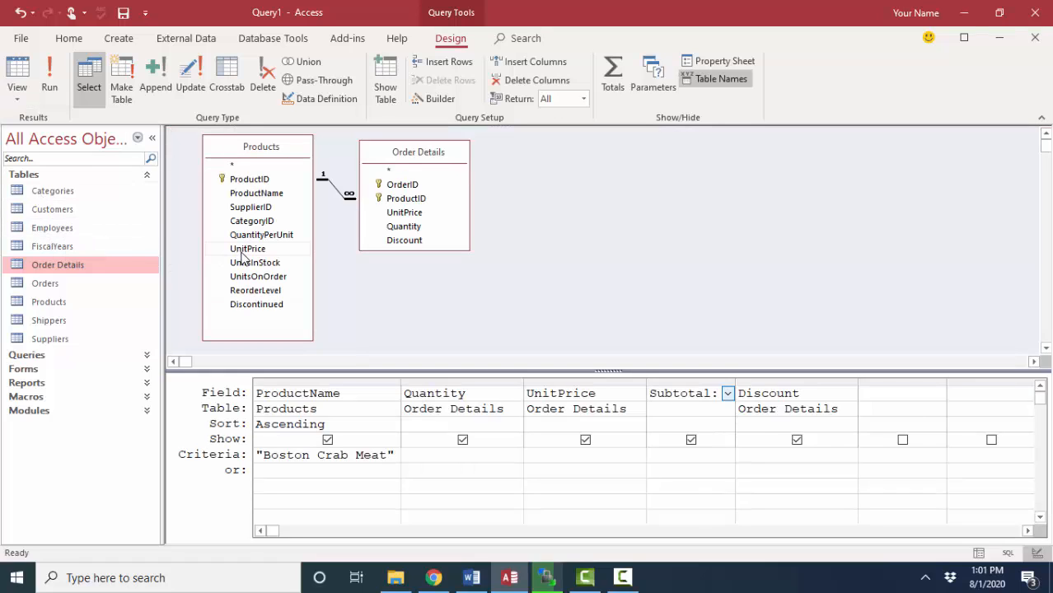
pyautogui.click(248, 247)
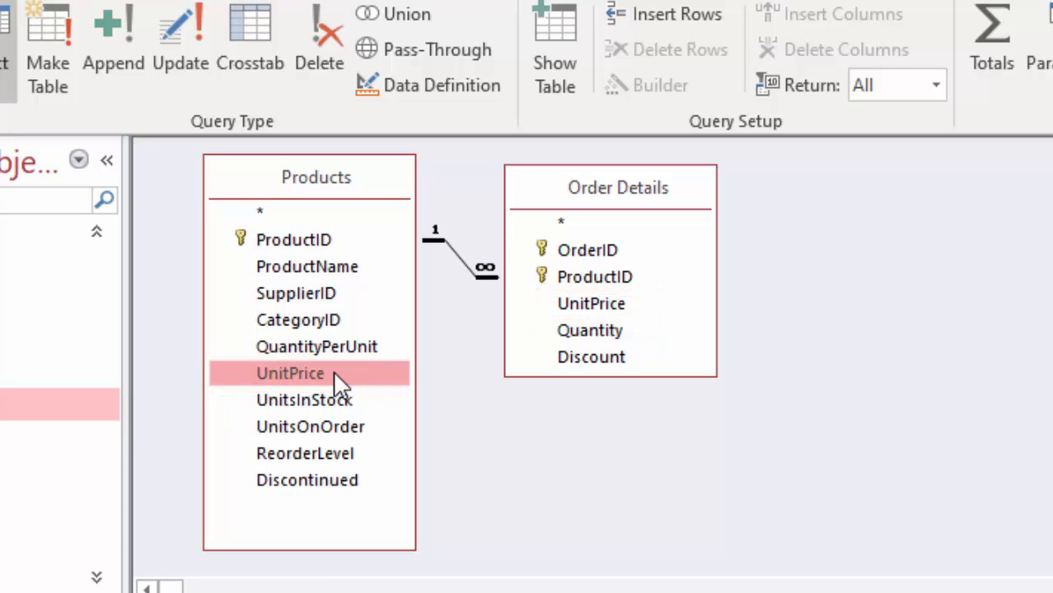
pyautogui.moveTo(379, 349)
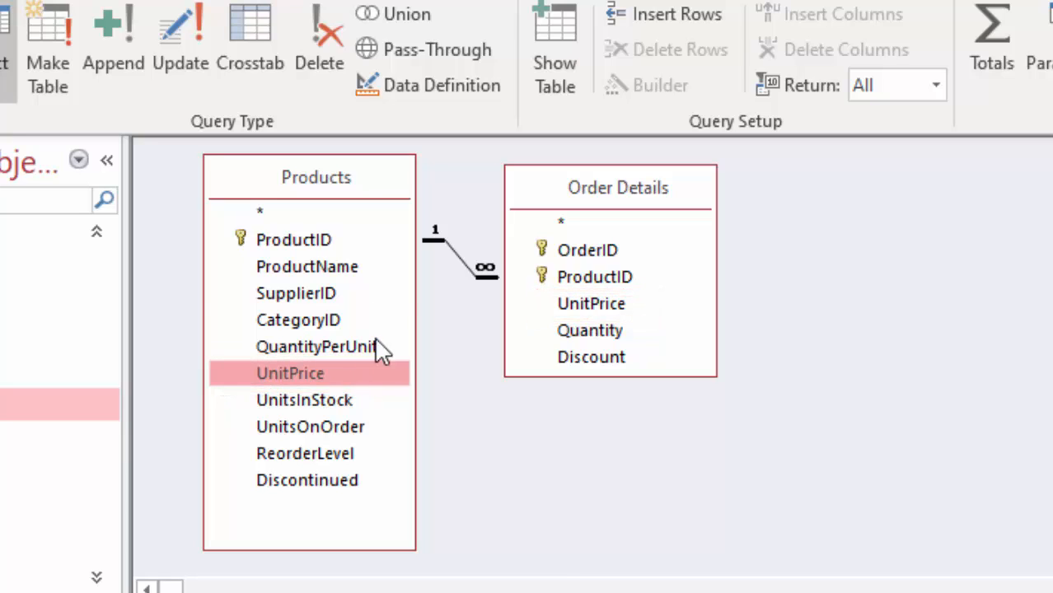
pyautogui.click(593, 277)
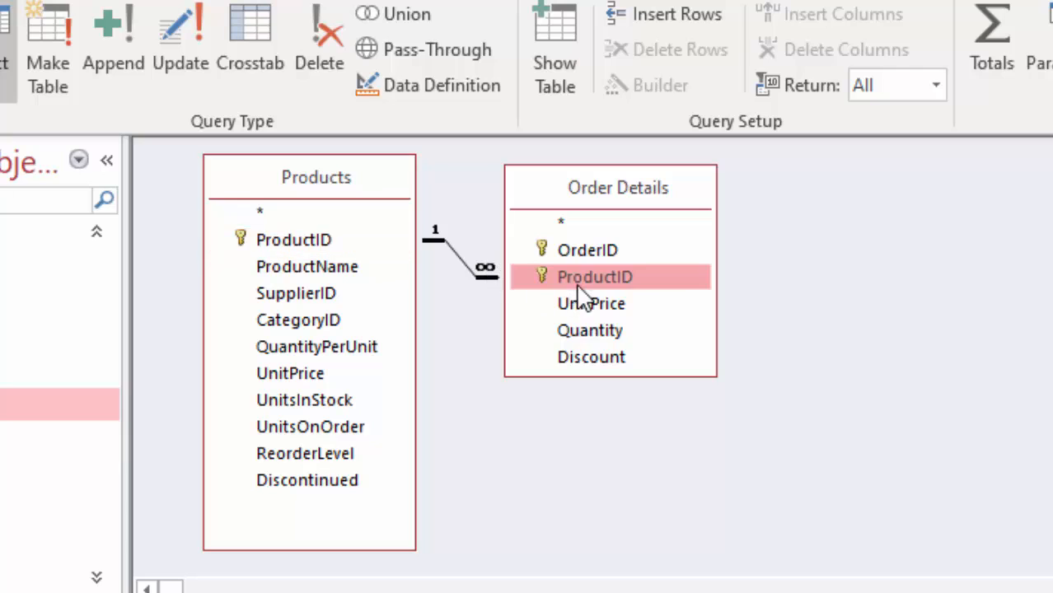
pyautogui.moveTo(543, 283)
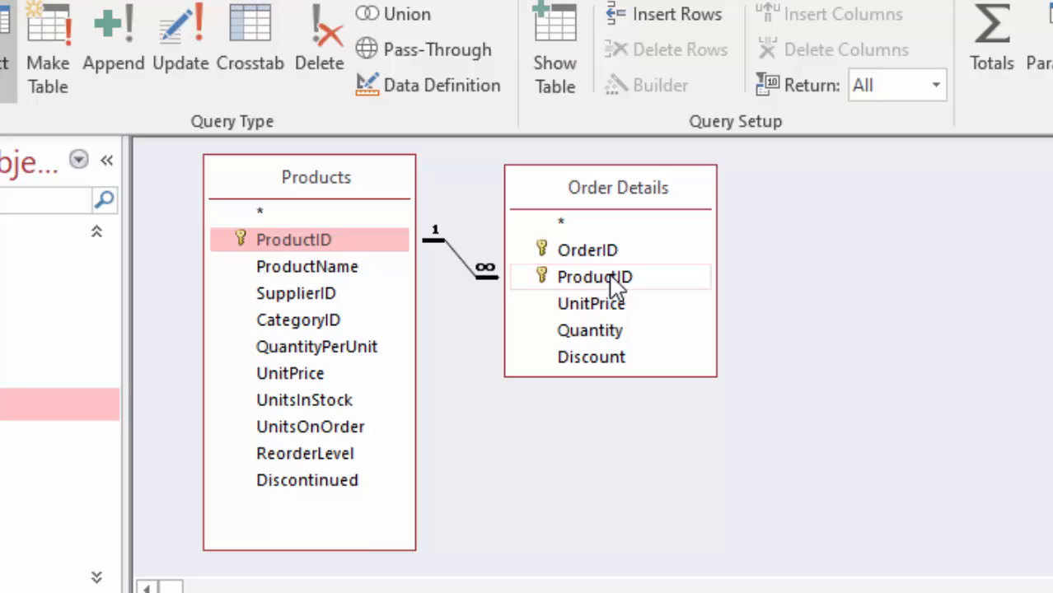
pyautogui.click(594, 276)
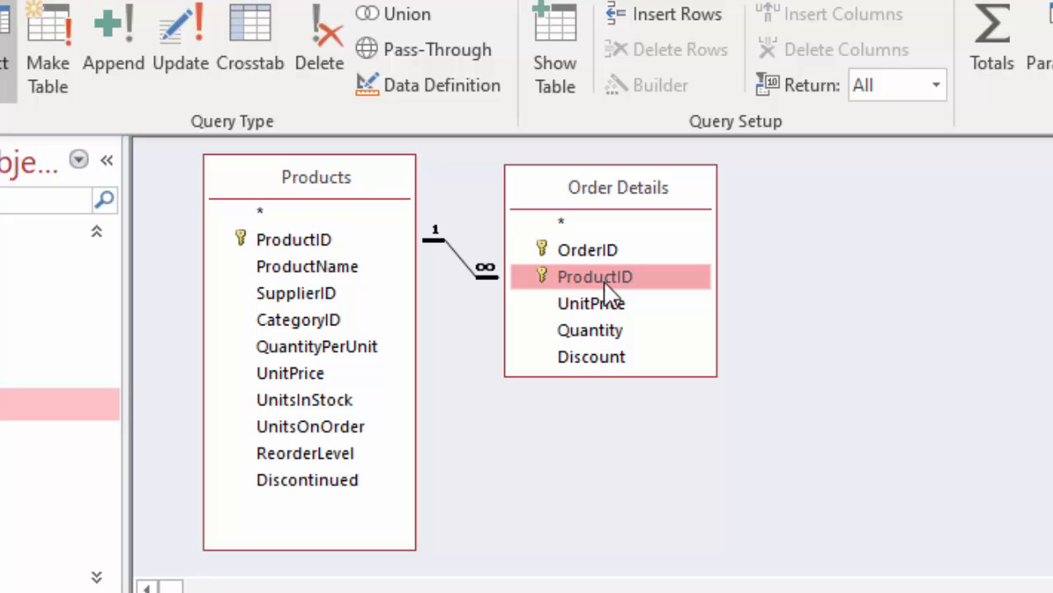
pyautogui.click(590, 304)
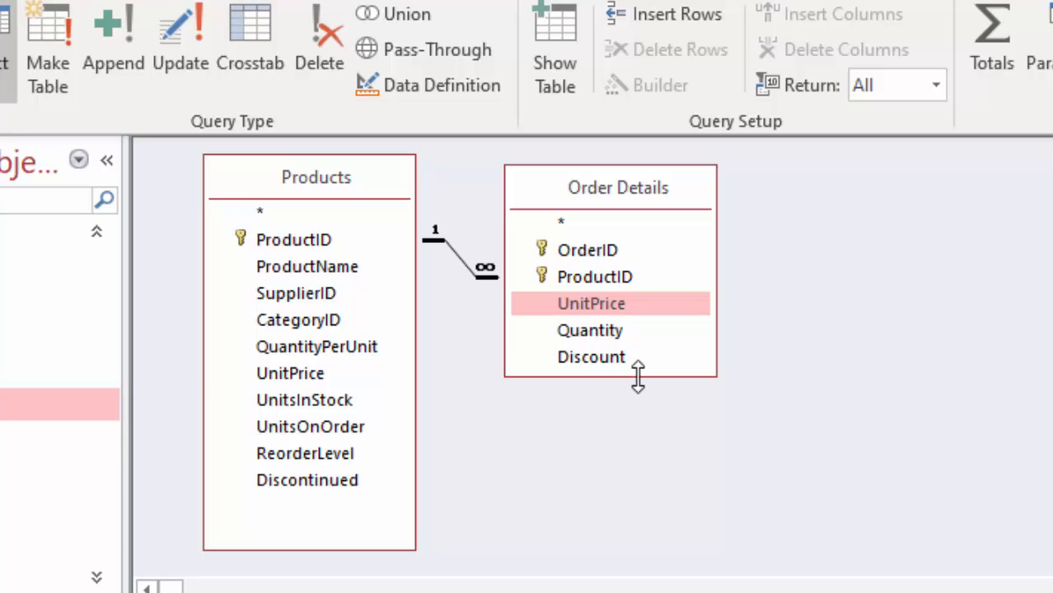
pyautogui.click(290, 372)
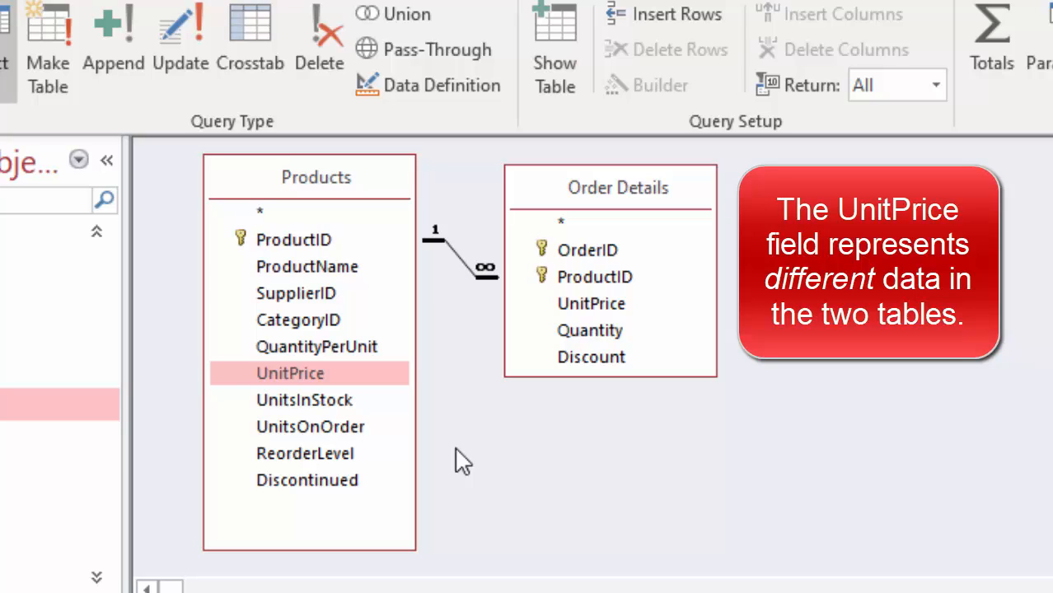
pyautogui.click(590, 304)
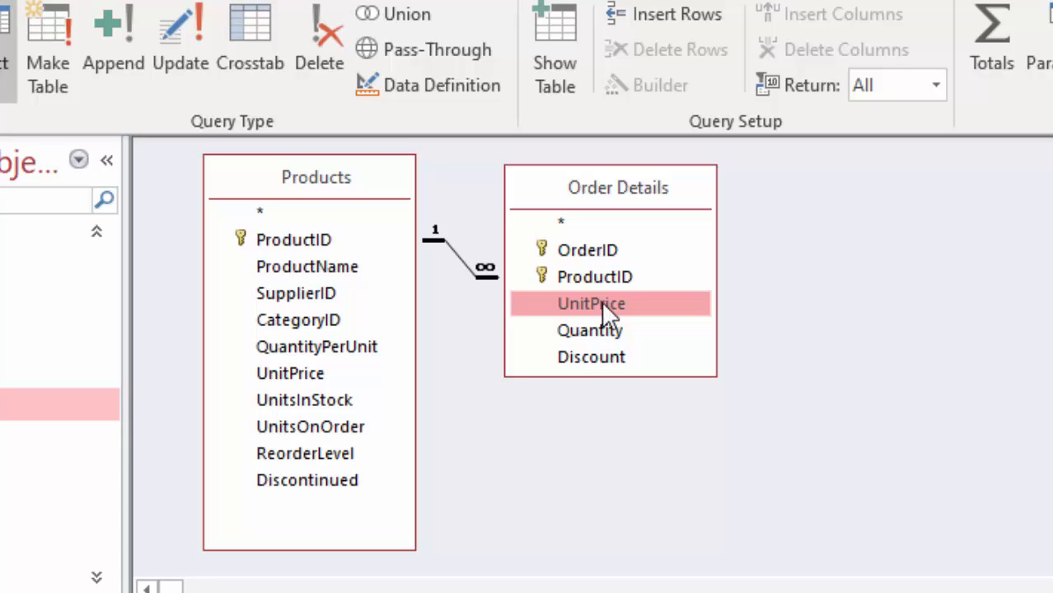
pyautogui.click(290, 373)
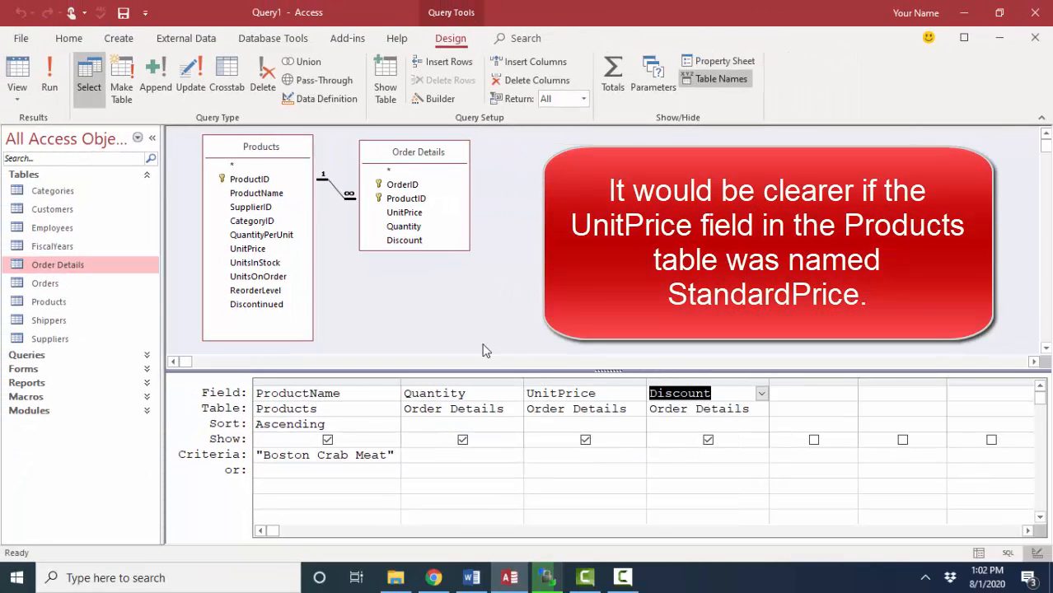
# - Add Products' UnitPrice to the grid, run the query to compare both unit prices, then return to design
pyautogui.click(248, 247)
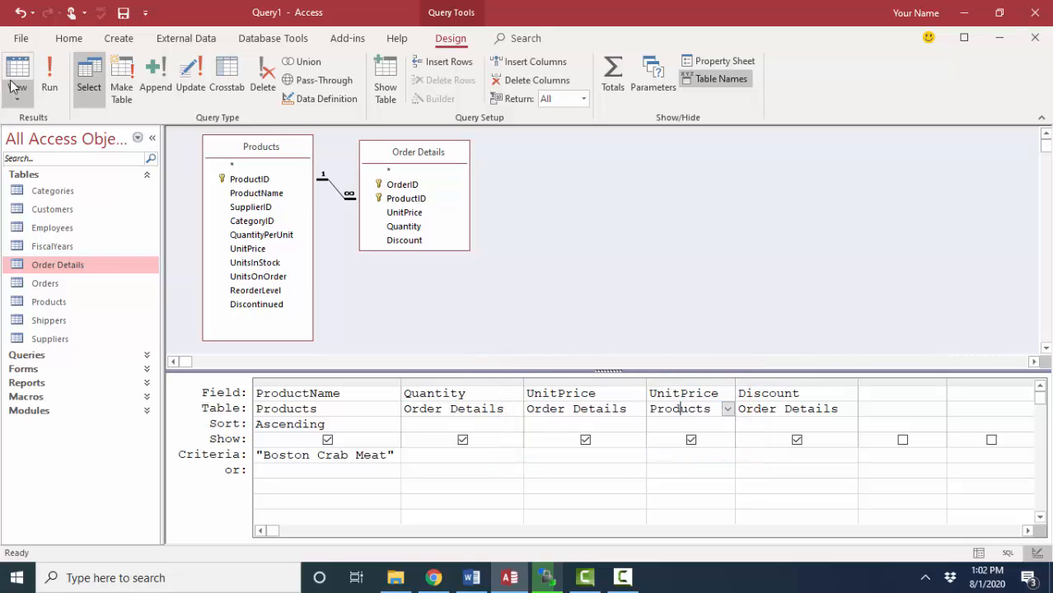
pyautogui.click(49, 74)
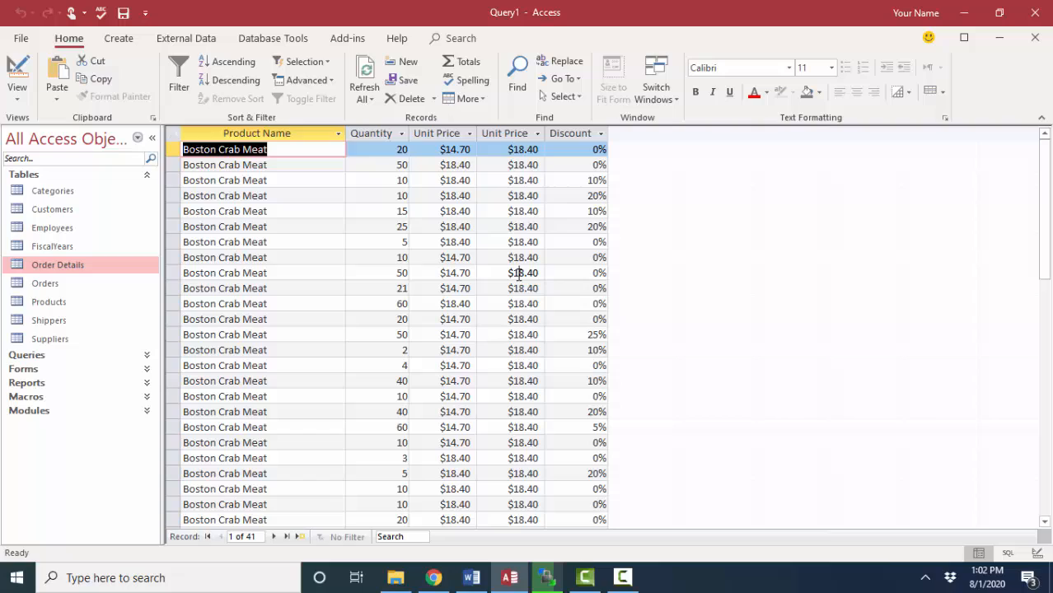
pyautogui.click(522, 274)
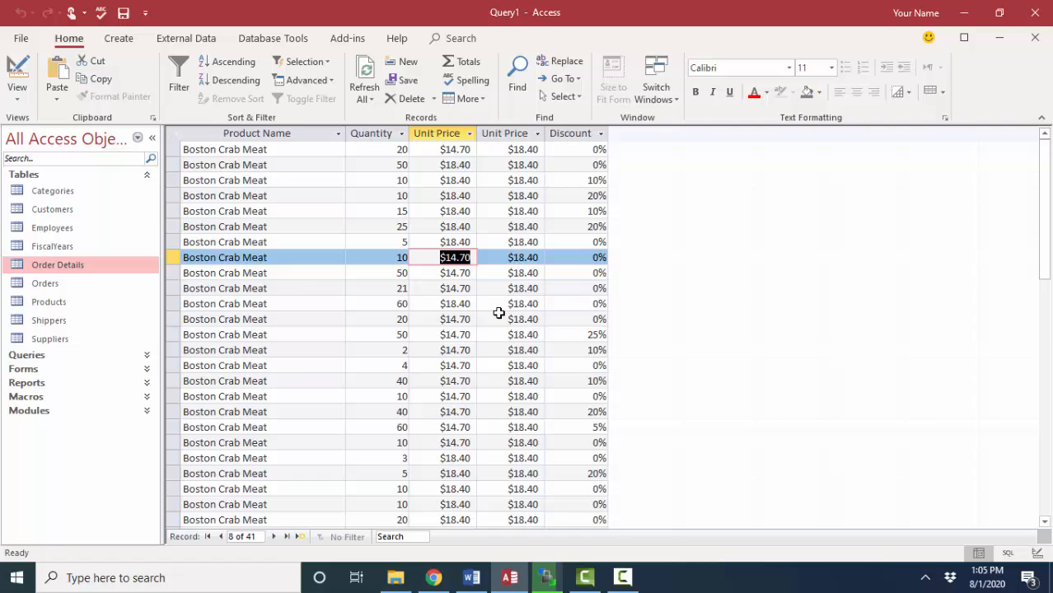
pyautogui.click(17, 74)
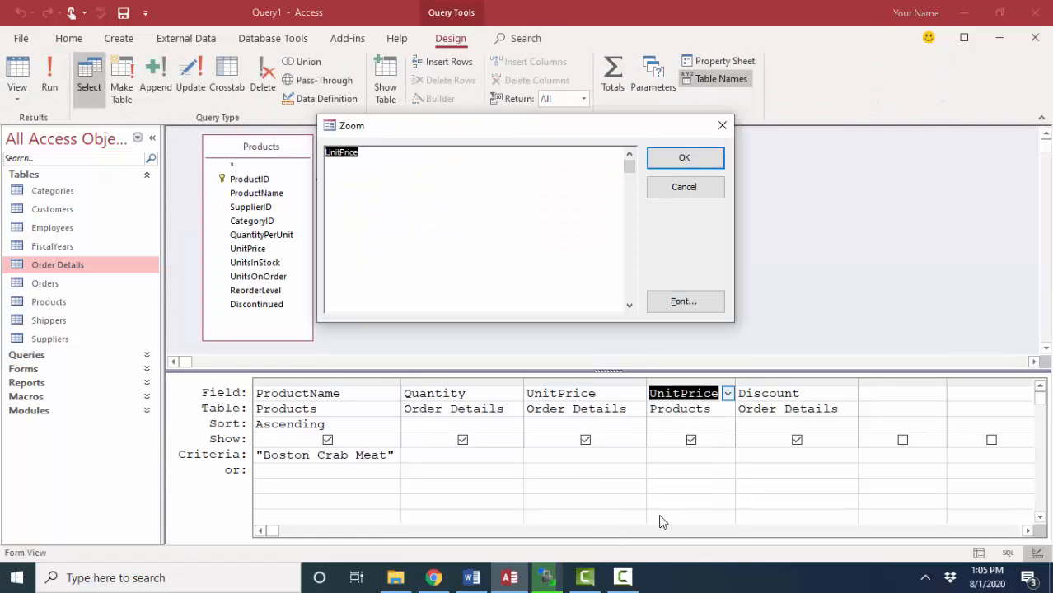
pyautogui.moveTo(651, 346)
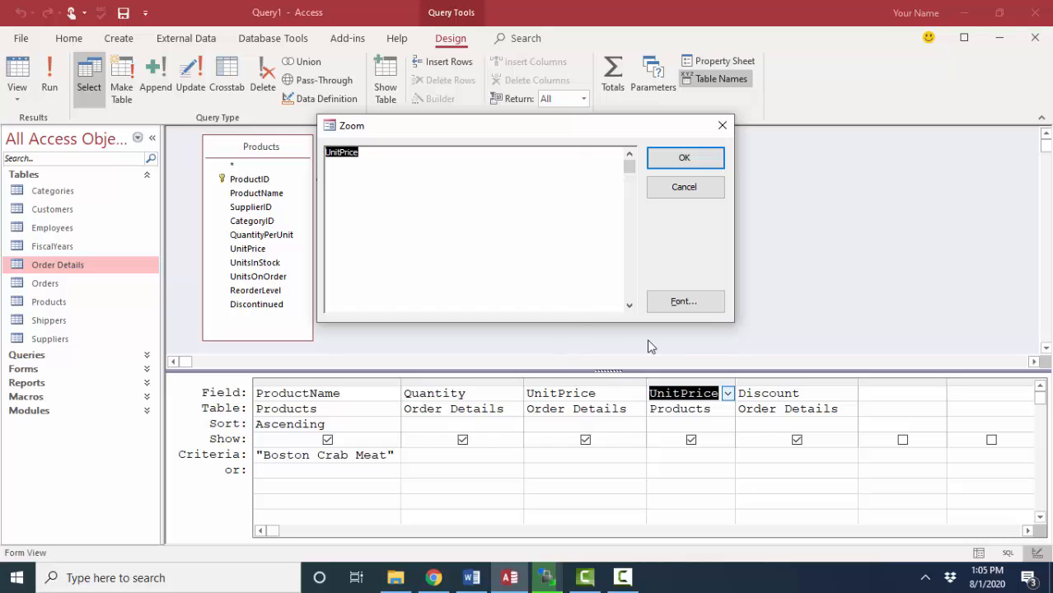
# - Define Subtotal: [Quantity]*[Order Details].[UnitPrice] and confirm it
pyautogui.write('Subot')
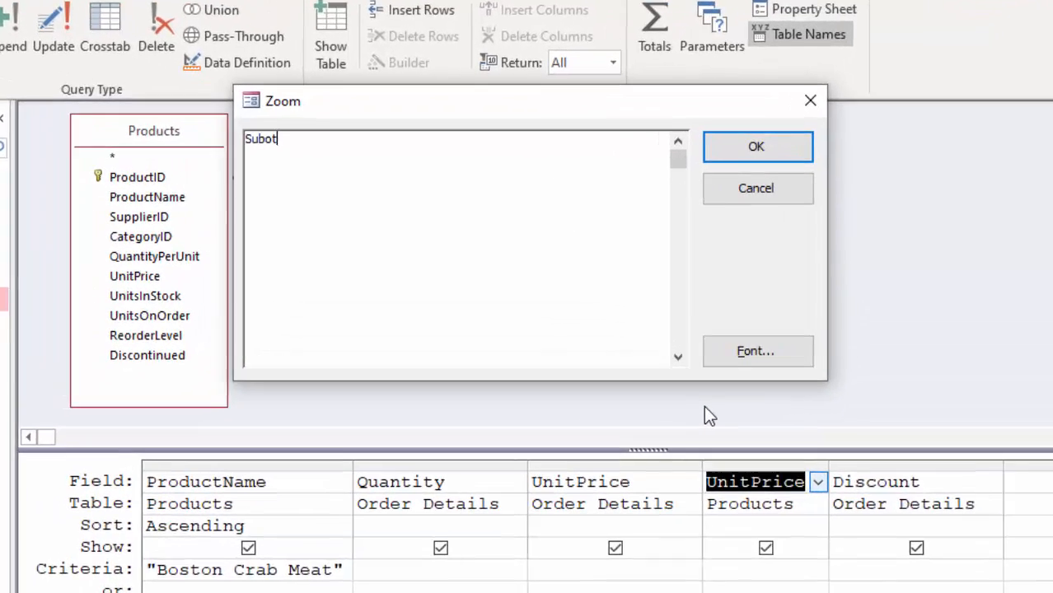
pyautogui.write('otal')
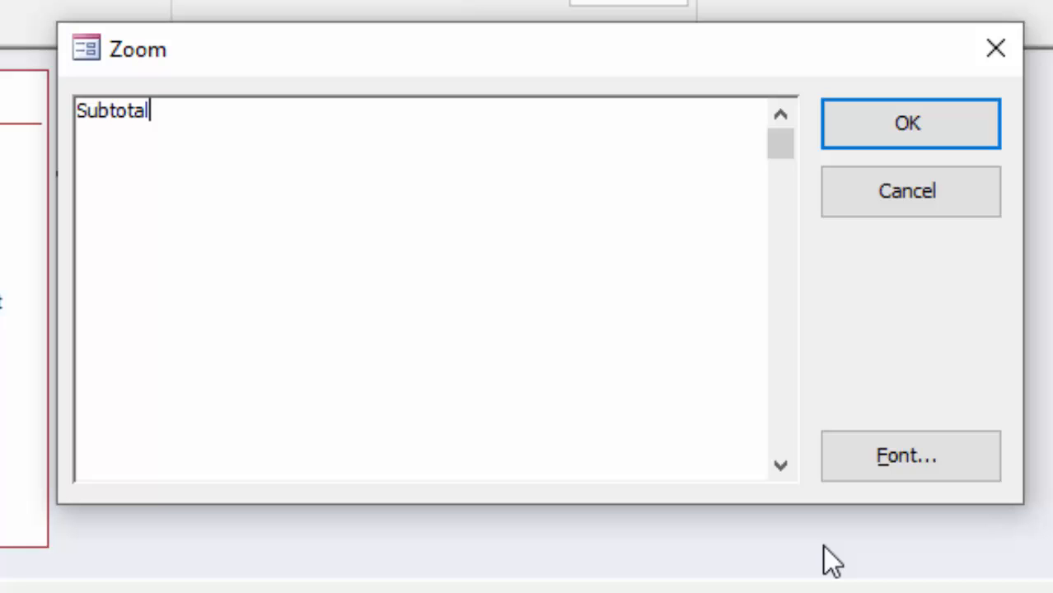
pyautogui.write(': [')
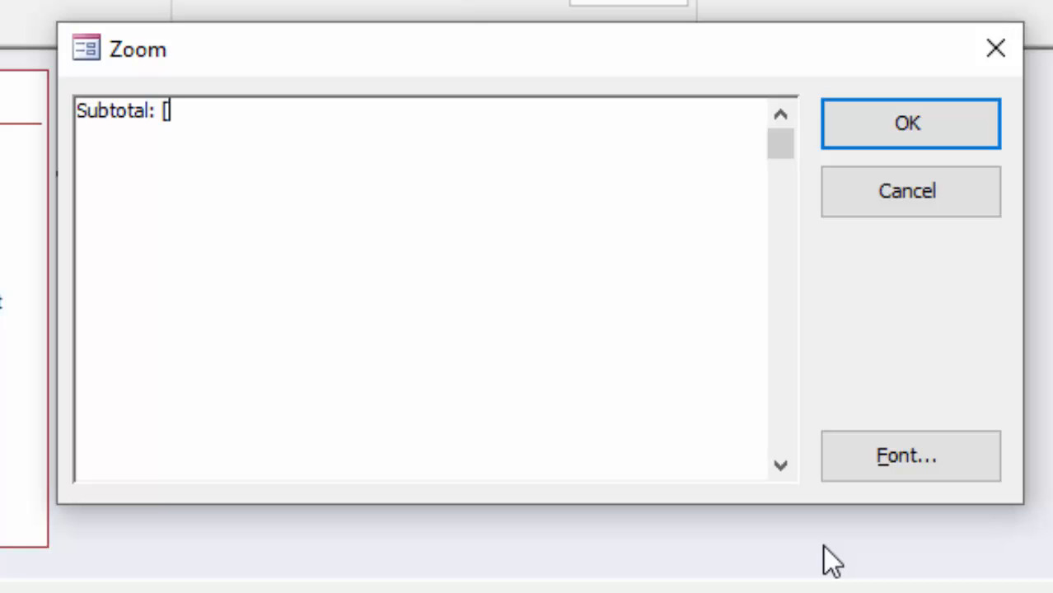
pyautogui.write('Quantity')
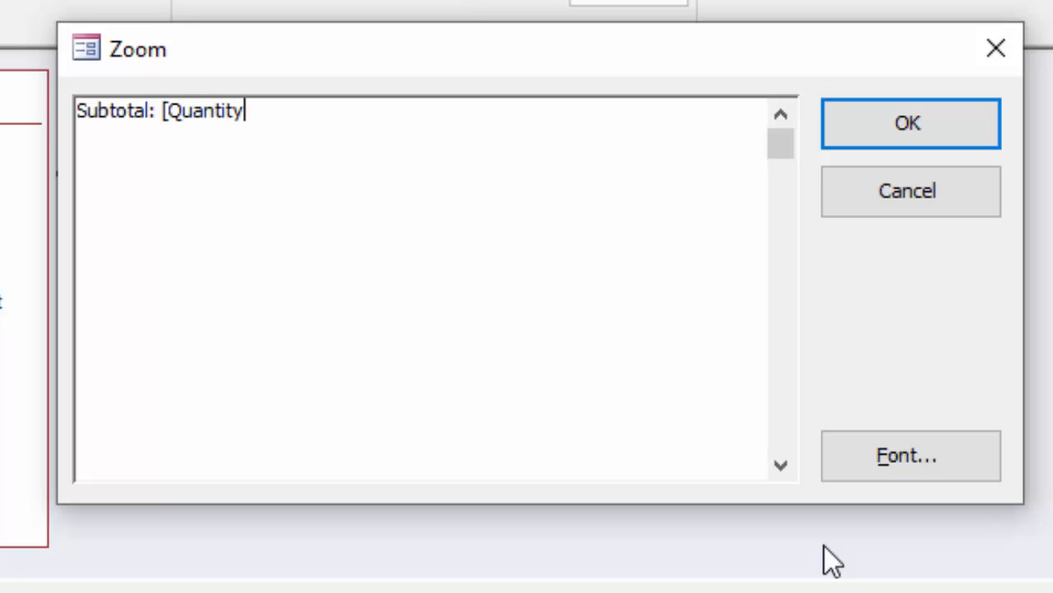
pyautogui.write('*')
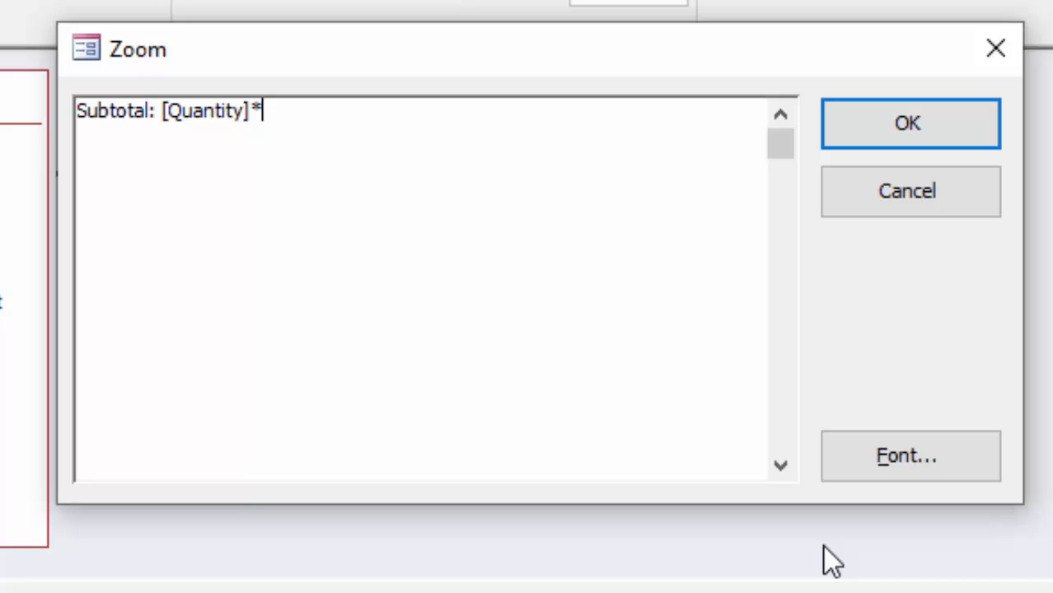
pyautogui.write('[O')
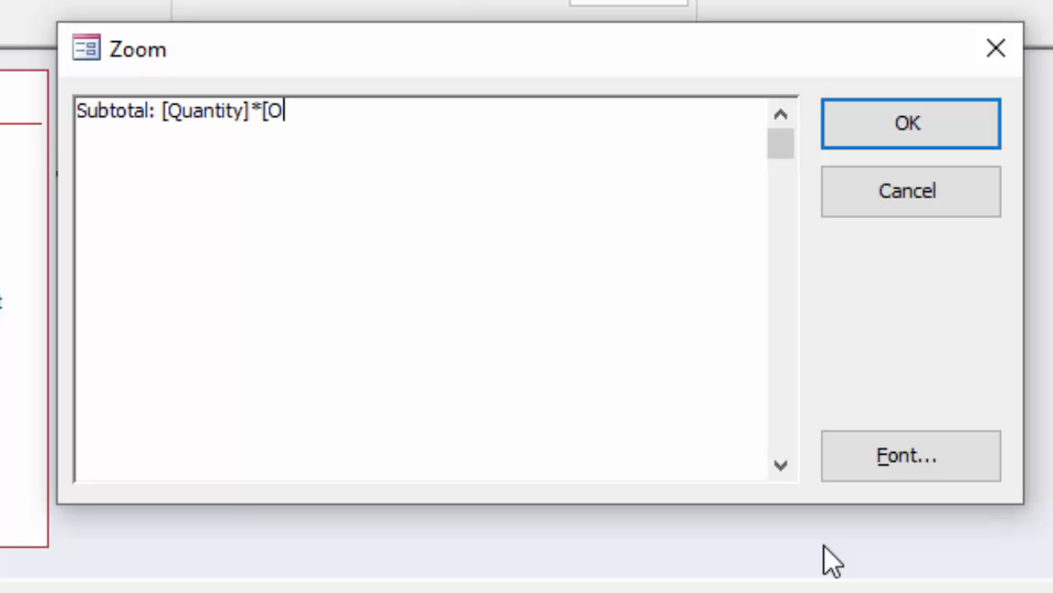
pyautogui.write('rder Detail')
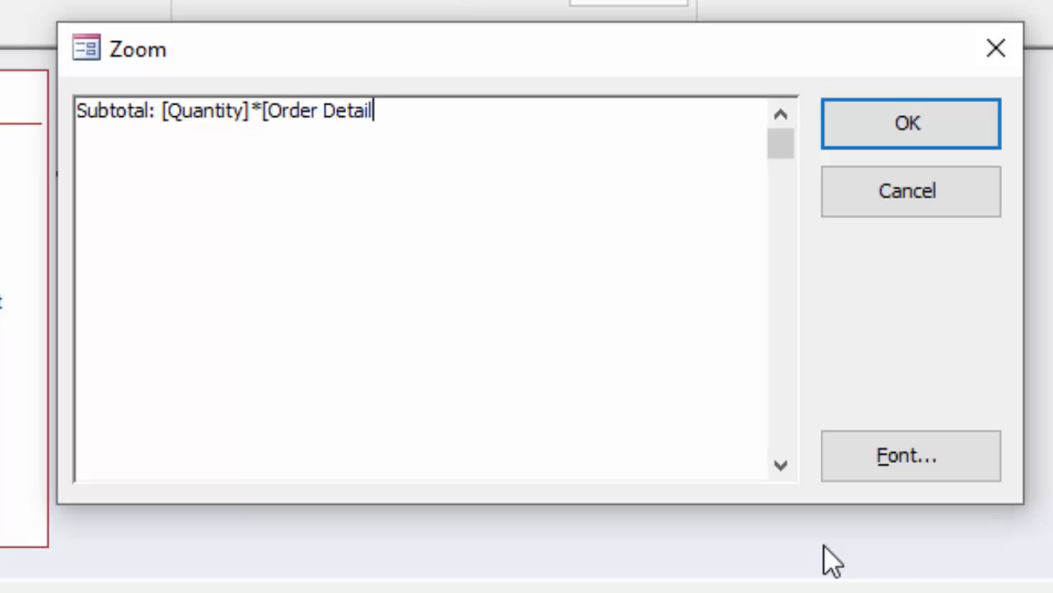
pyautogui.write('s]')
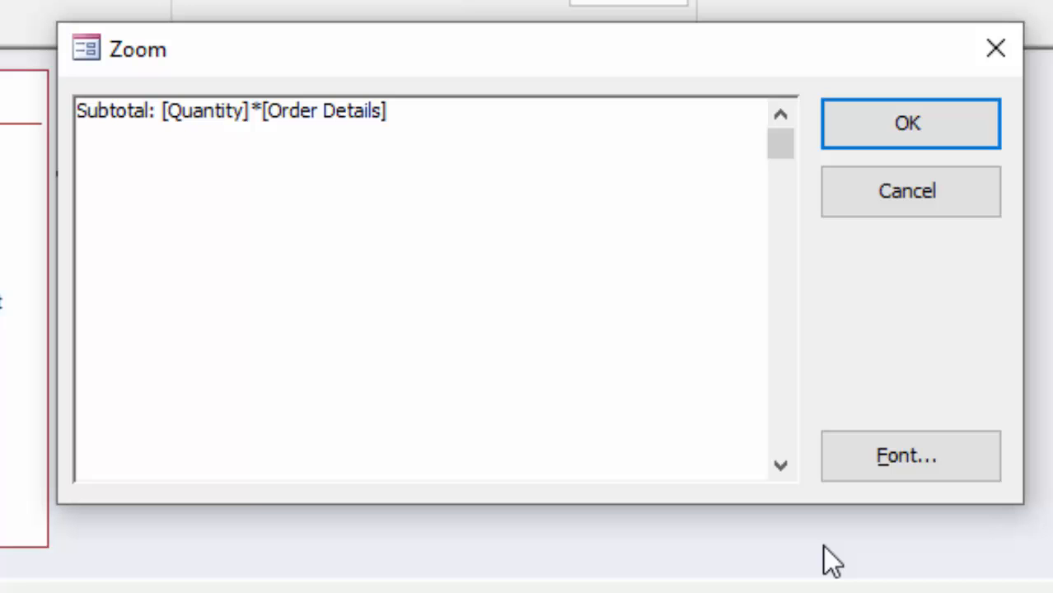
pyautogui.write('.[UnitPri')
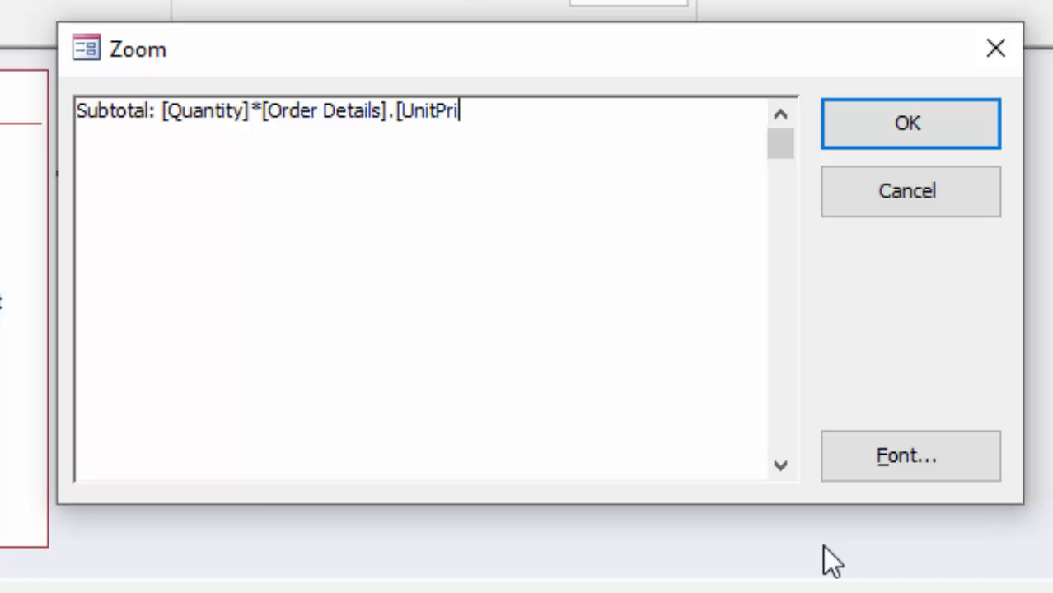
pyautogui.write('ce]')
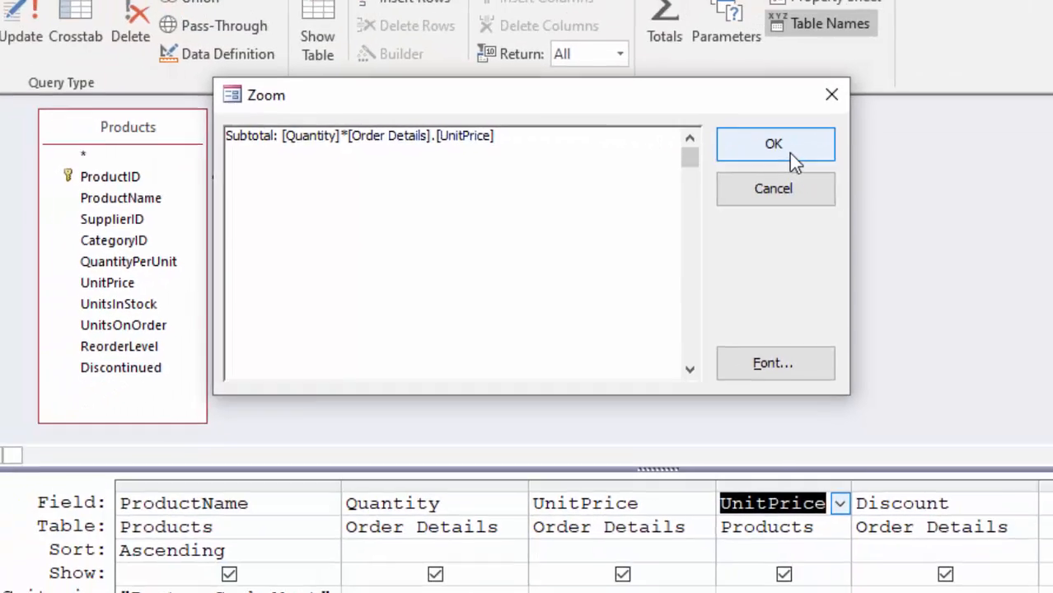
pyautogui.click(773, 144)
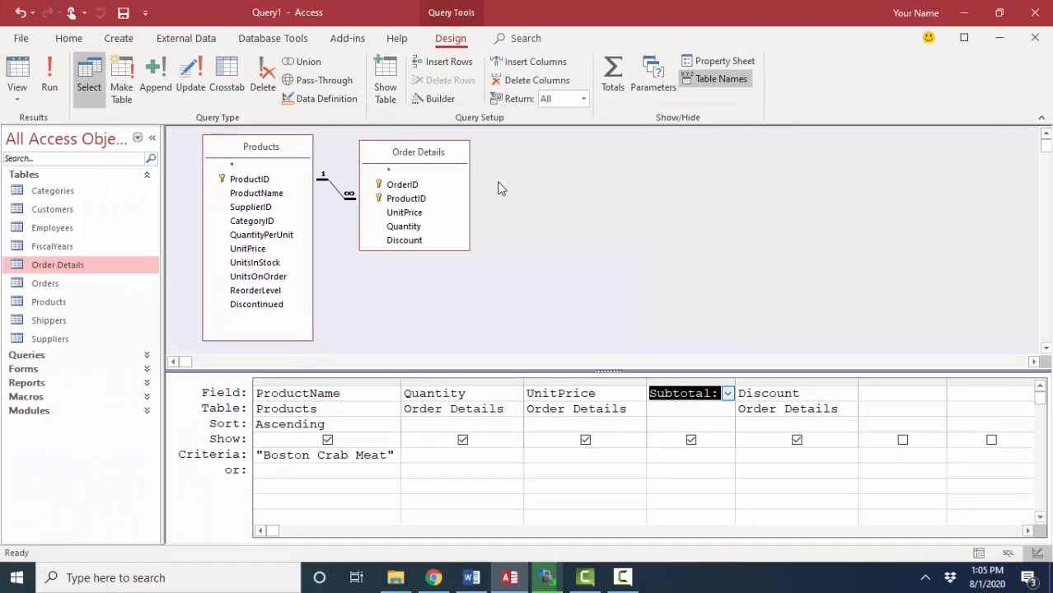
pyautogui.click(49, 74)
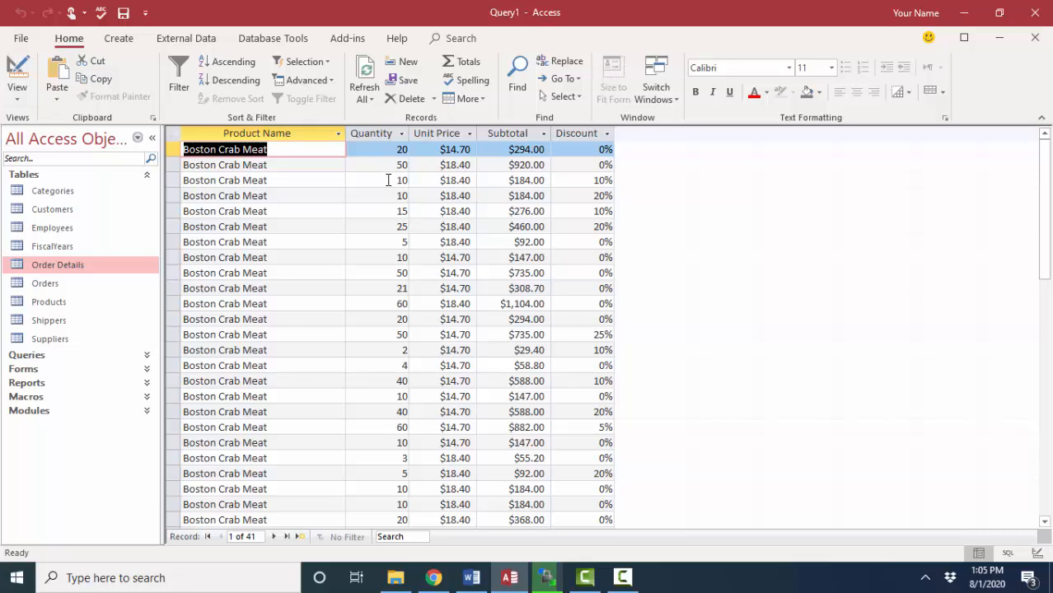
pyautogui.click(455, 180)
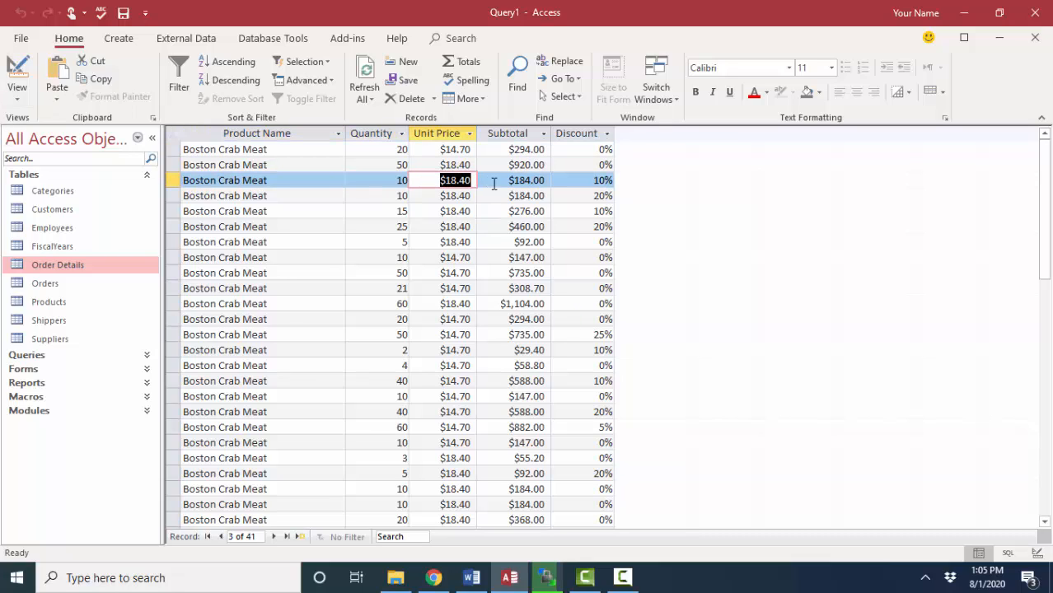
pyautogui.click(527, 180)
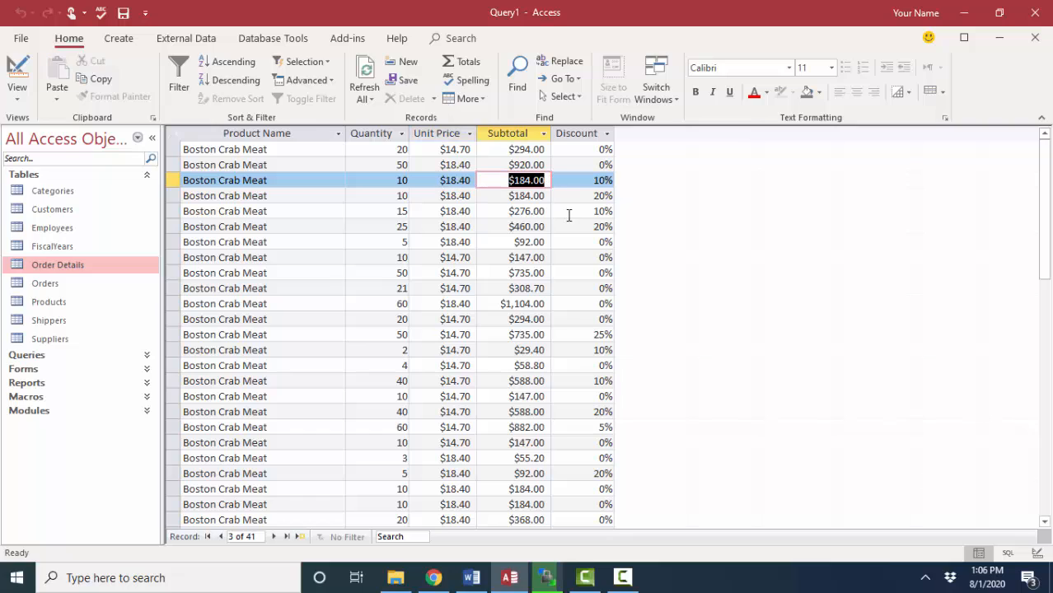
pyautogui.moveTo(435, 270)
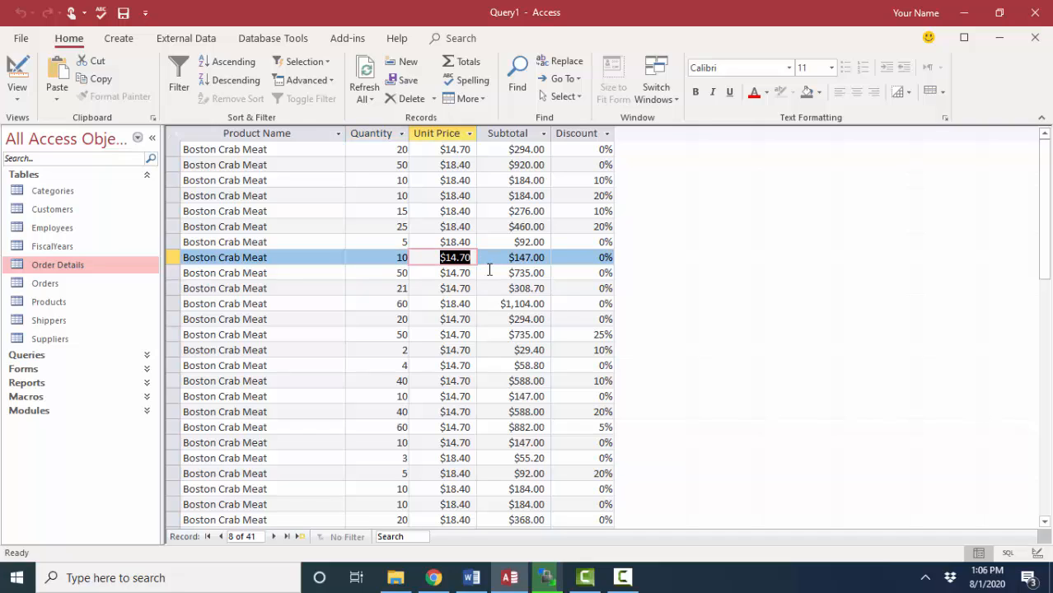
pyautogui.click(525, 257)
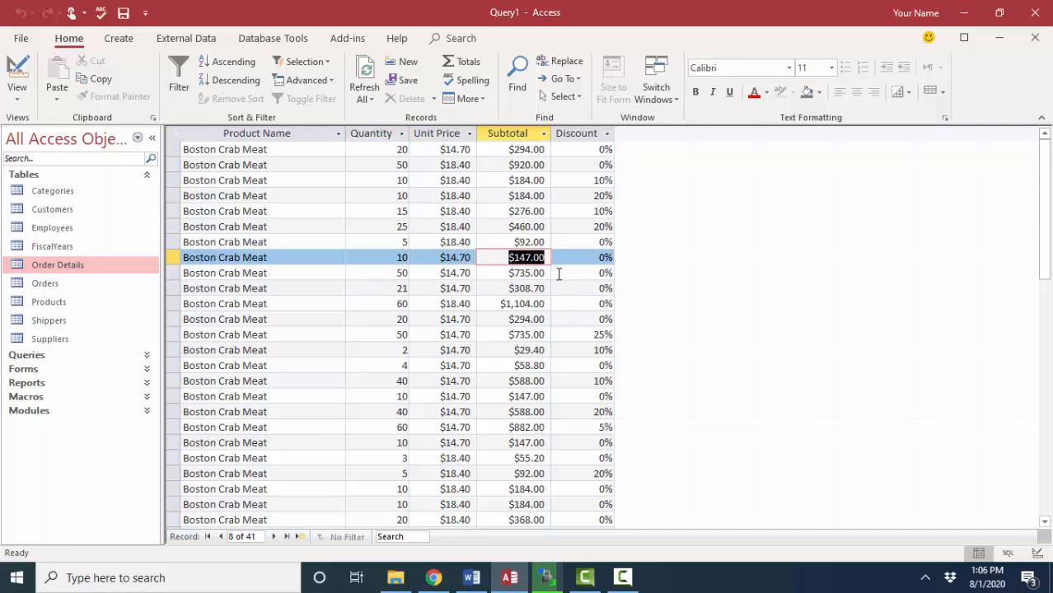
pyautogui.click(16, 74)
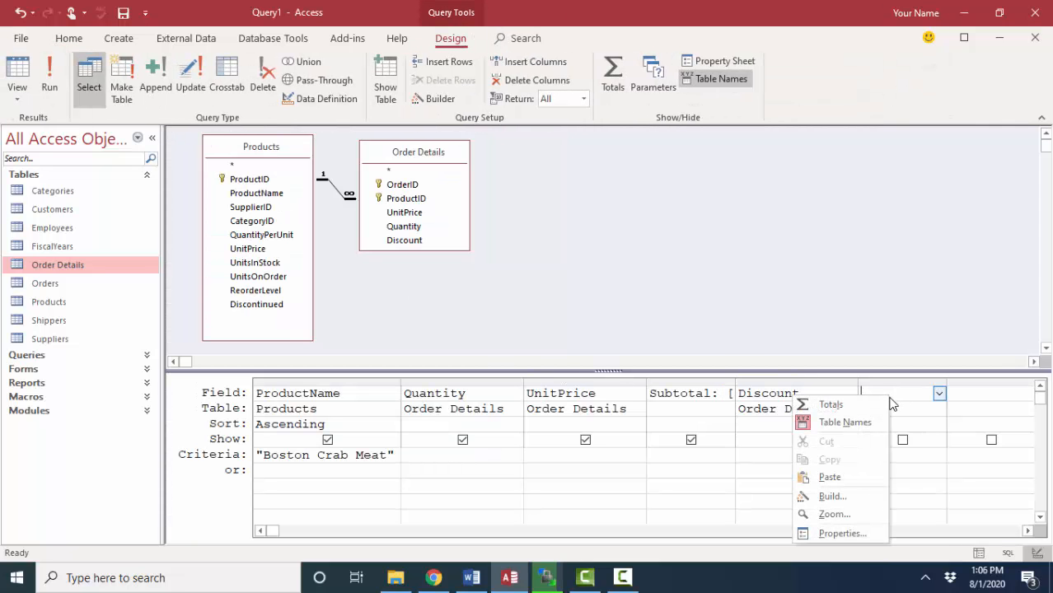
# - In the Zoom box, define DiscountedSubtotal: ([Quantity]*[Order Details].[UnitPrice])*(1-[Discount])
pyautogui.click(833, 514)
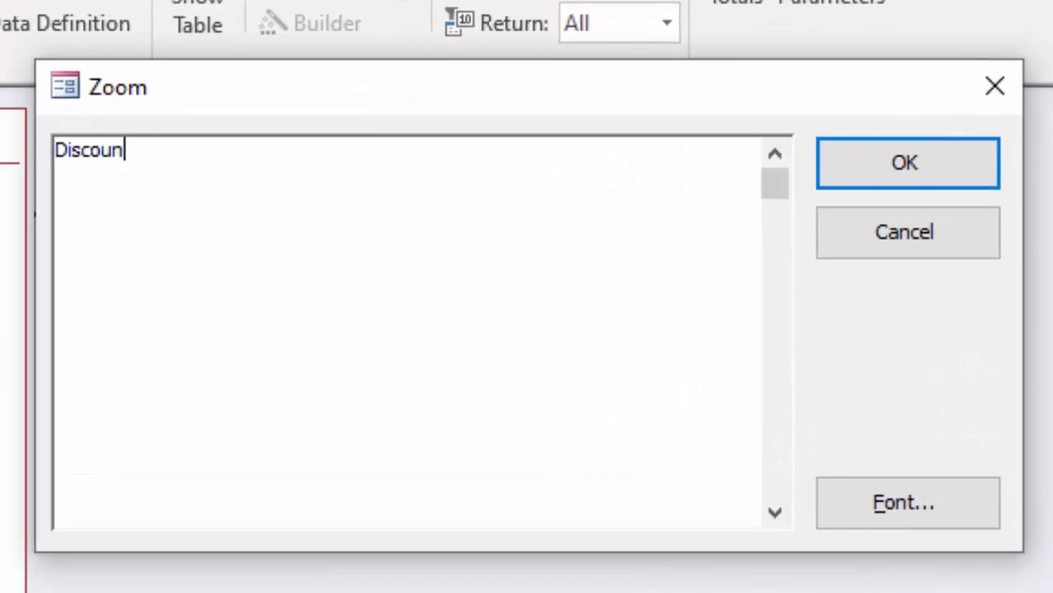
pyautogui.write('tedSubtotal:')
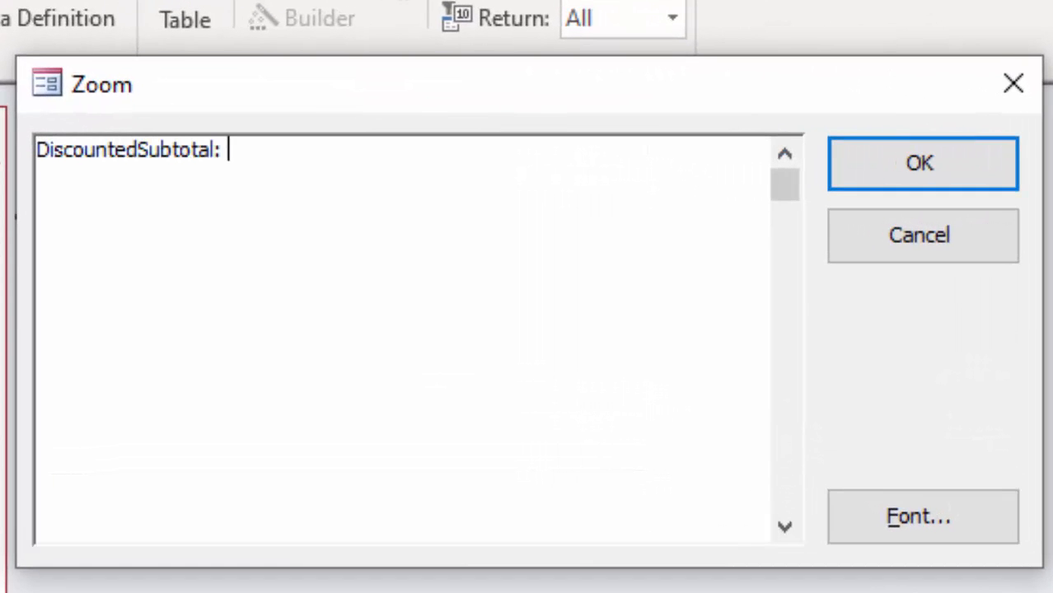
pyautogui.write('[Quantity]*')
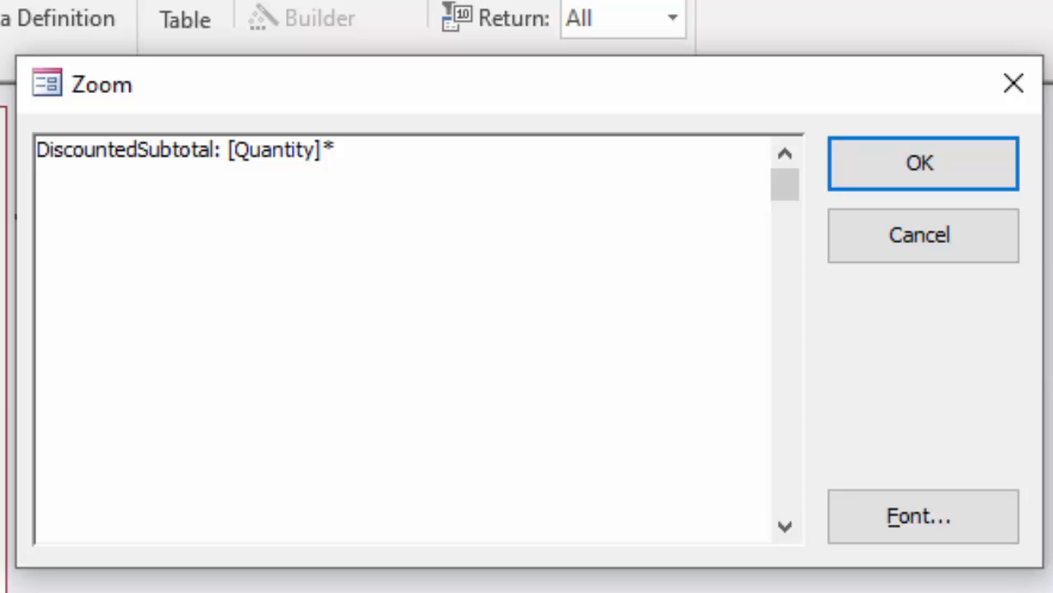
pyautogui.write('[Order Details].[Unit')
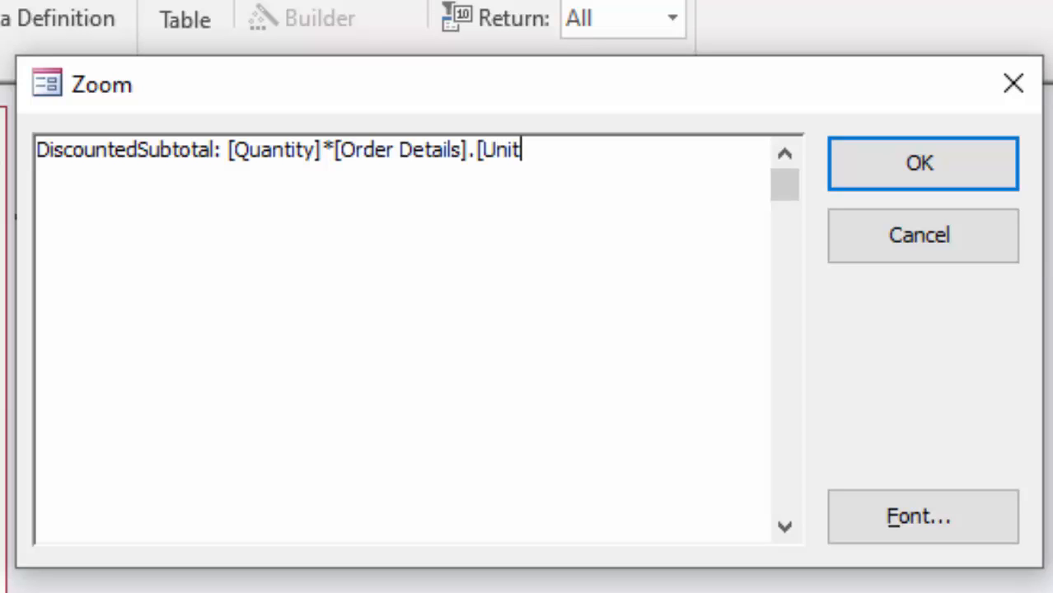
pyautogui.write('Price])')
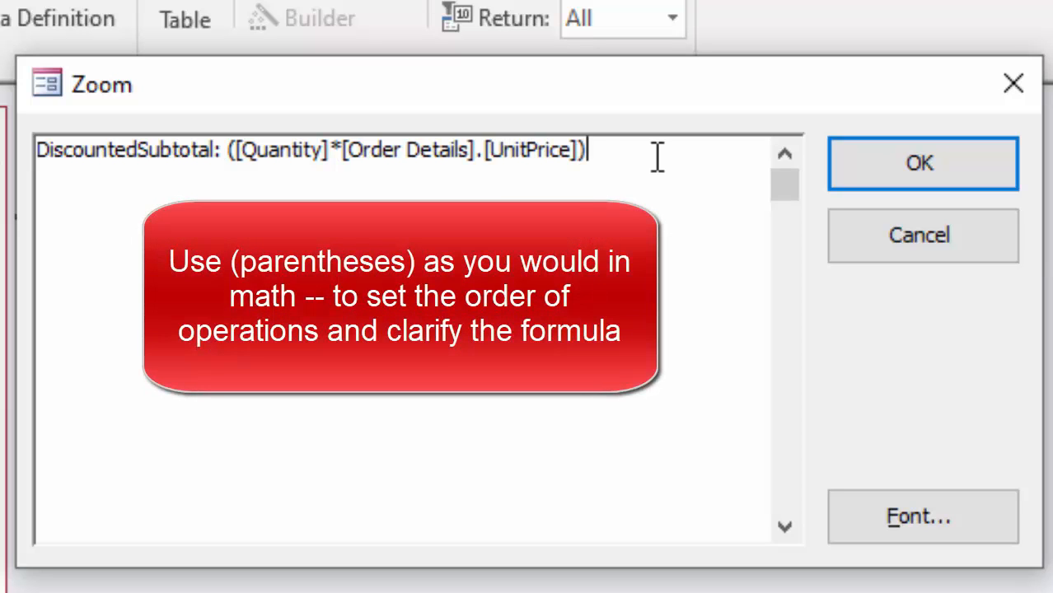
pyautogui.write('*(1-')
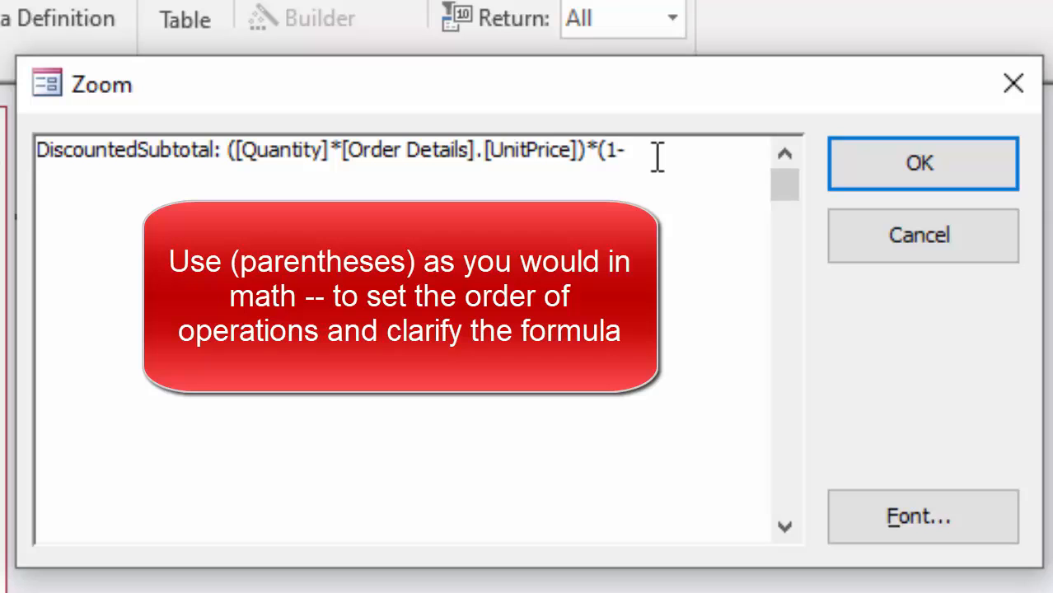
pyautogui.write('[Discount])')
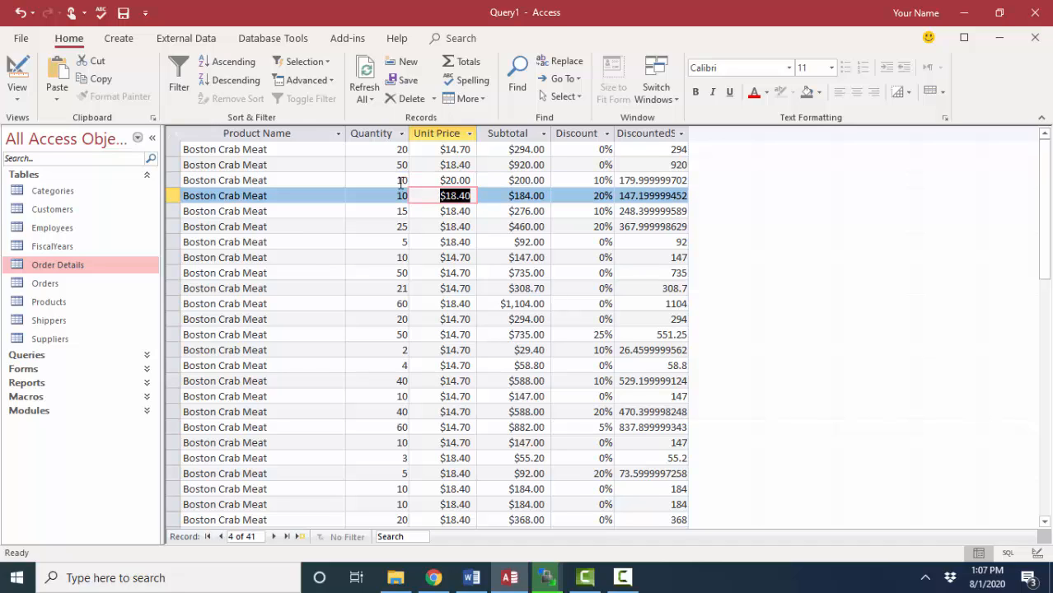
# - Check the discounted subtotal of the $20.00 row in the datasheet
pyautogui.click(526, 179)
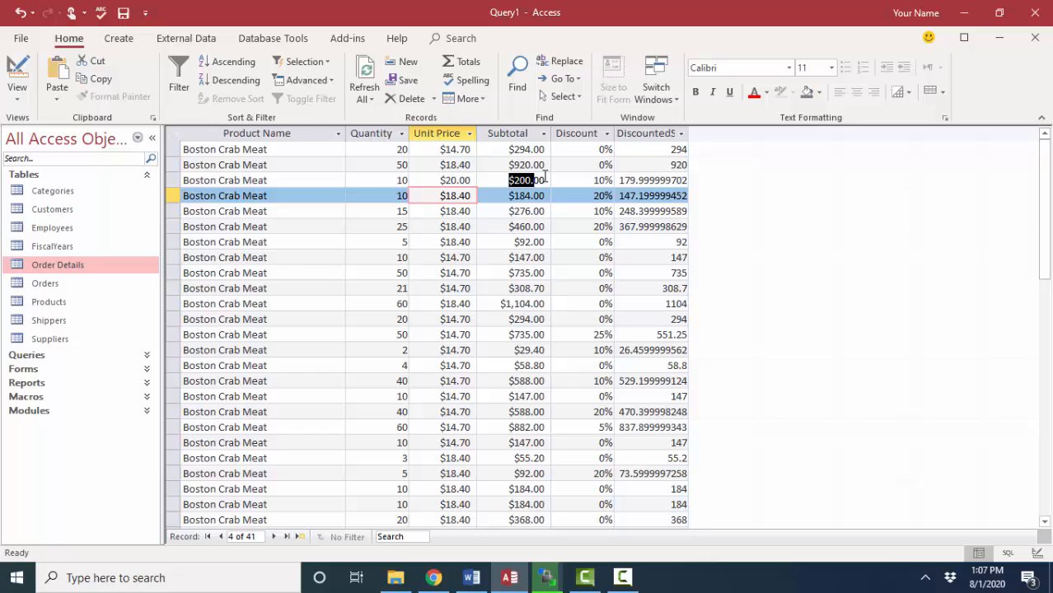
pyautogui.click(526, 179)
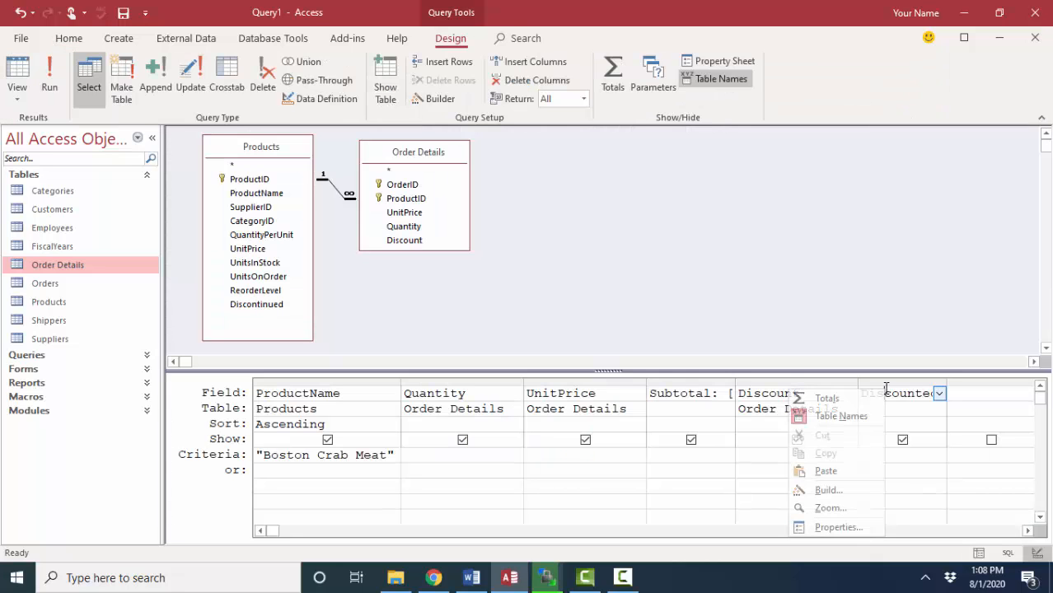
pyautogui.moveTo(828, 489)
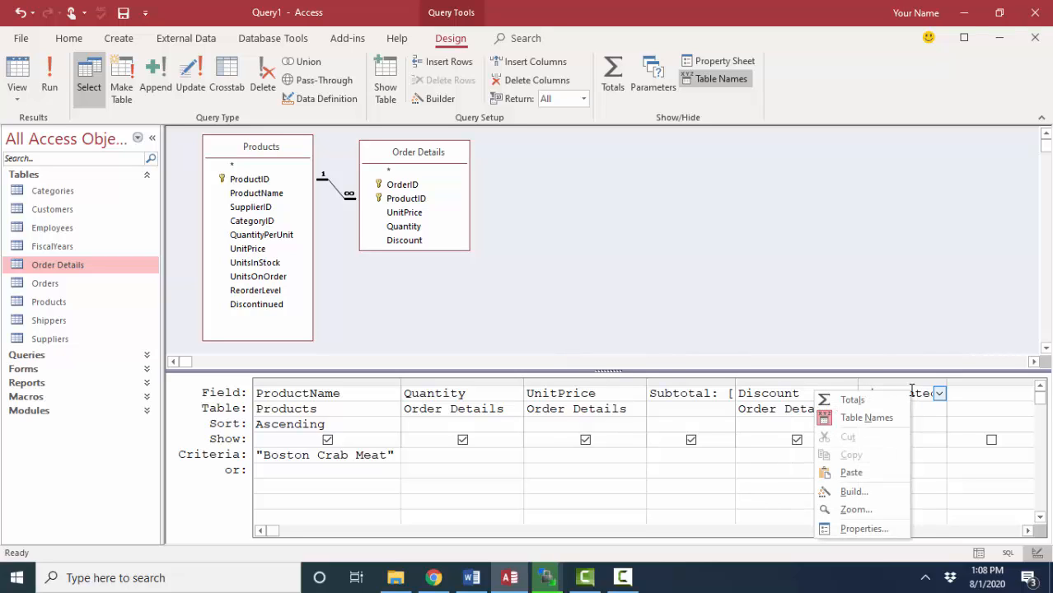
pyautogui.moveTo(854, 491)
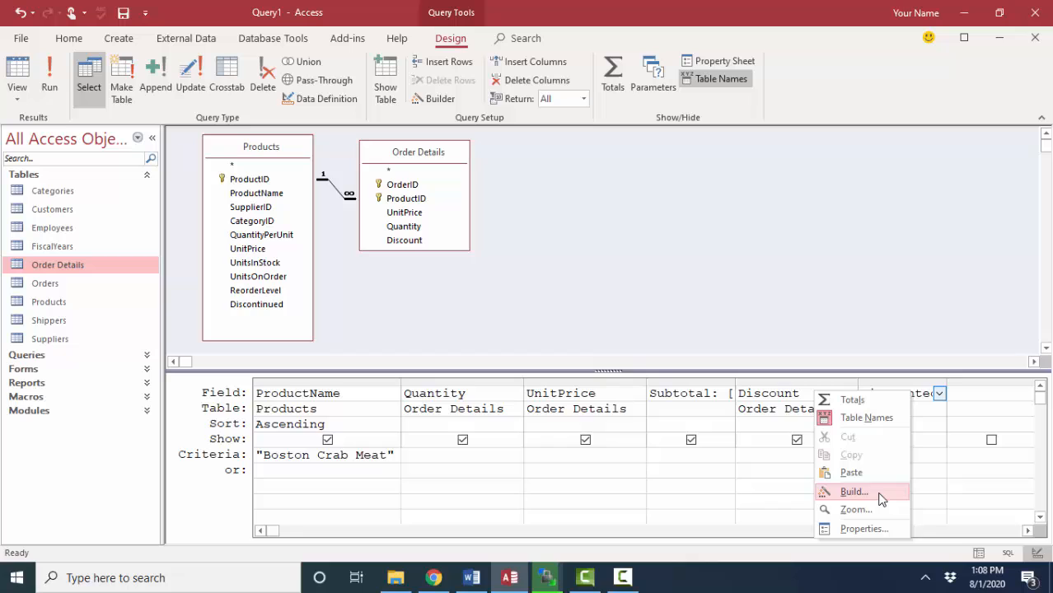
# - Set the DiscountedSubtotal field's Format property to Currency
pyautogui.click(864, 527)
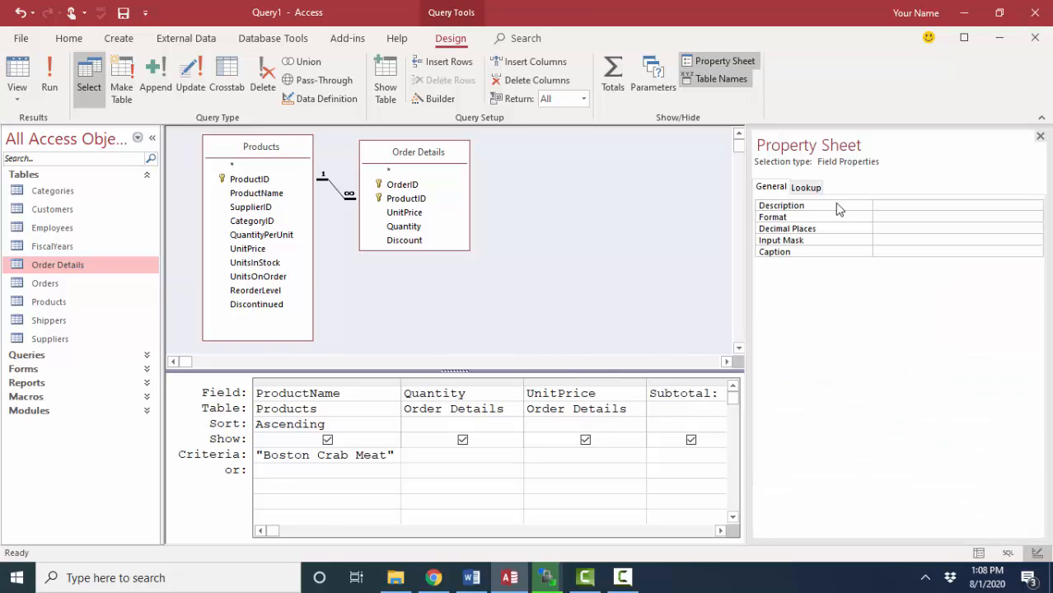
pyautogui.click(1035, 217)
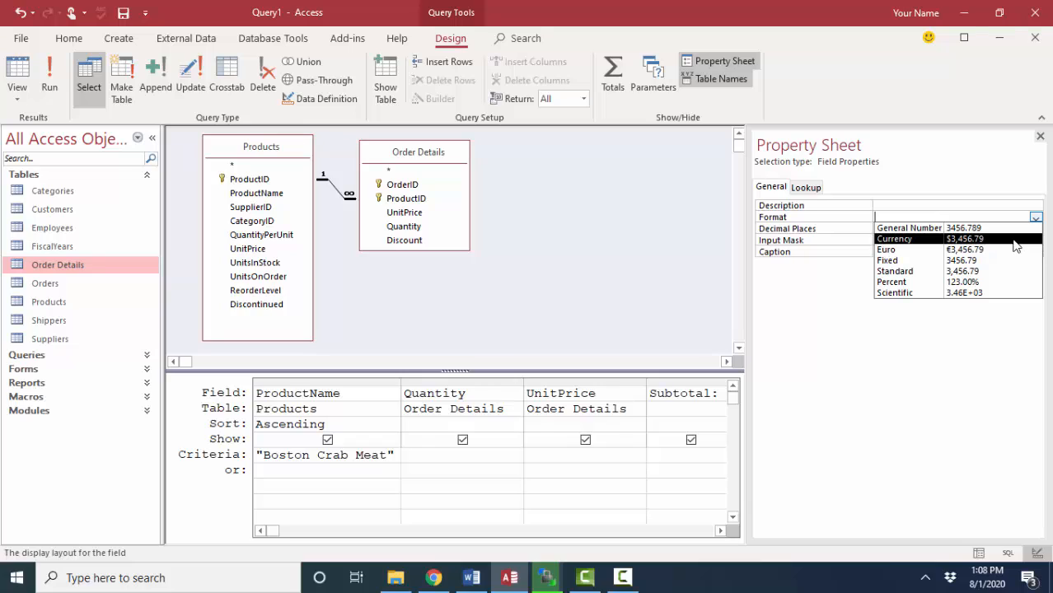
pyautogui.click(893, 237)
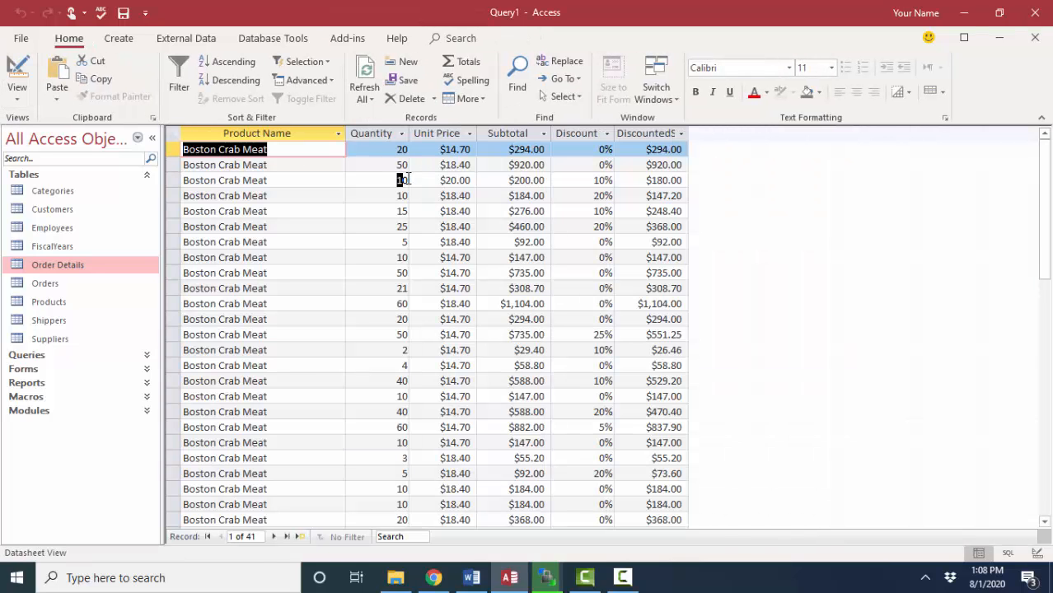
# - Check the third order line's $18.40 unit price and 10% discount, then return to query design
pyautogui.click(527, 179)
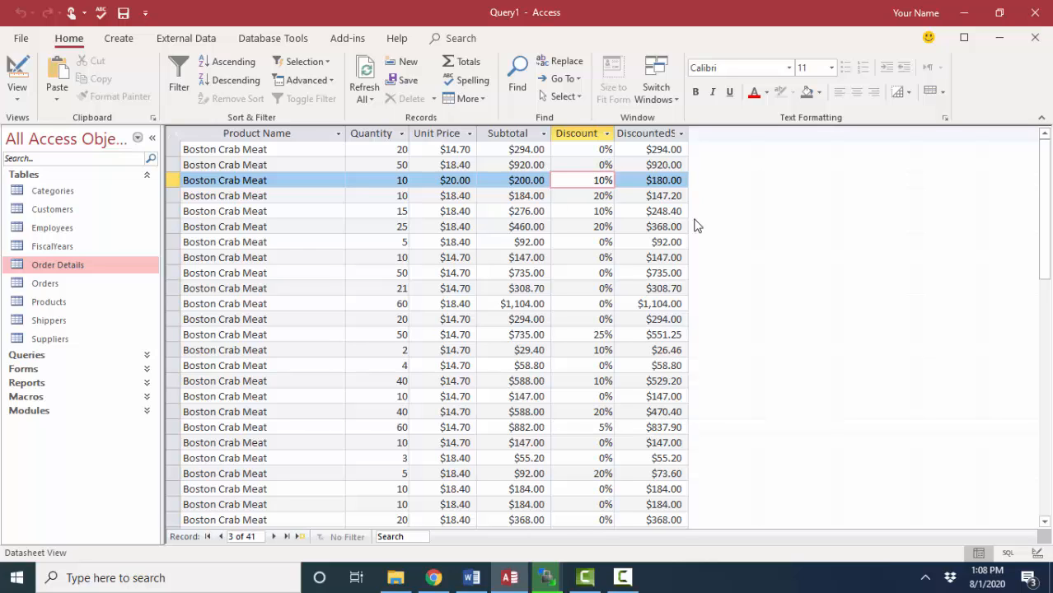
pyautogui.click(580, 180)
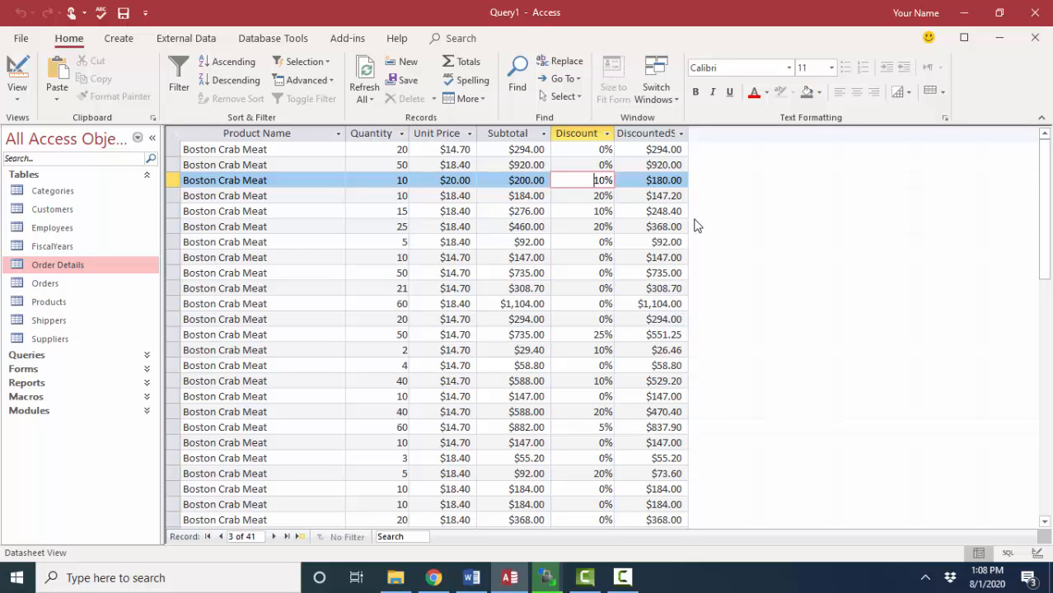
pyautogui.moveTo(426, 179)
pyautogui.write('$18.40')
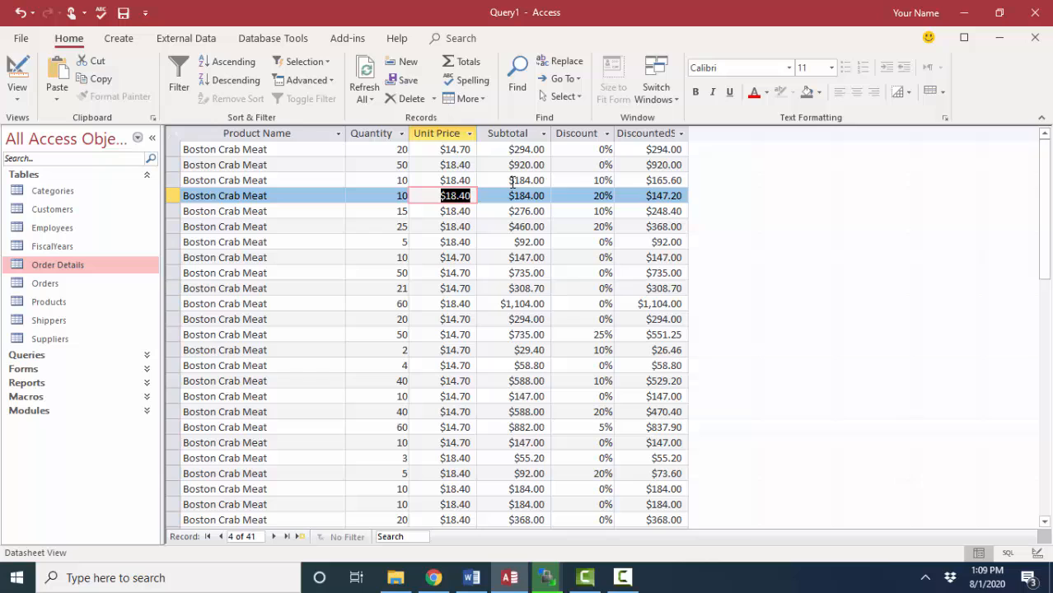
pyautogui.click(16, 75)
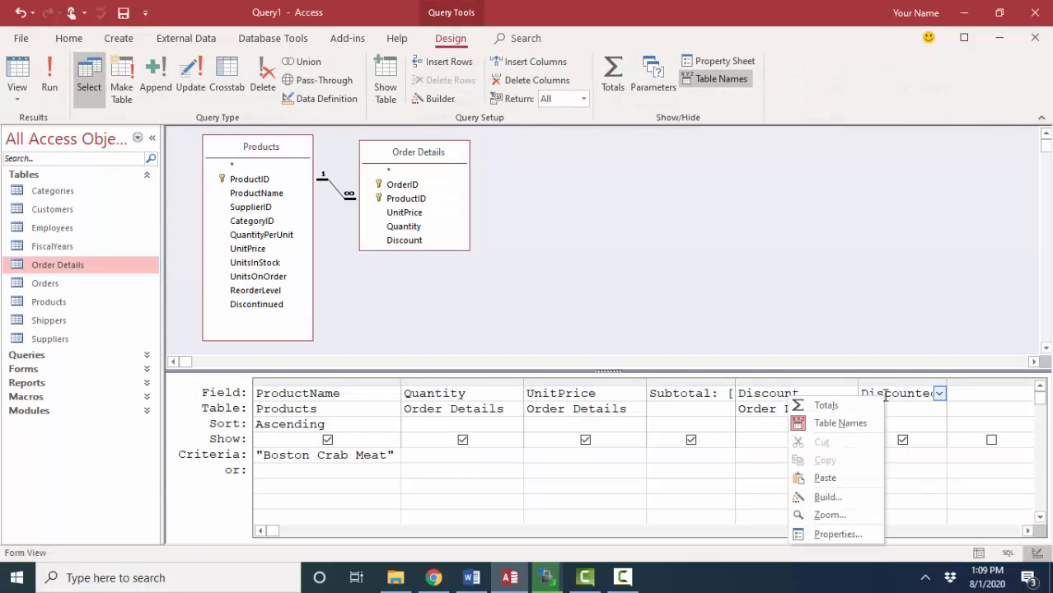
pyautogui.moveTo(827, 514)
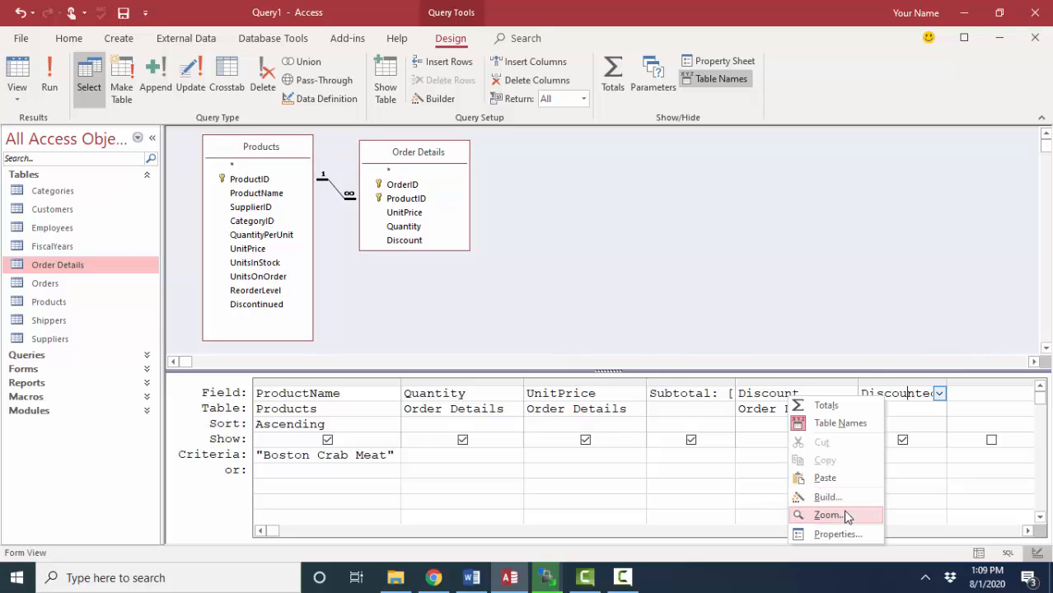
pyautogui.click(827, 514)
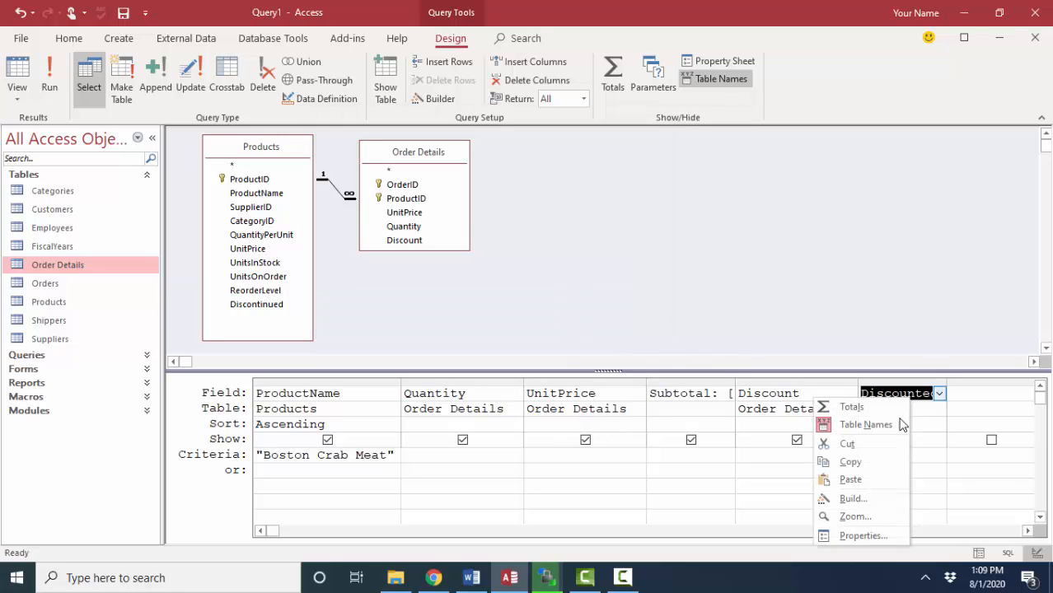
pyautogui.click(854, 498)
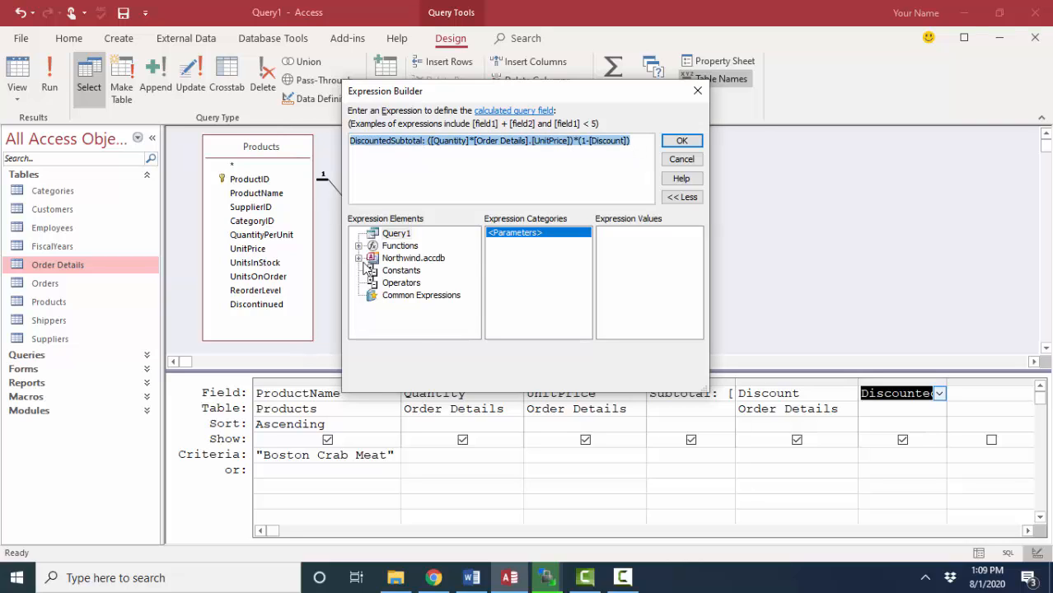
pyautogui.click(359, 257)
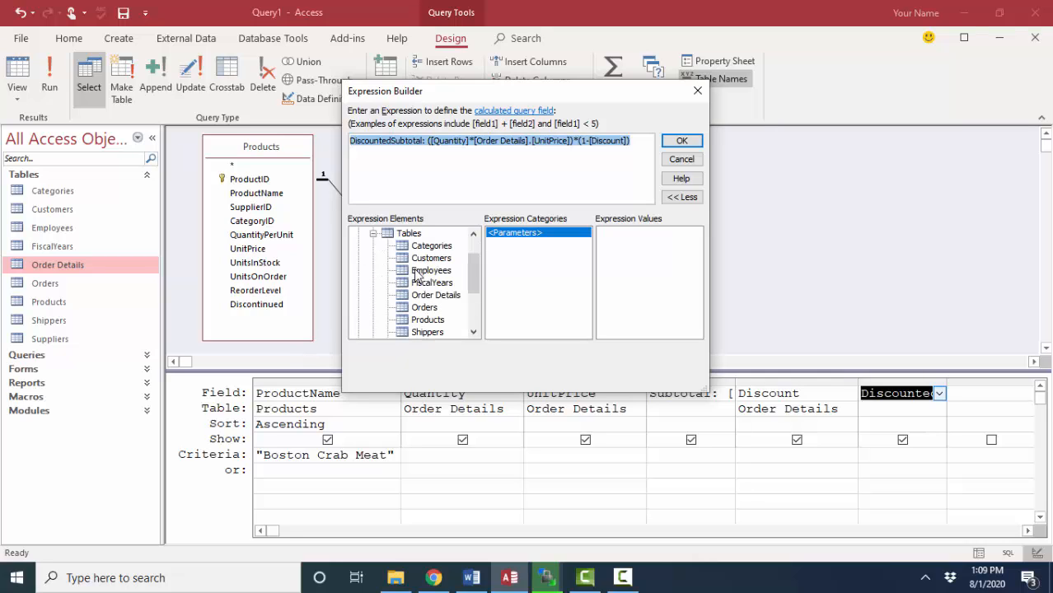
pyautogui.click(432, 246)
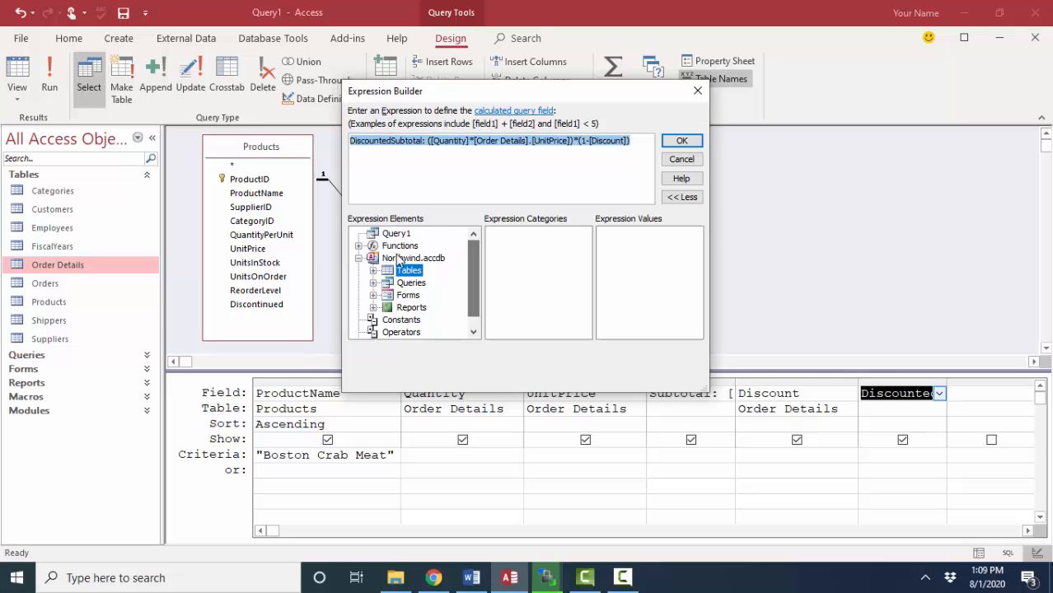
pyautogui.click(399, 246)
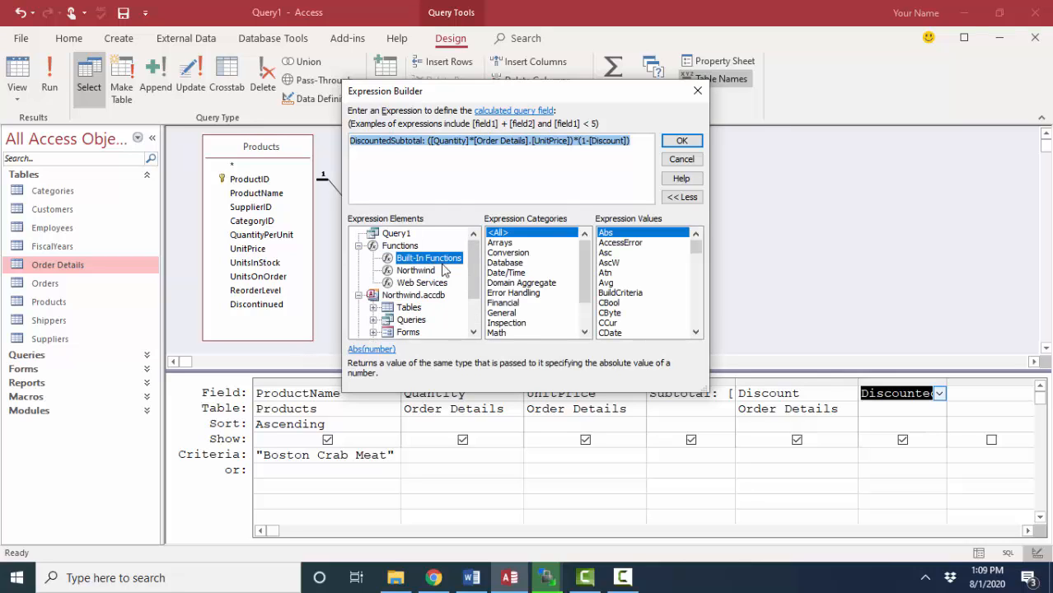
pyautogui.moveTo(526, 331)
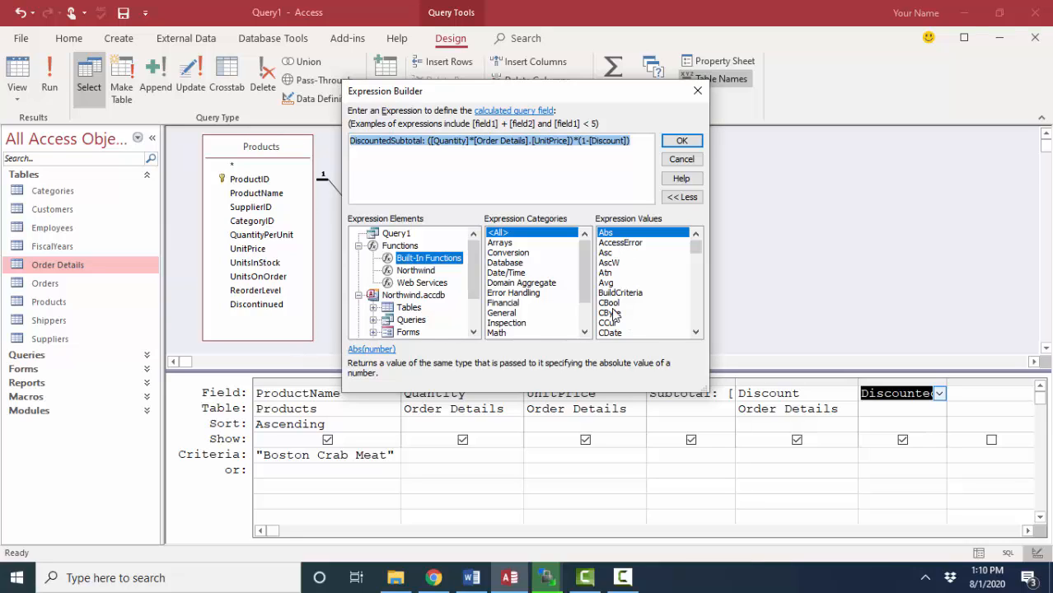
pyautogui.click(507, 242)
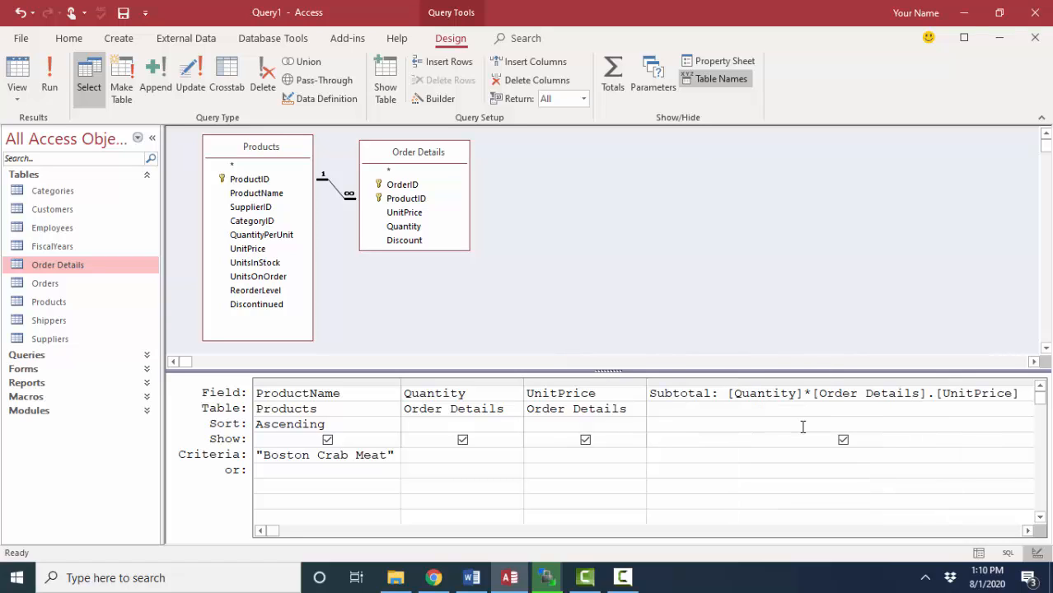
# - Zoom into the full Subtotal expression, review it and close the zoom box
pyautogui.hscroll(3)
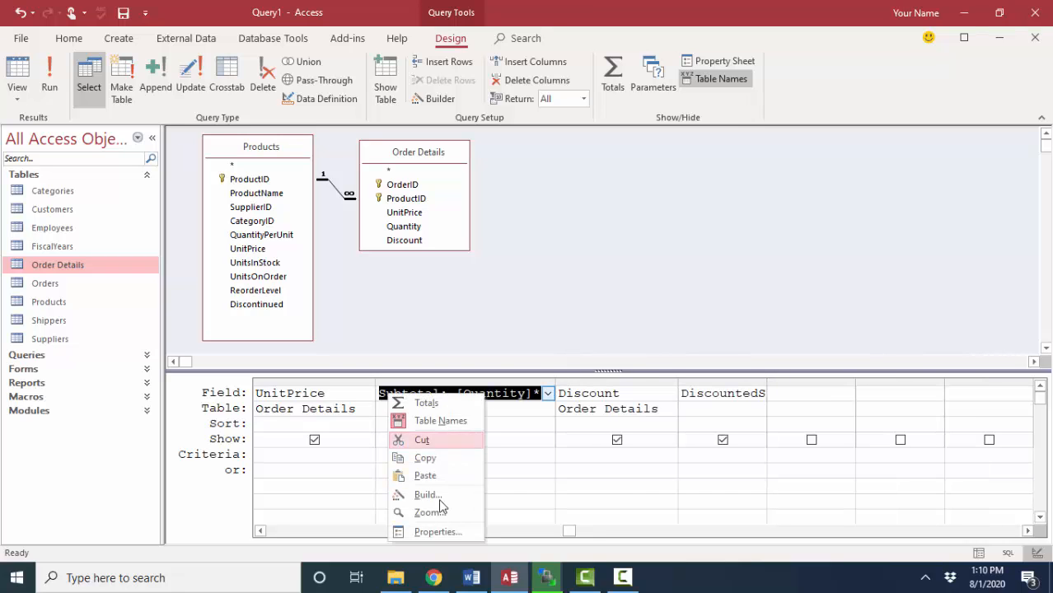
pyautogui.click(428, 511)
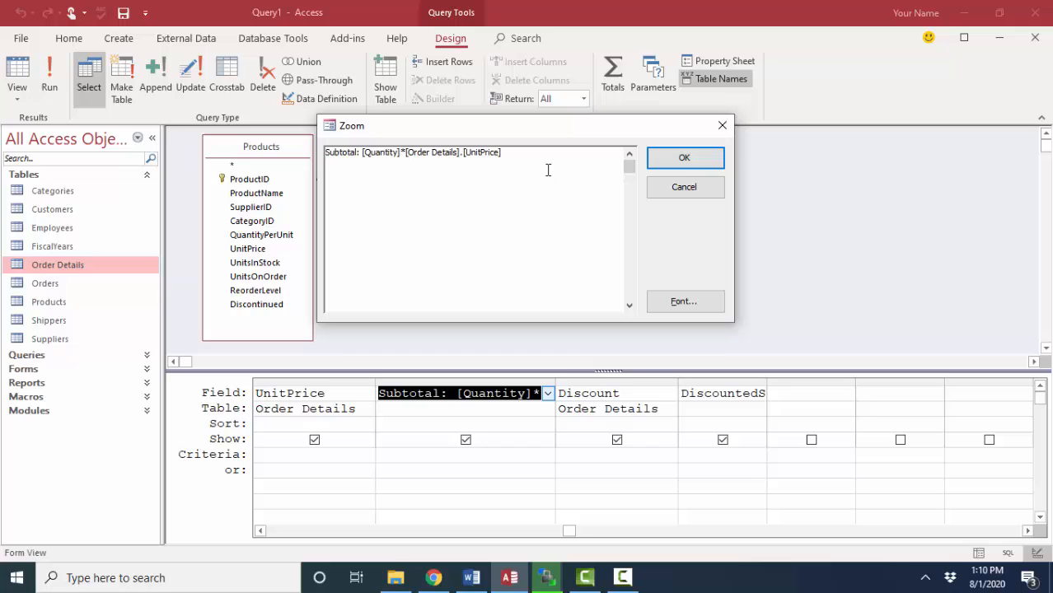
pyautogui.moveTo(683, 158)
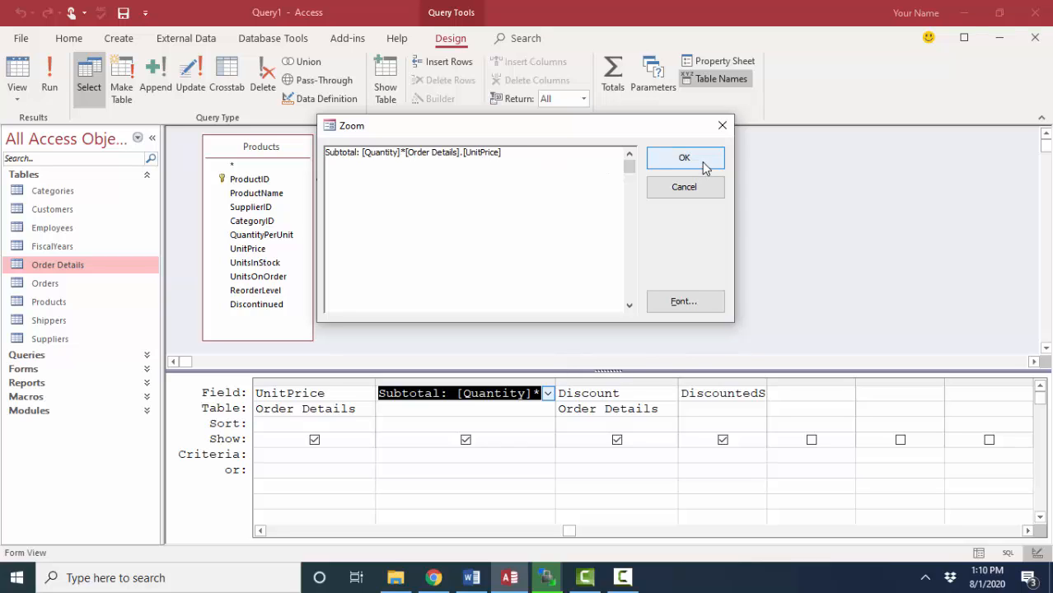
pyautogui.click(684, 158)
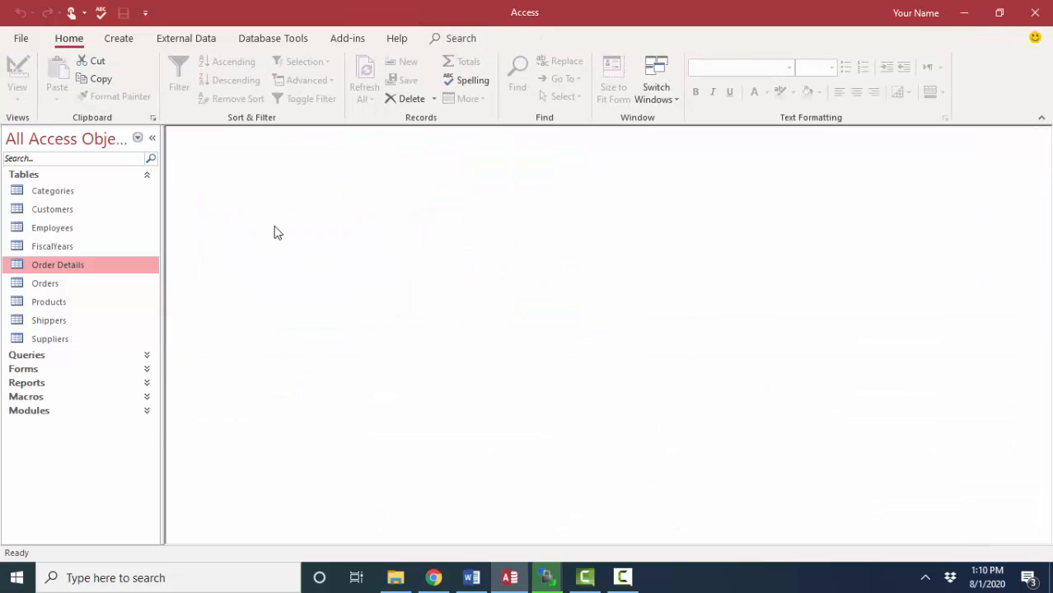
# - Create a new design-view query on Employees with LastName and FirstName and view the names
pyautogui.click(118, 37)
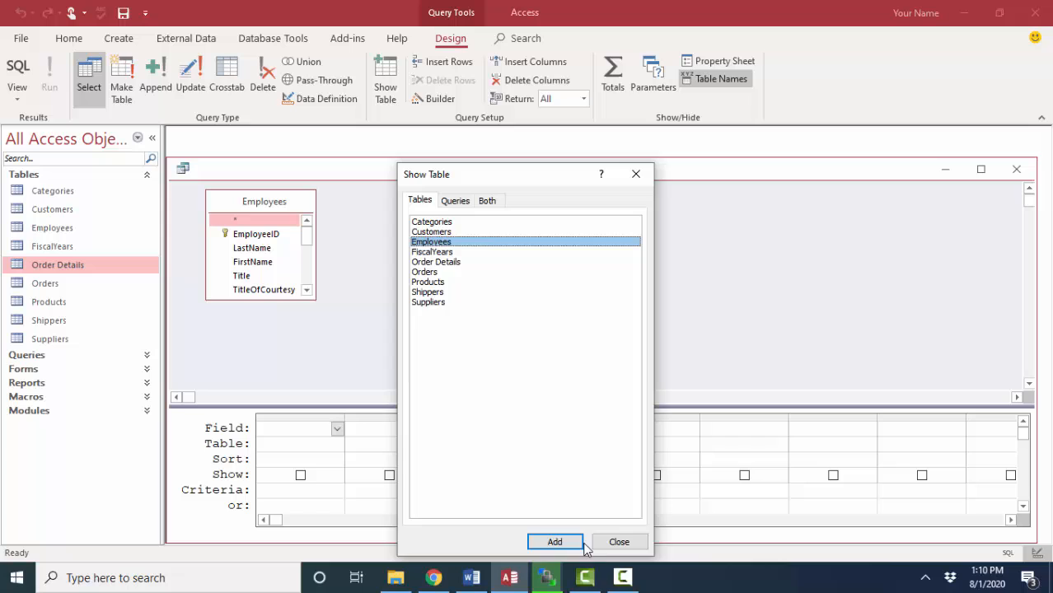
pyautogui.click(620, 541)
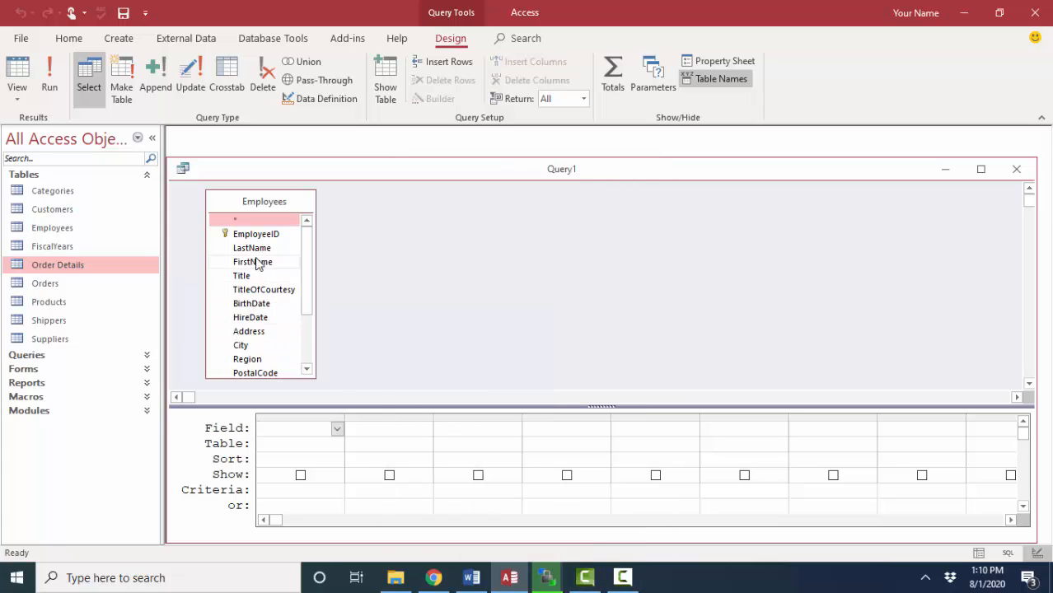
pyautogui.doubleClick(252, 260)
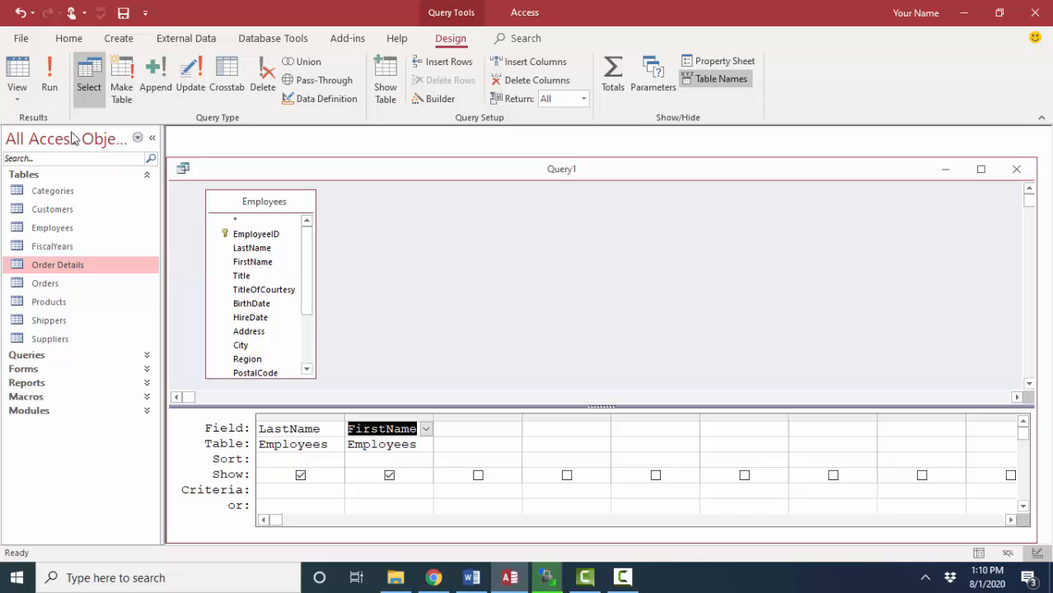
pyautogui.click(49, 74)
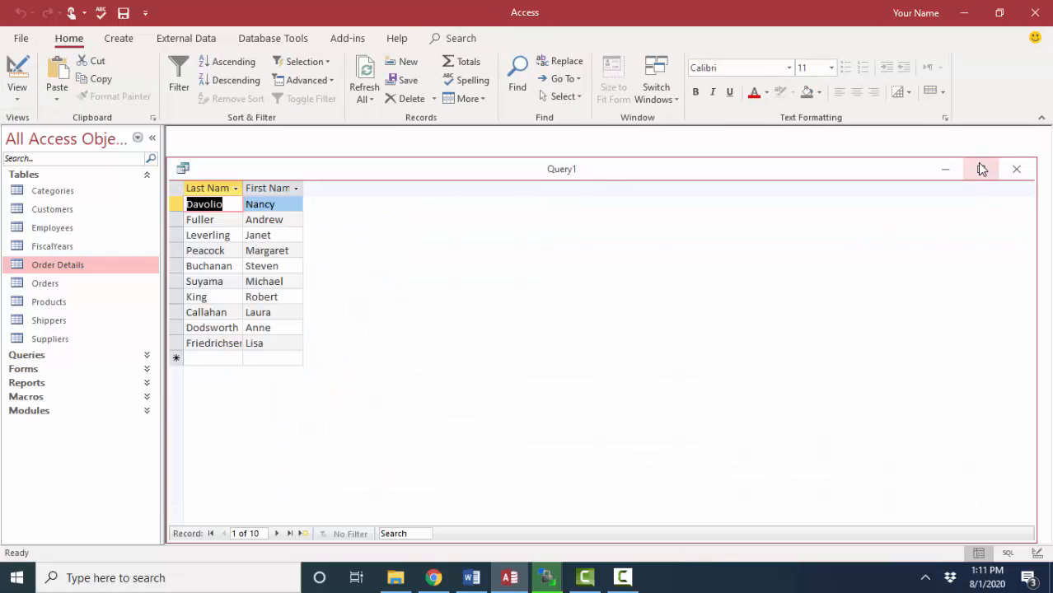
pyautogui.click(981, 168)
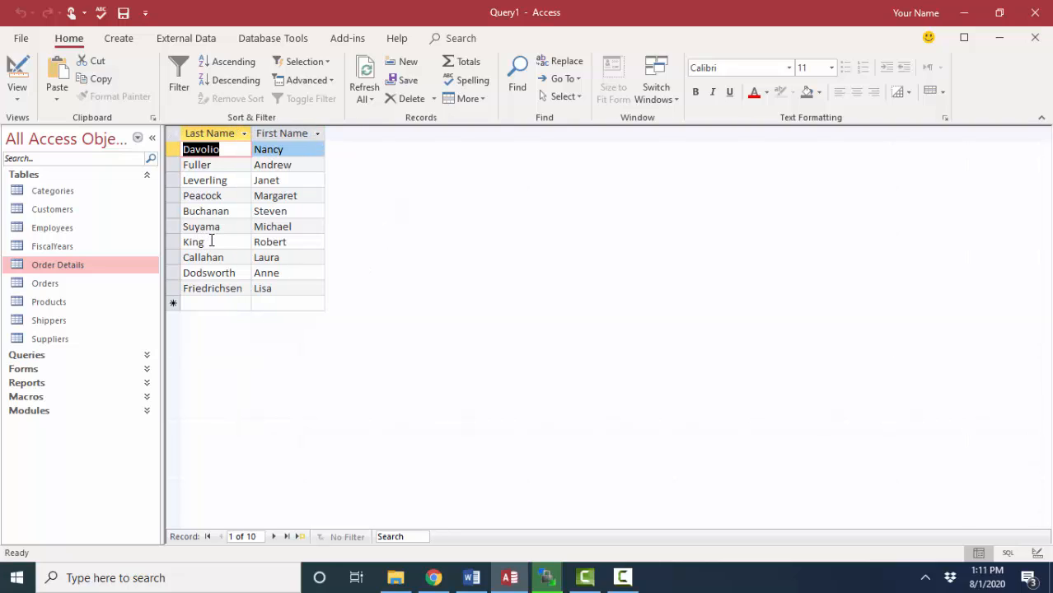
# - Sort LastName ascending and rerun the query so results start with Buchanan
pyautogui.click(15, 75)
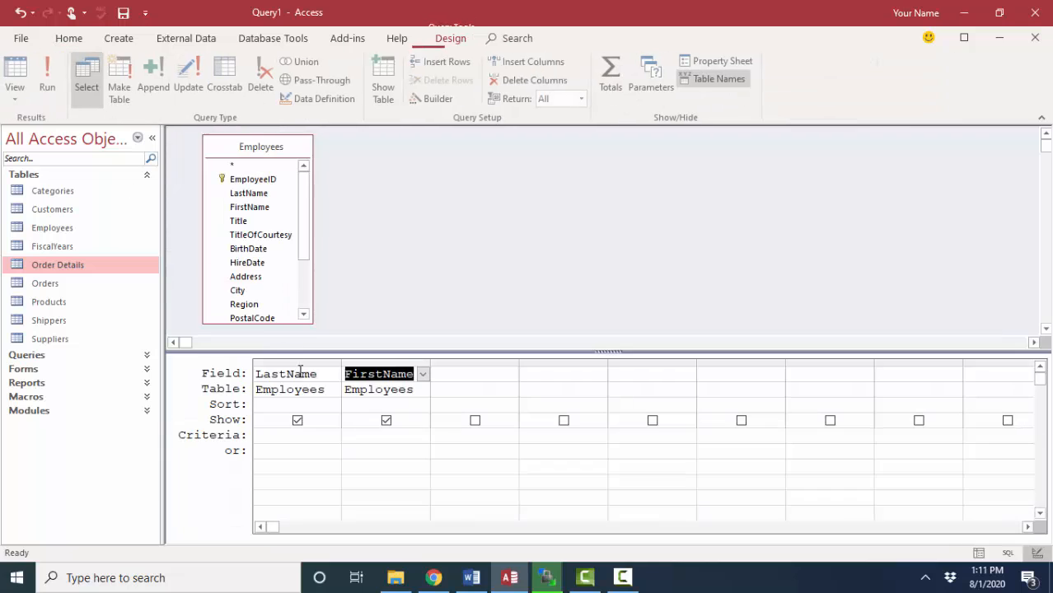
pyautogui.click(290, 403)
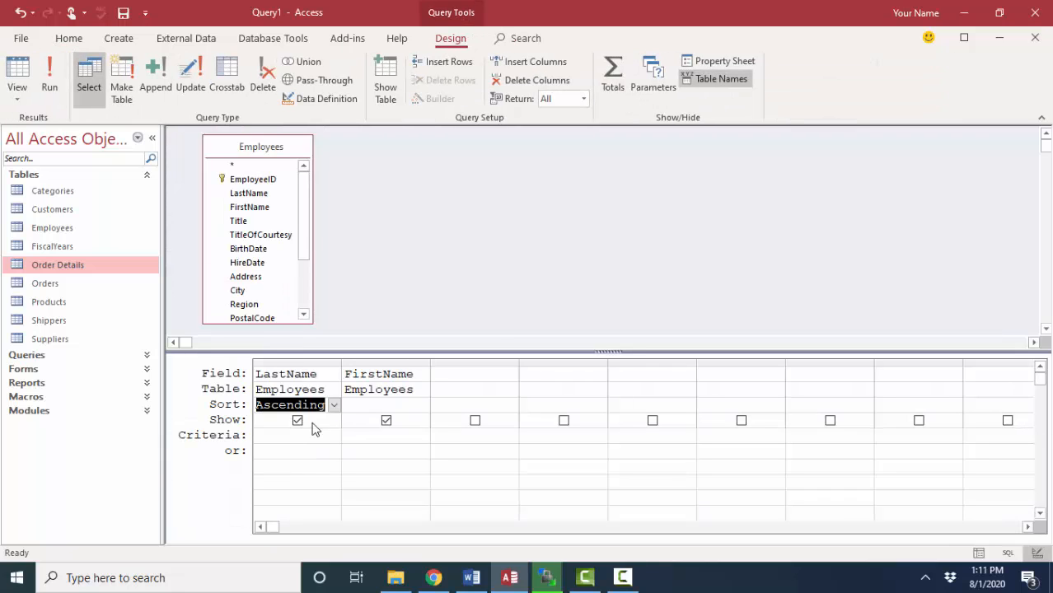
pyautogui.click(49, 74)
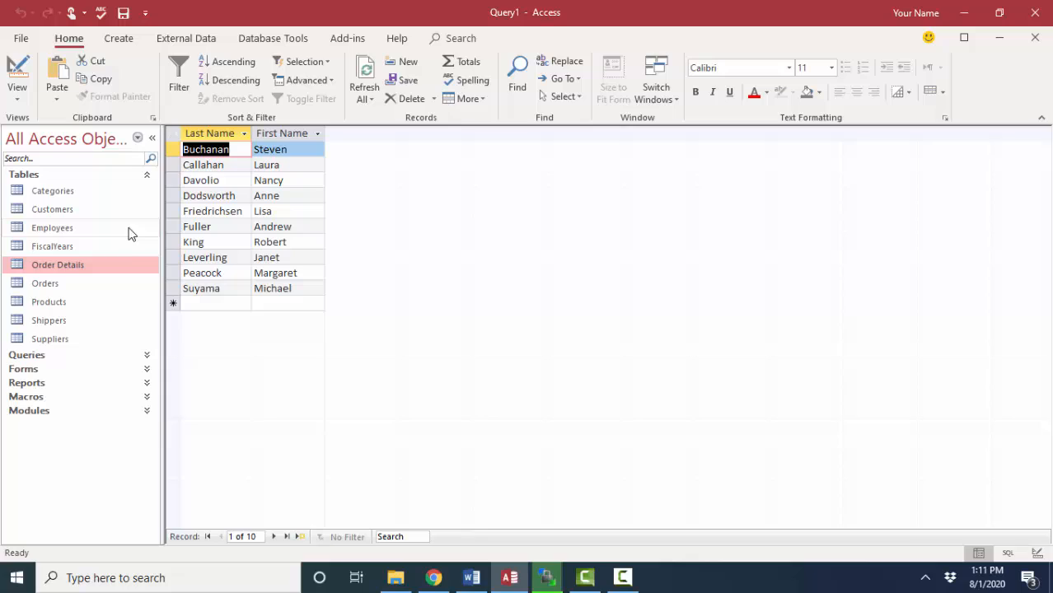
pyautogui.moveTo(136, 237)
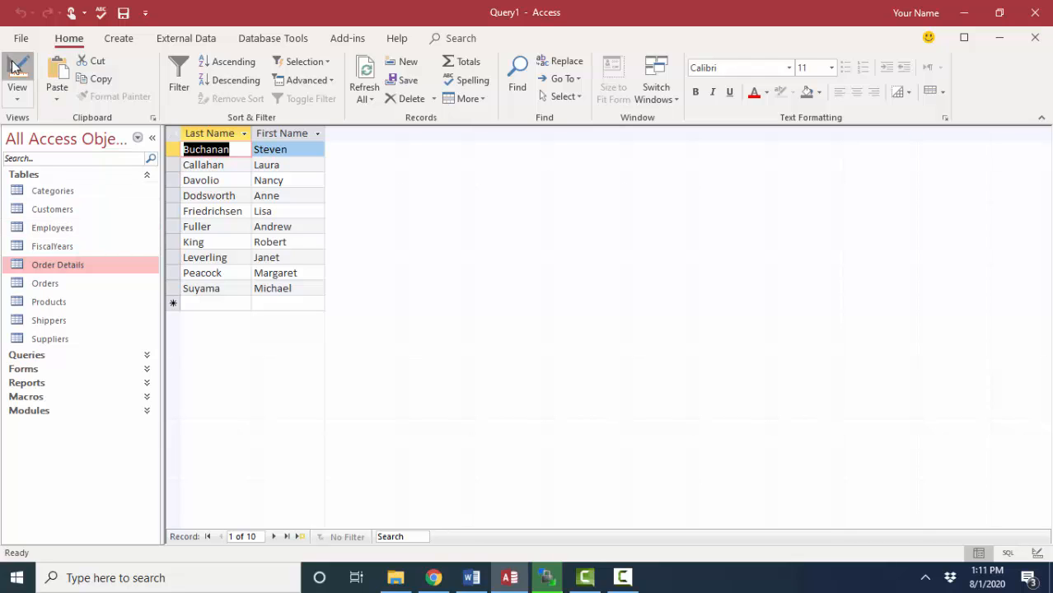
# - Add calculated field FullName:[FirstName]&" "&[LastName] and view results like Steven Buchanan
pyautogui.click(17, 74)
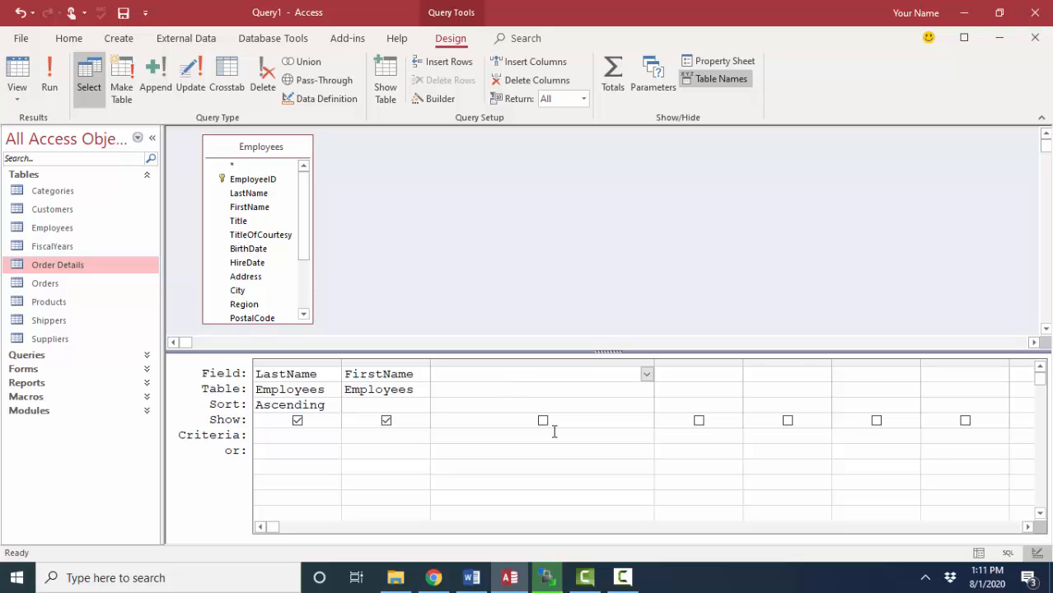
pyautogui.write('FullName:')
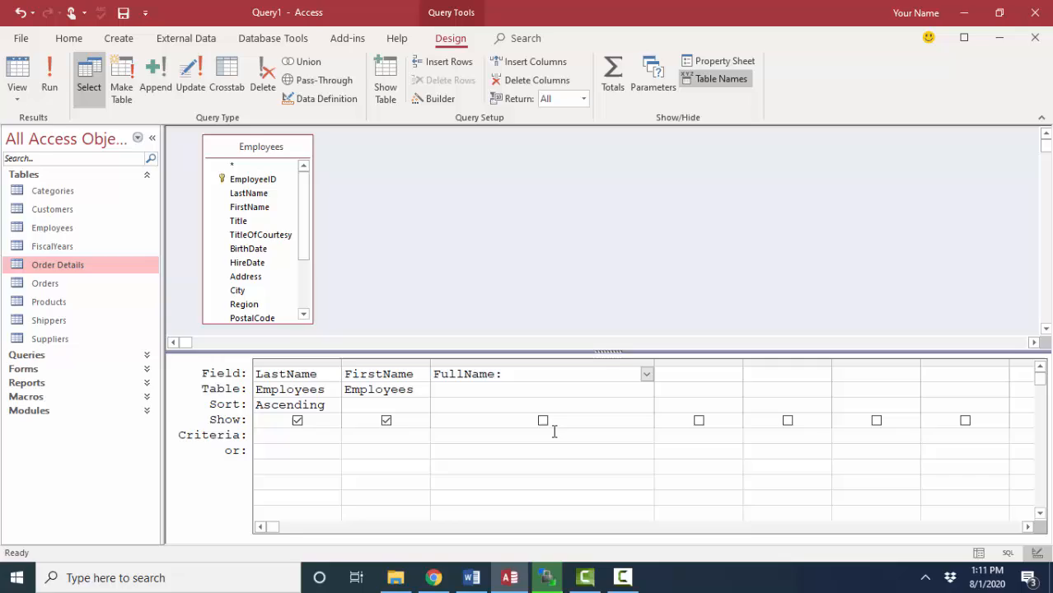
pyautogui.write('[Fi')
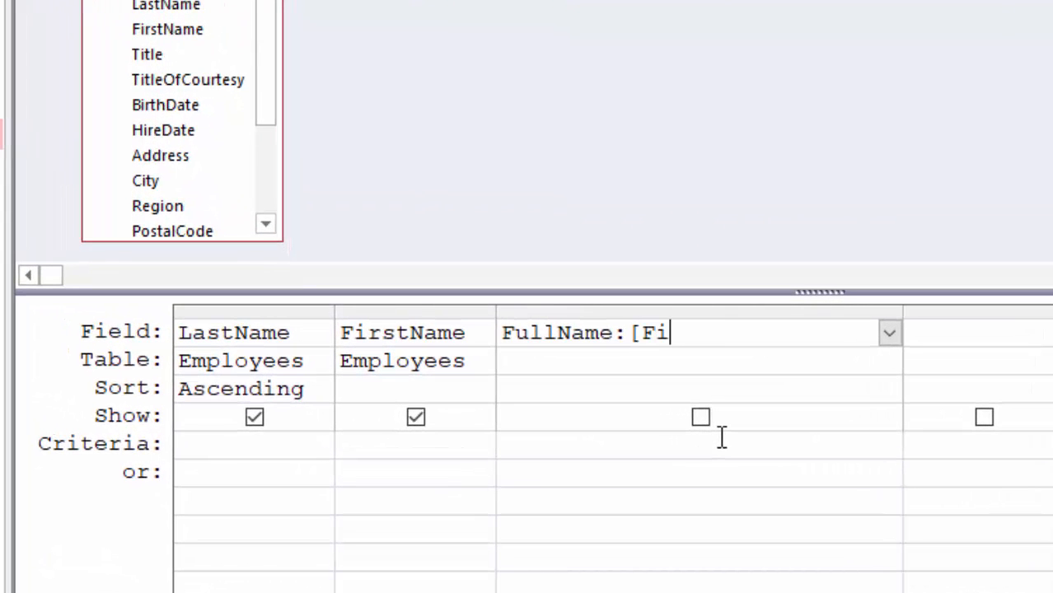
pyautogui.write('rstName]')
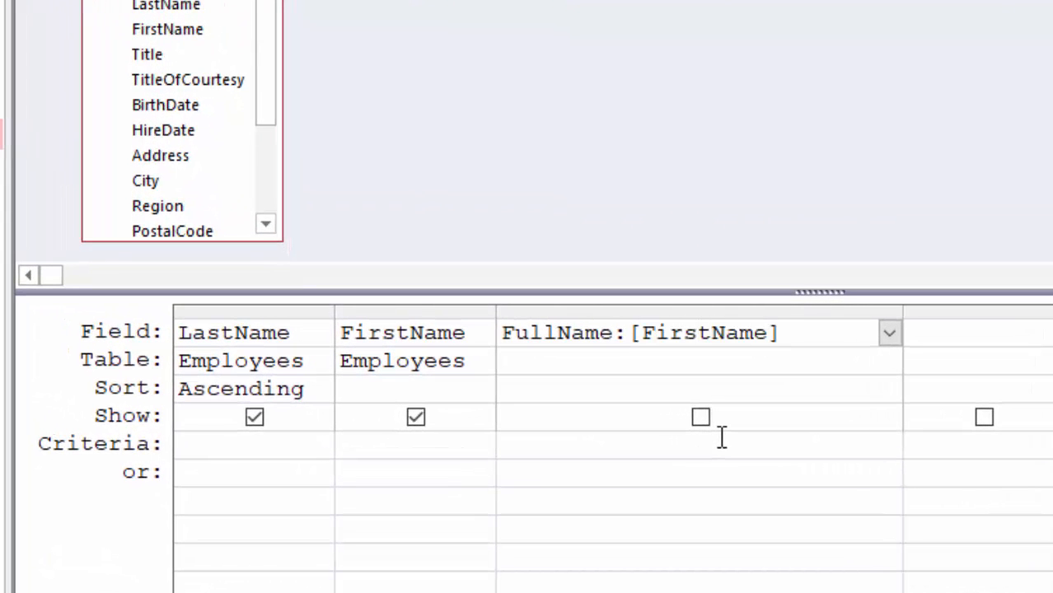
pyautogui.write('&')
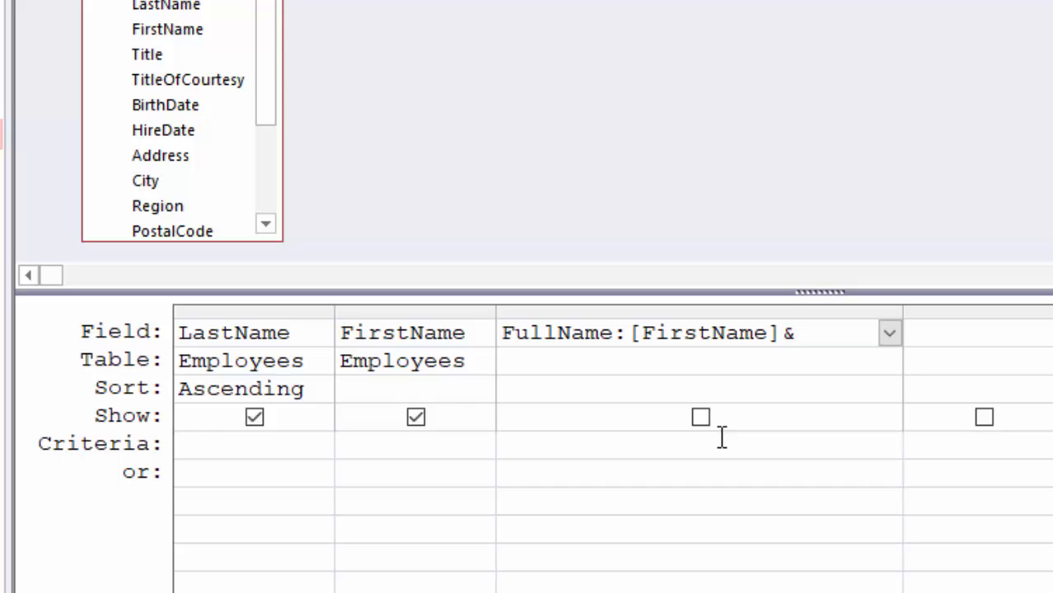
pyautogui.write('&" "')
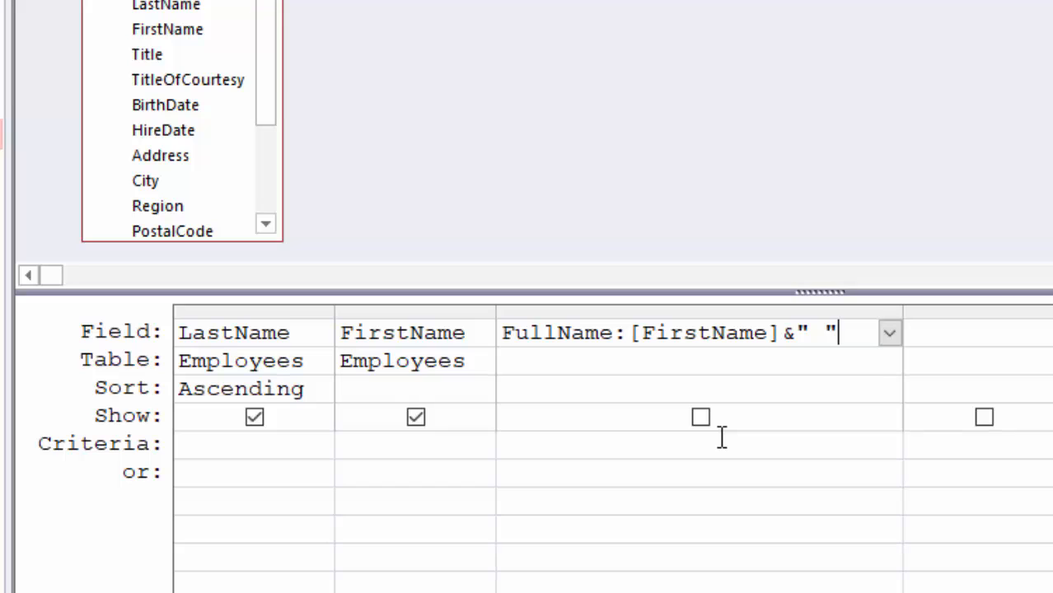
pyautogui.write('&')
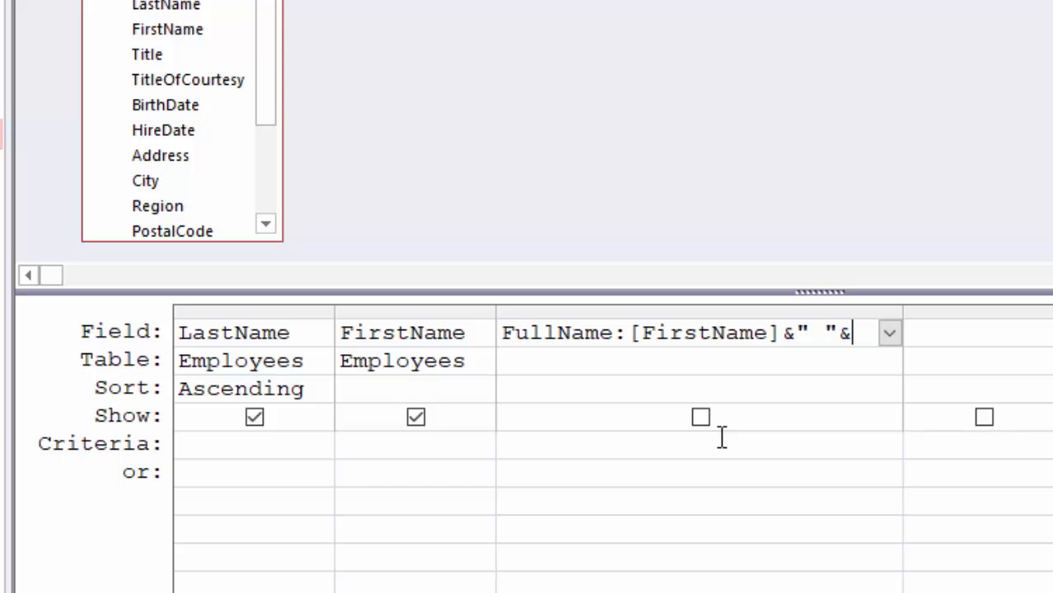
pyautogui.write('[Lastn')
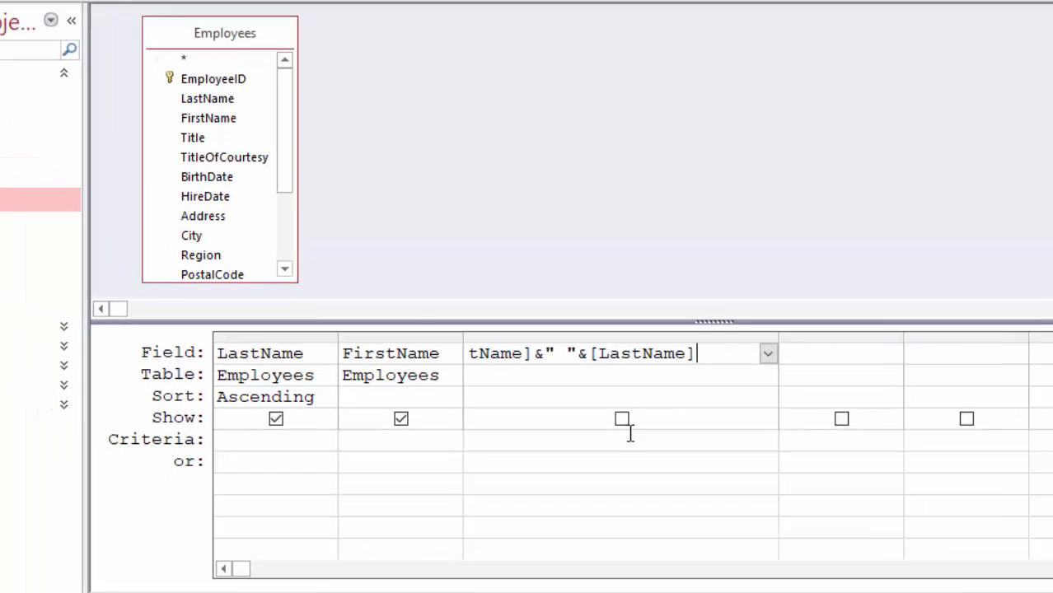
pyautogui.click(17, 79)
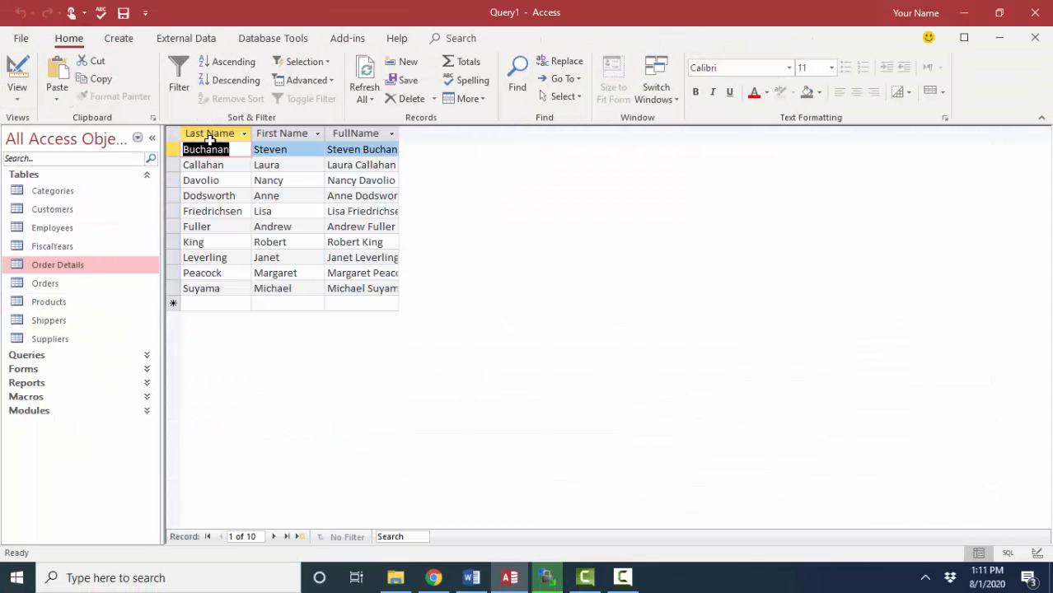
# - Widen FullName, sort FirstName ascending and hide the name columns from results
pyautogui.moveTo(399, 132); pyautogui.dragTo(418, 132)
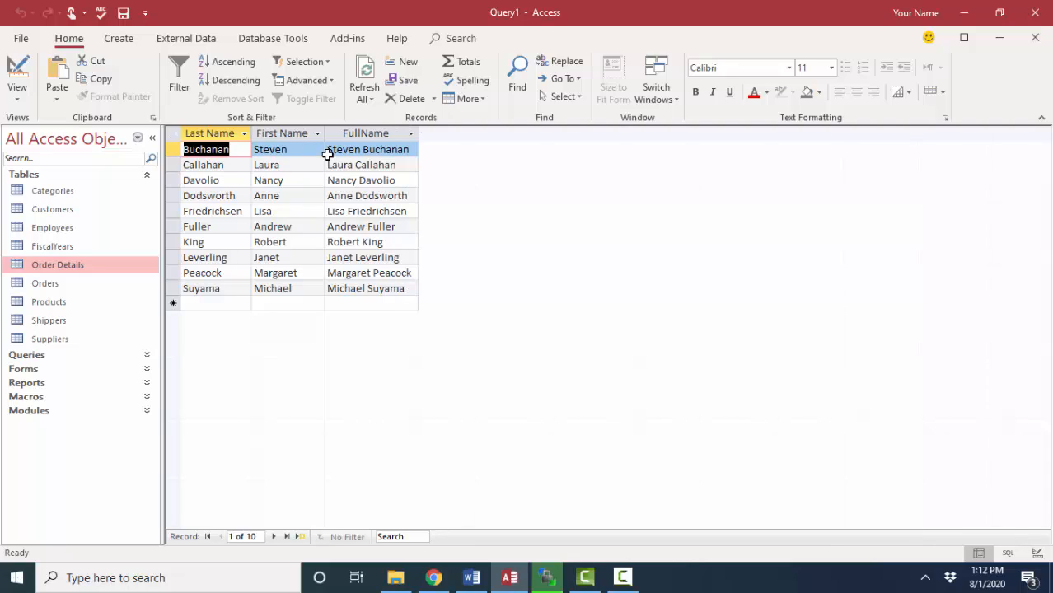
pyautogui.moveTo(417, 241)
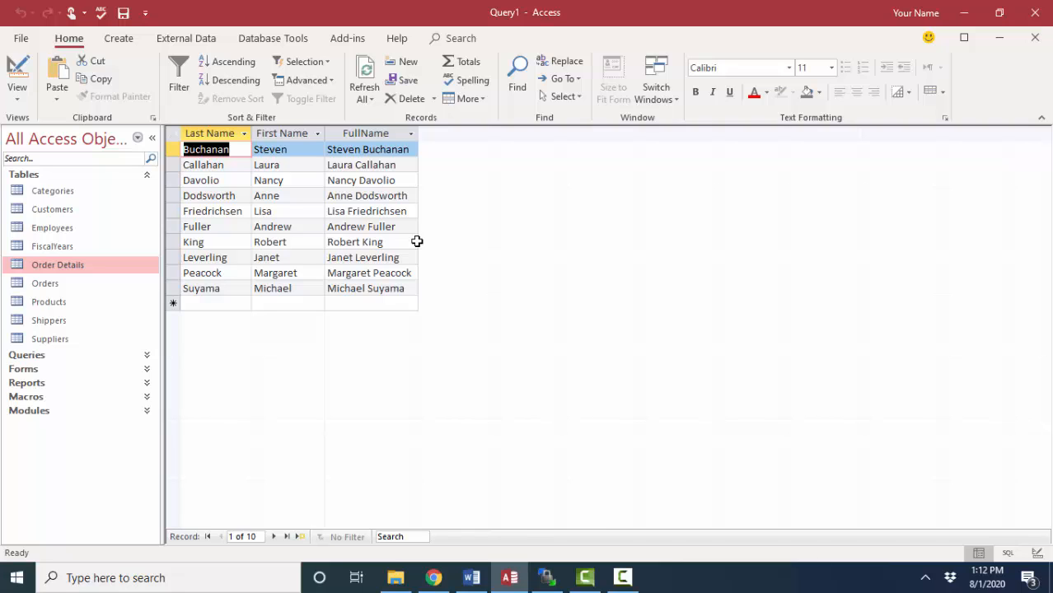
pyautogui.click(16, 74)
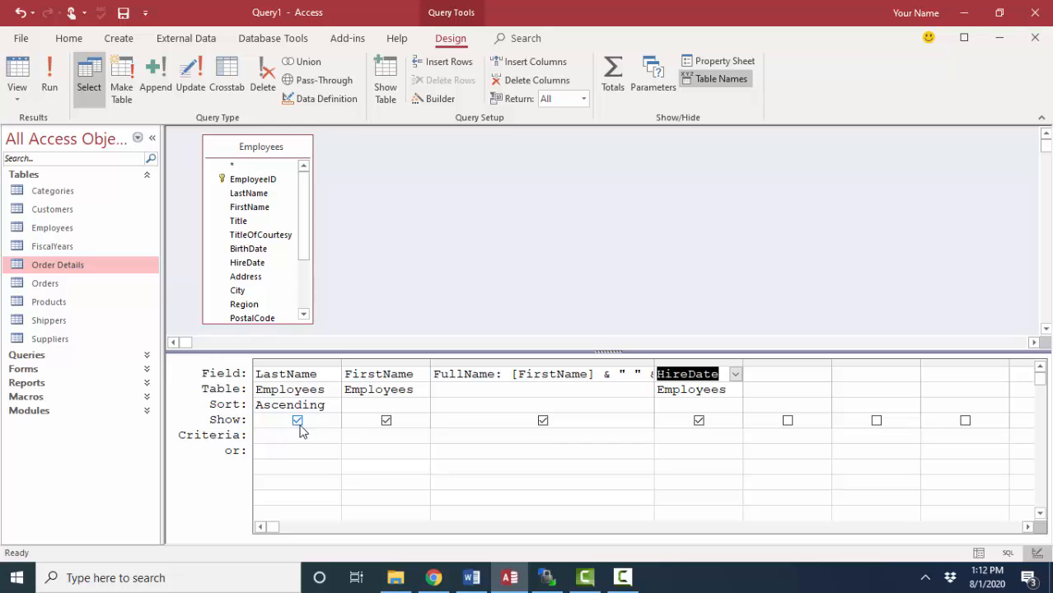
pyautogui.click(382, 403)
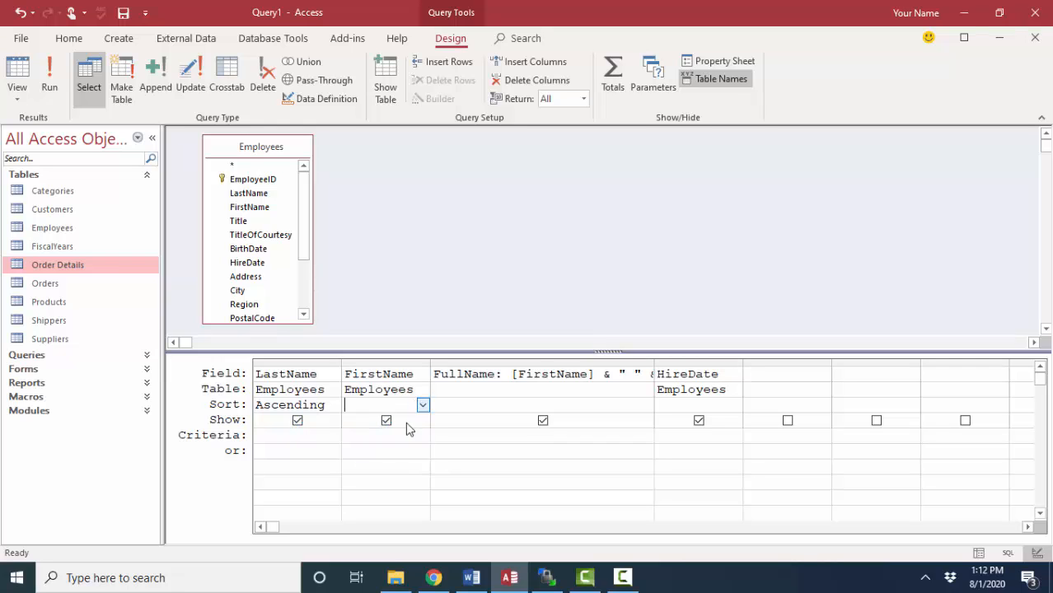
pyautogui.click(379, 405)
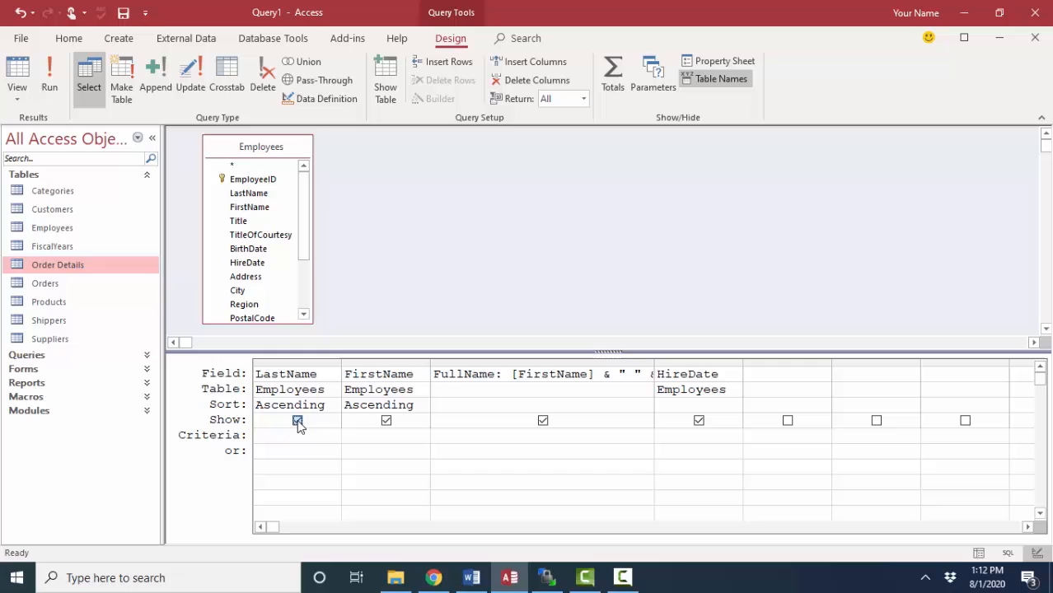
pyautogui.click(299, 420)
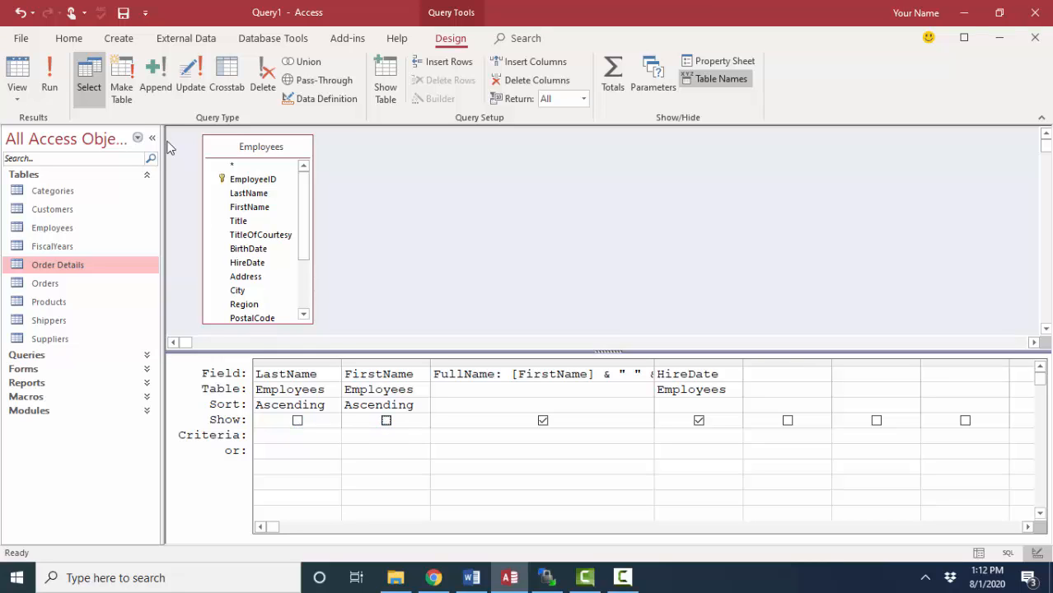
# - Check results with a wider Hire Date column, then show LastName and FirstName again
pyautogui.click(49, 79)
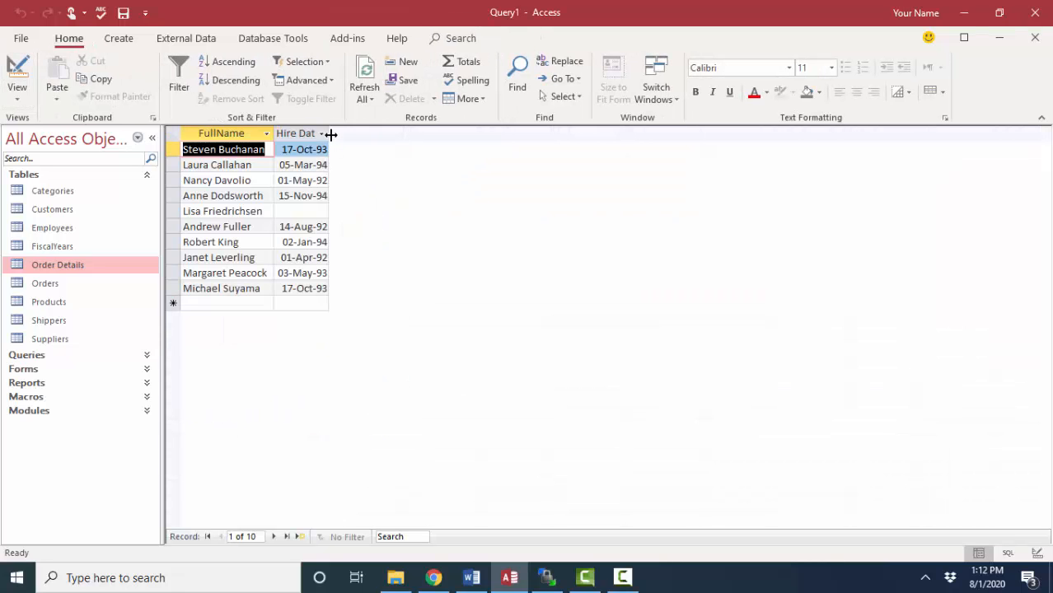
pyautogui.moveTo(331, 131); pyautogui.dragTo(340, 131)
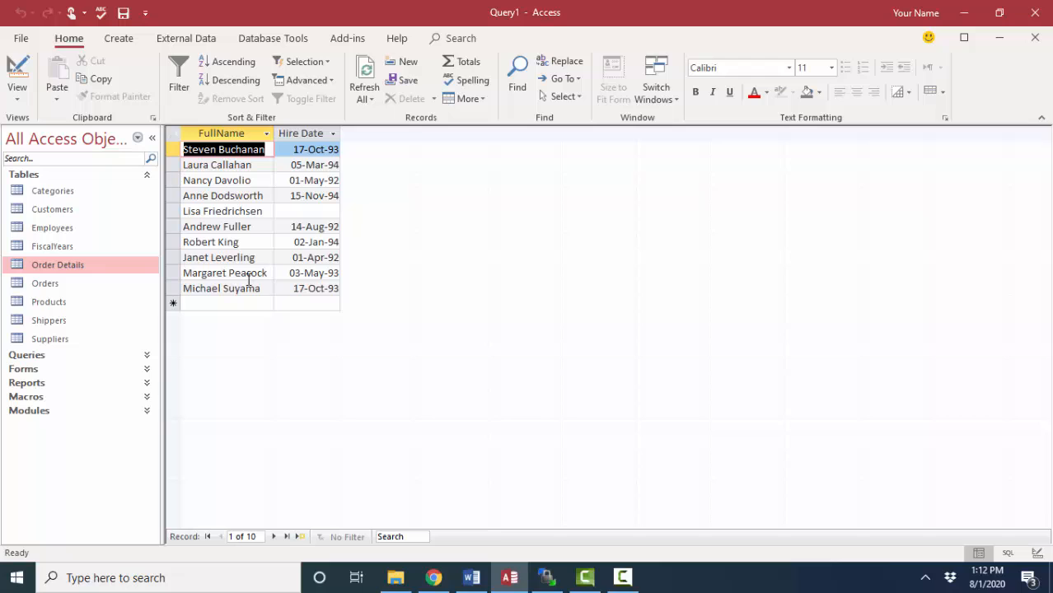
pyautogui.click(16, 79)
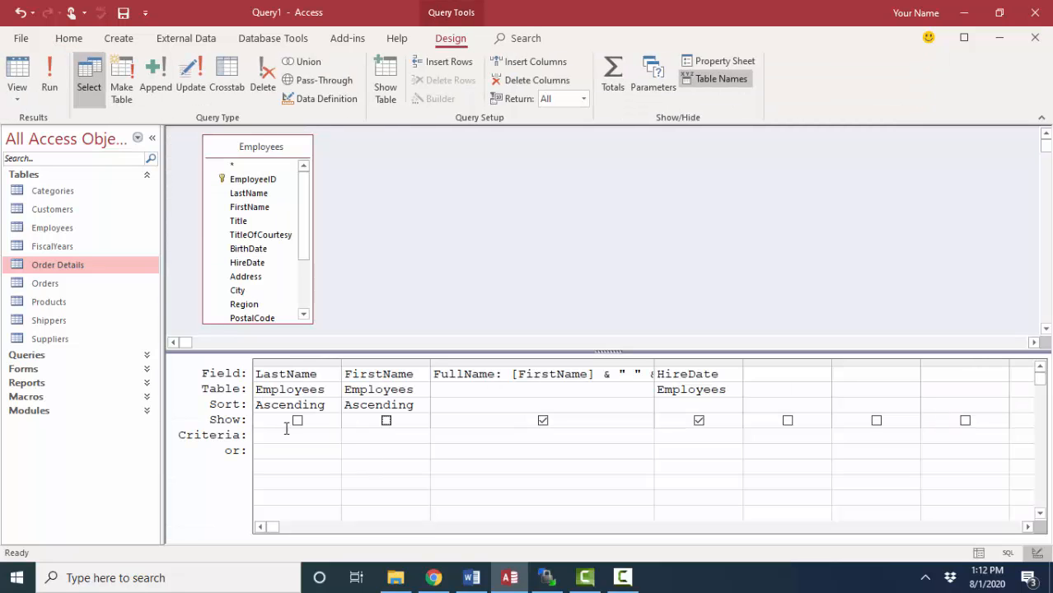
pyautogui.click(379, 372)
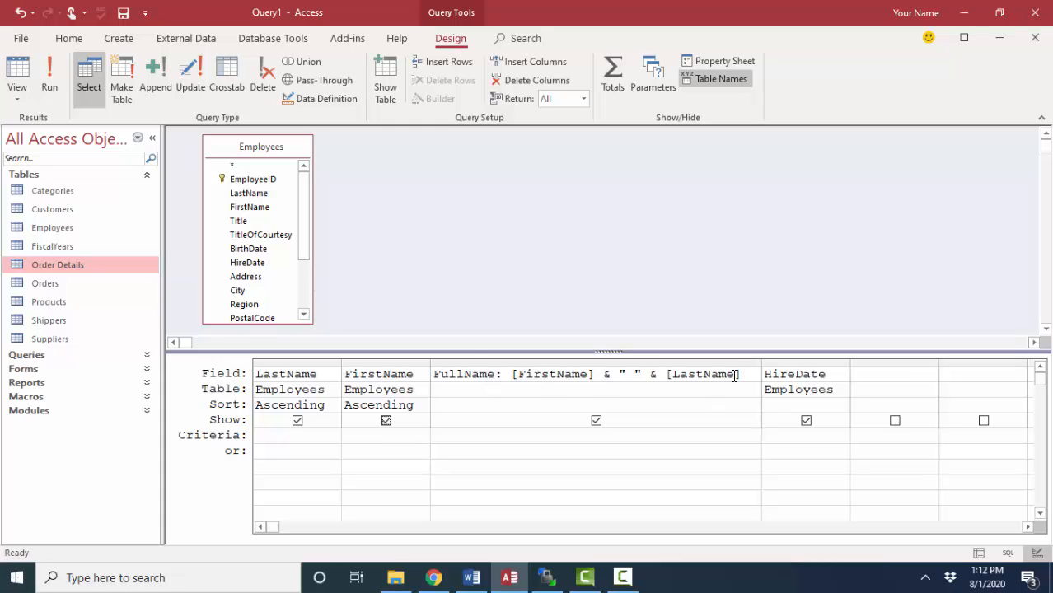
# - Rewrite FullName as [LastName] & ", " & [FirstName] and check results like Buchanan, Steven
pyautogui.doubleClick(536, 374)
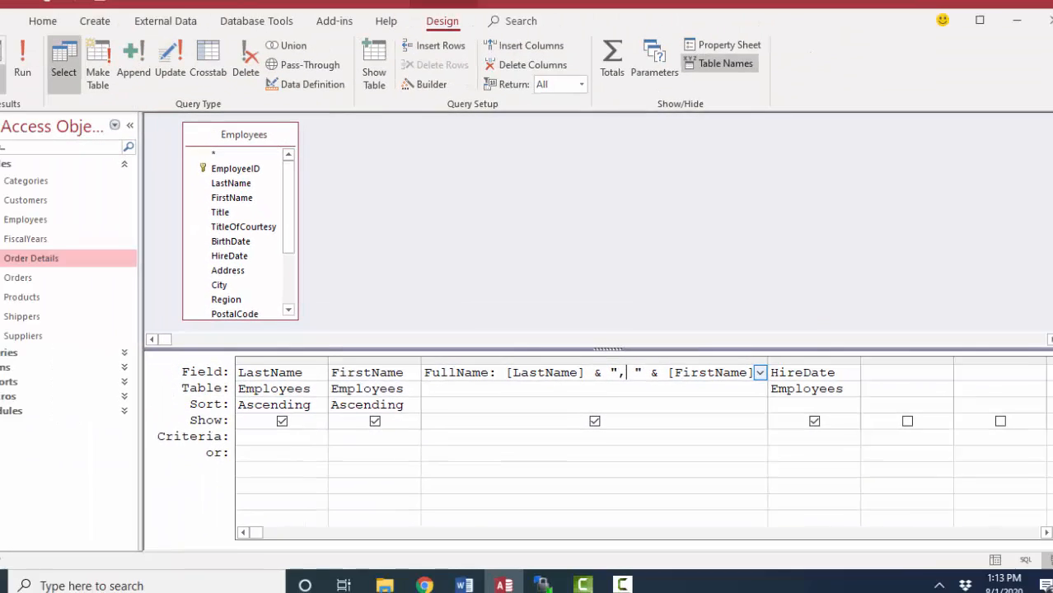
pyautogui.click(23, 58)
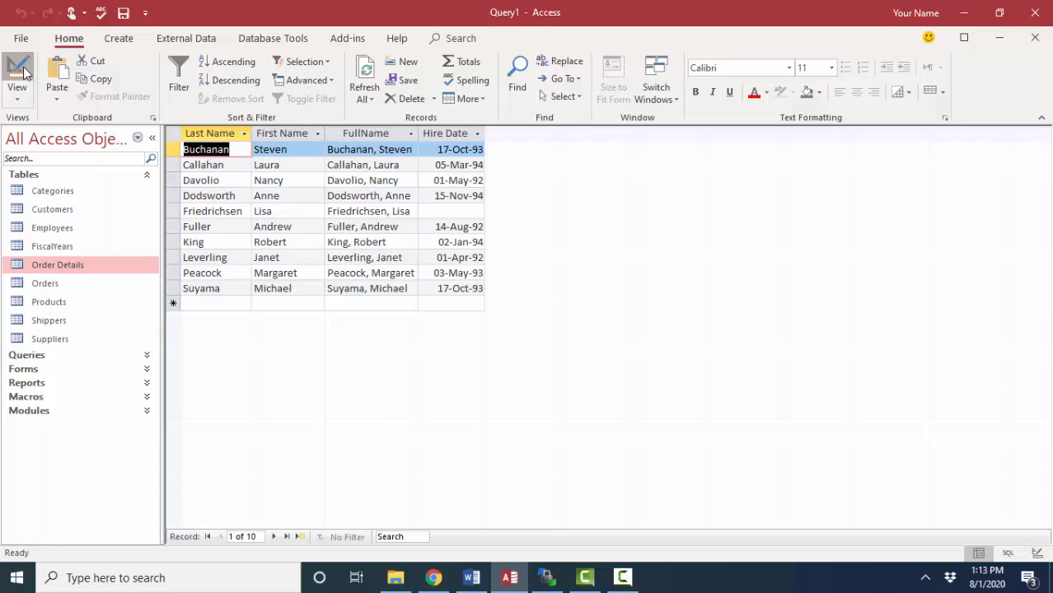
pyautogui.click(17, 74)
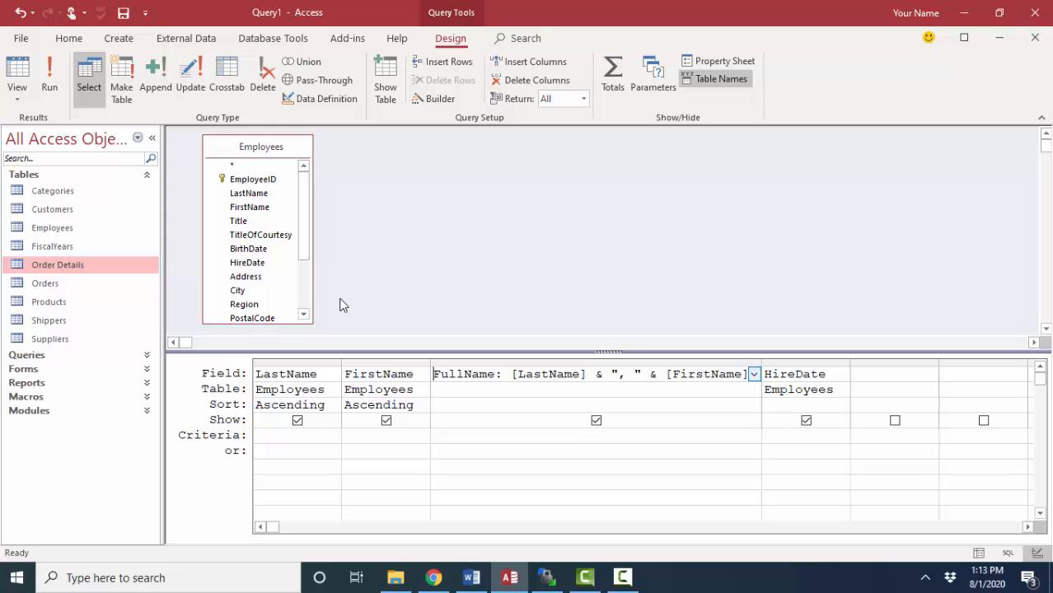
pyautogui.moveTo(314, 364)
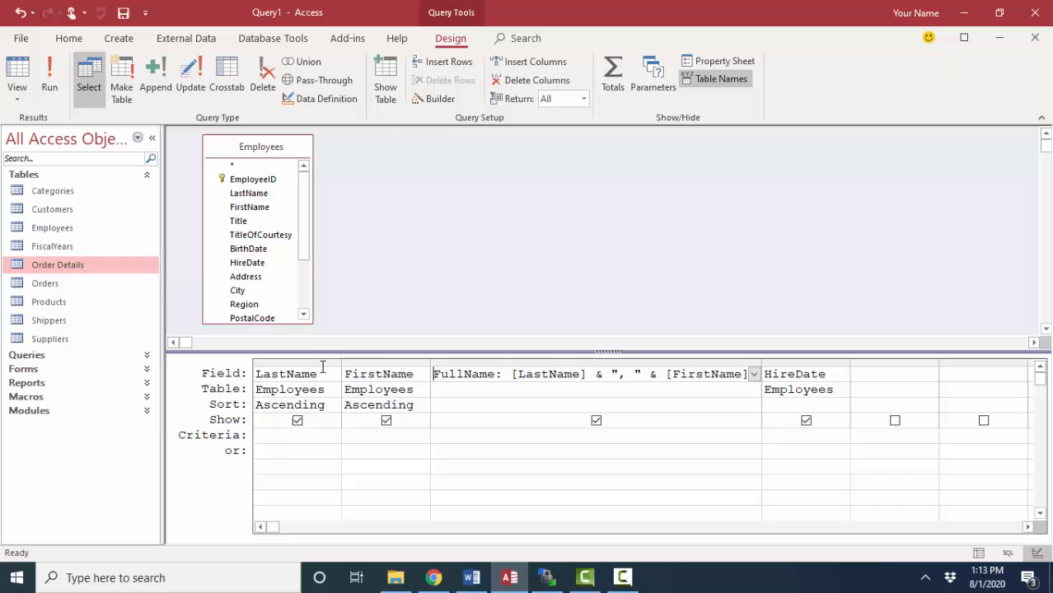
# - Adjust the FirstName column's selection in the grid and bring up the datasheet results
pyautogui.click(385, 372)
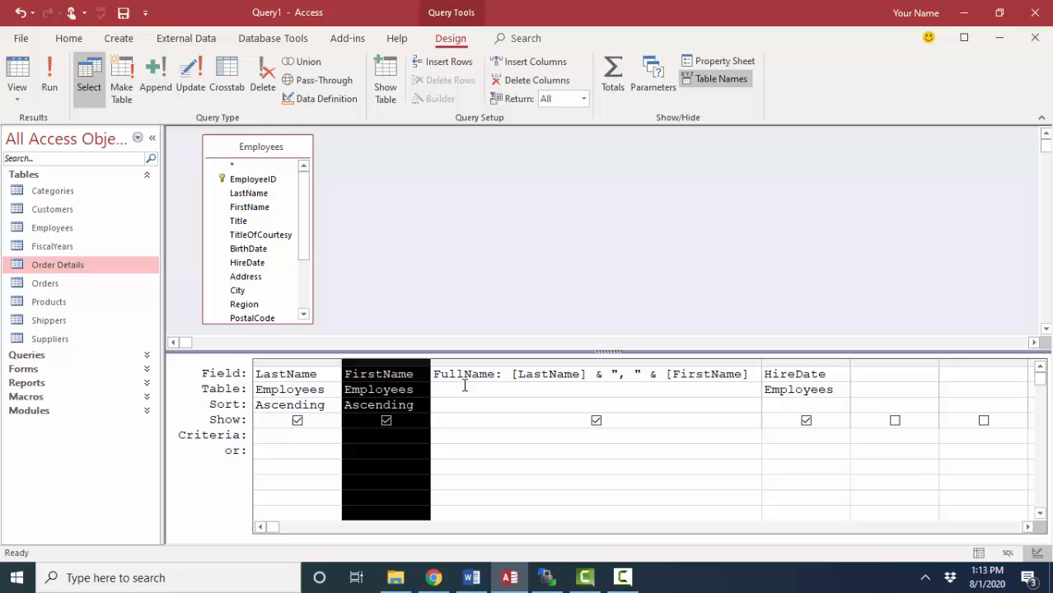
pyautogui.click(751, 374)
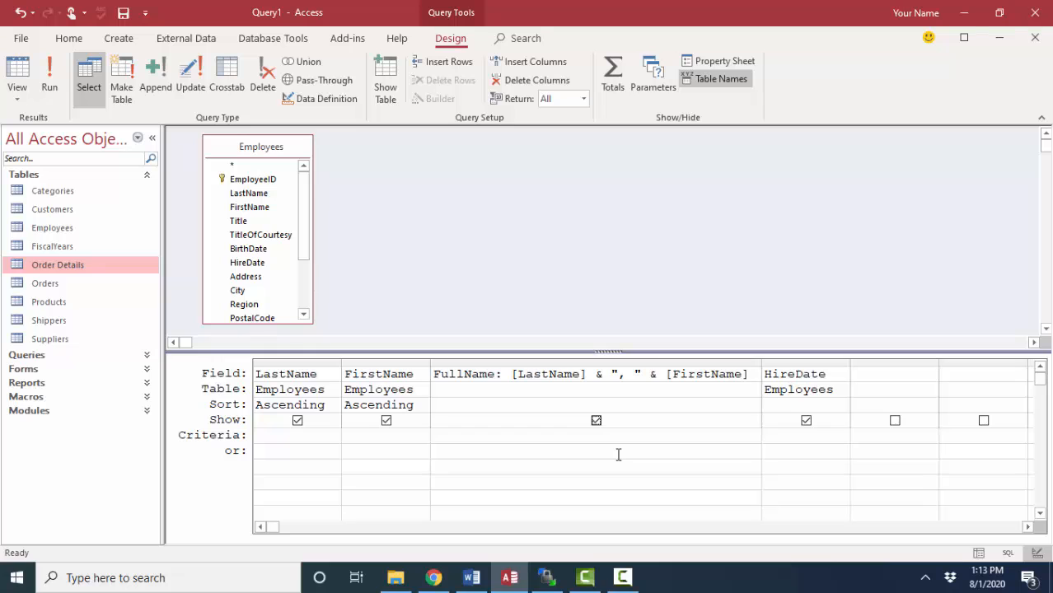
pyautogui.click(16, 74)
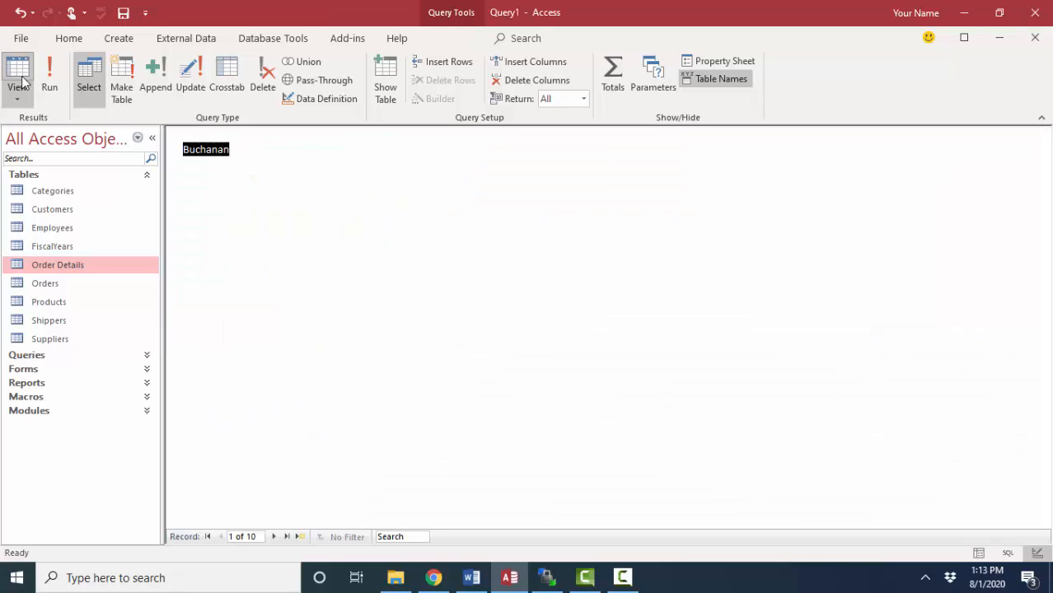
# - Edit Buchanan's first name from Steven to Steve so FullName reads Buchanan, Steve
pyautogui.click(18, 74)
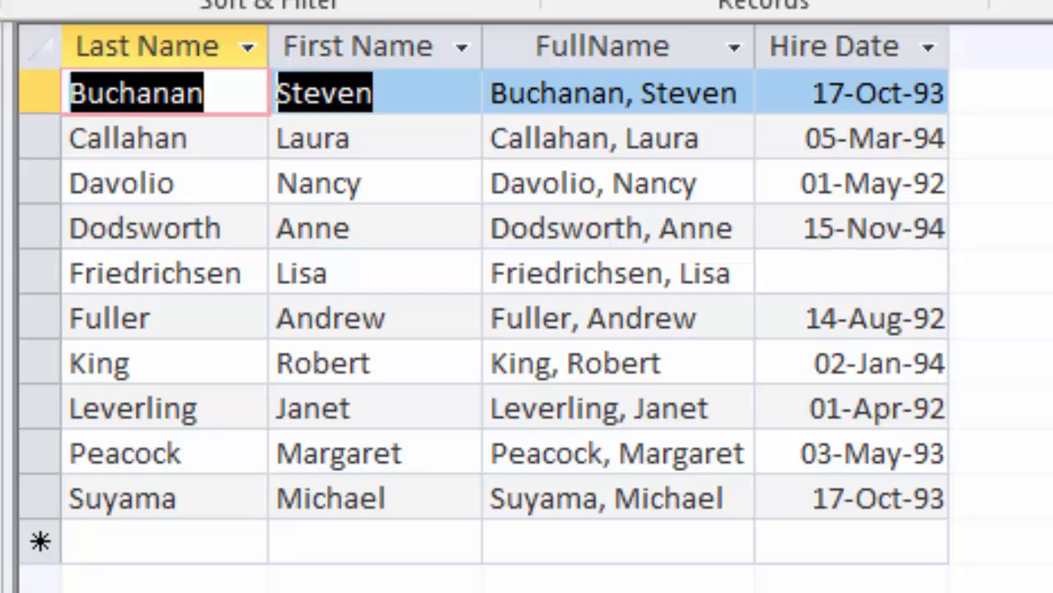
pyautogui.click(375, 92)
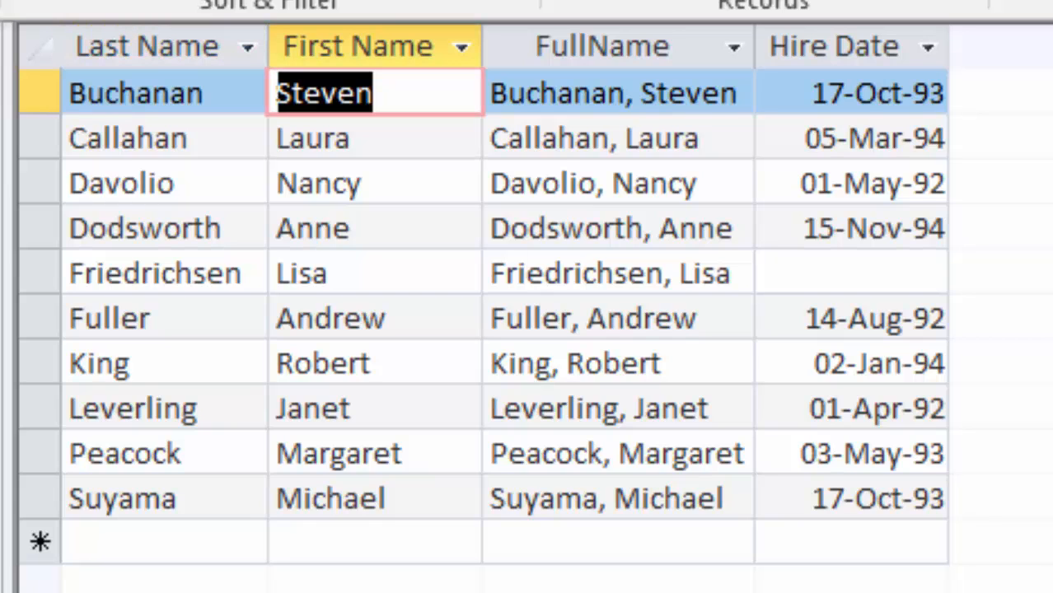
pyautogui.press('Backspace')
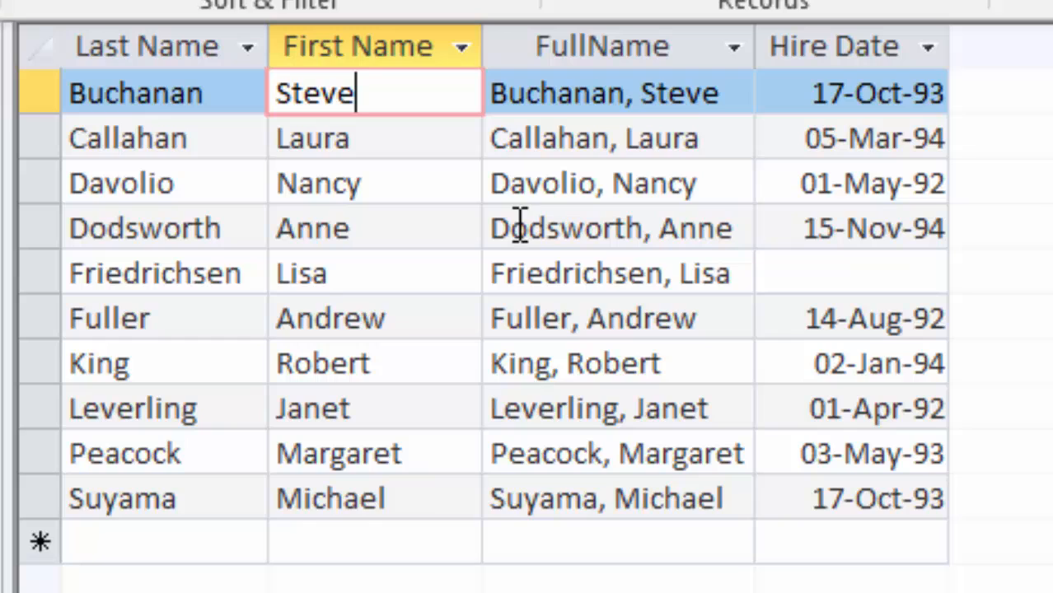
pyautogui.moveTo(663, 174)
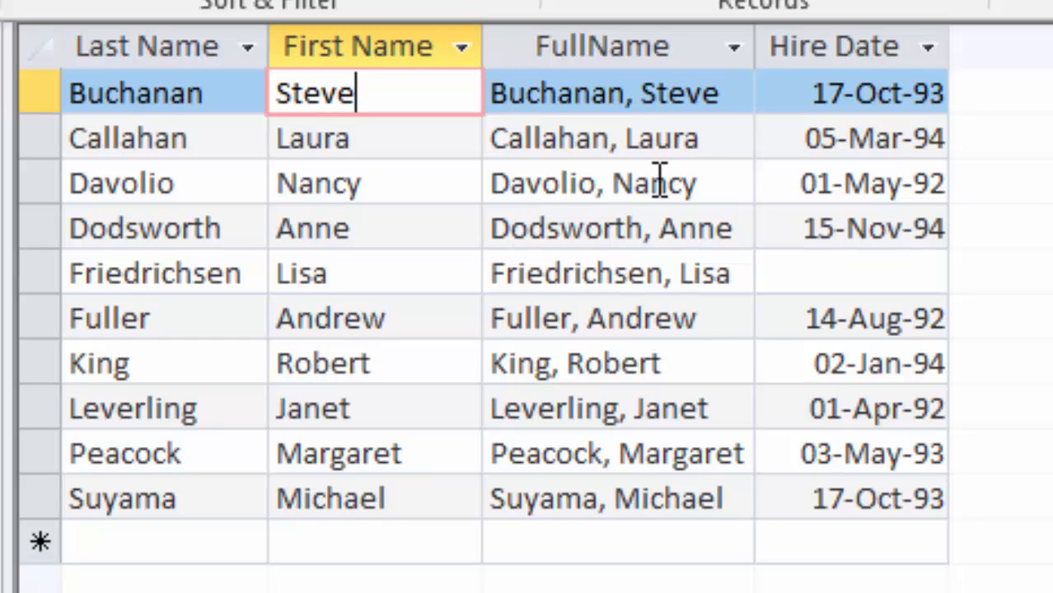
pyautogui.moveTo(656, 201)
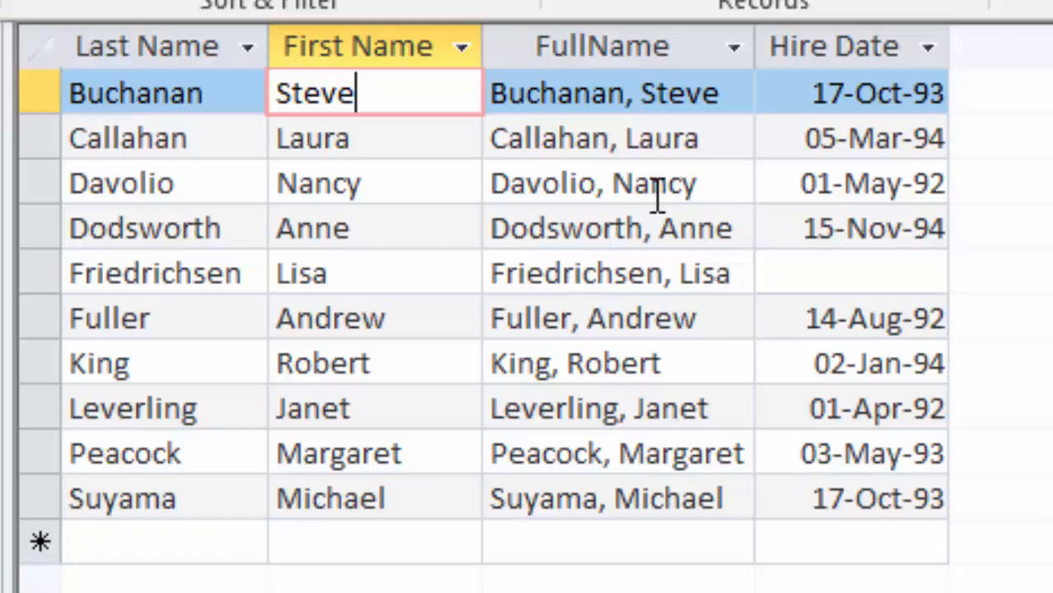